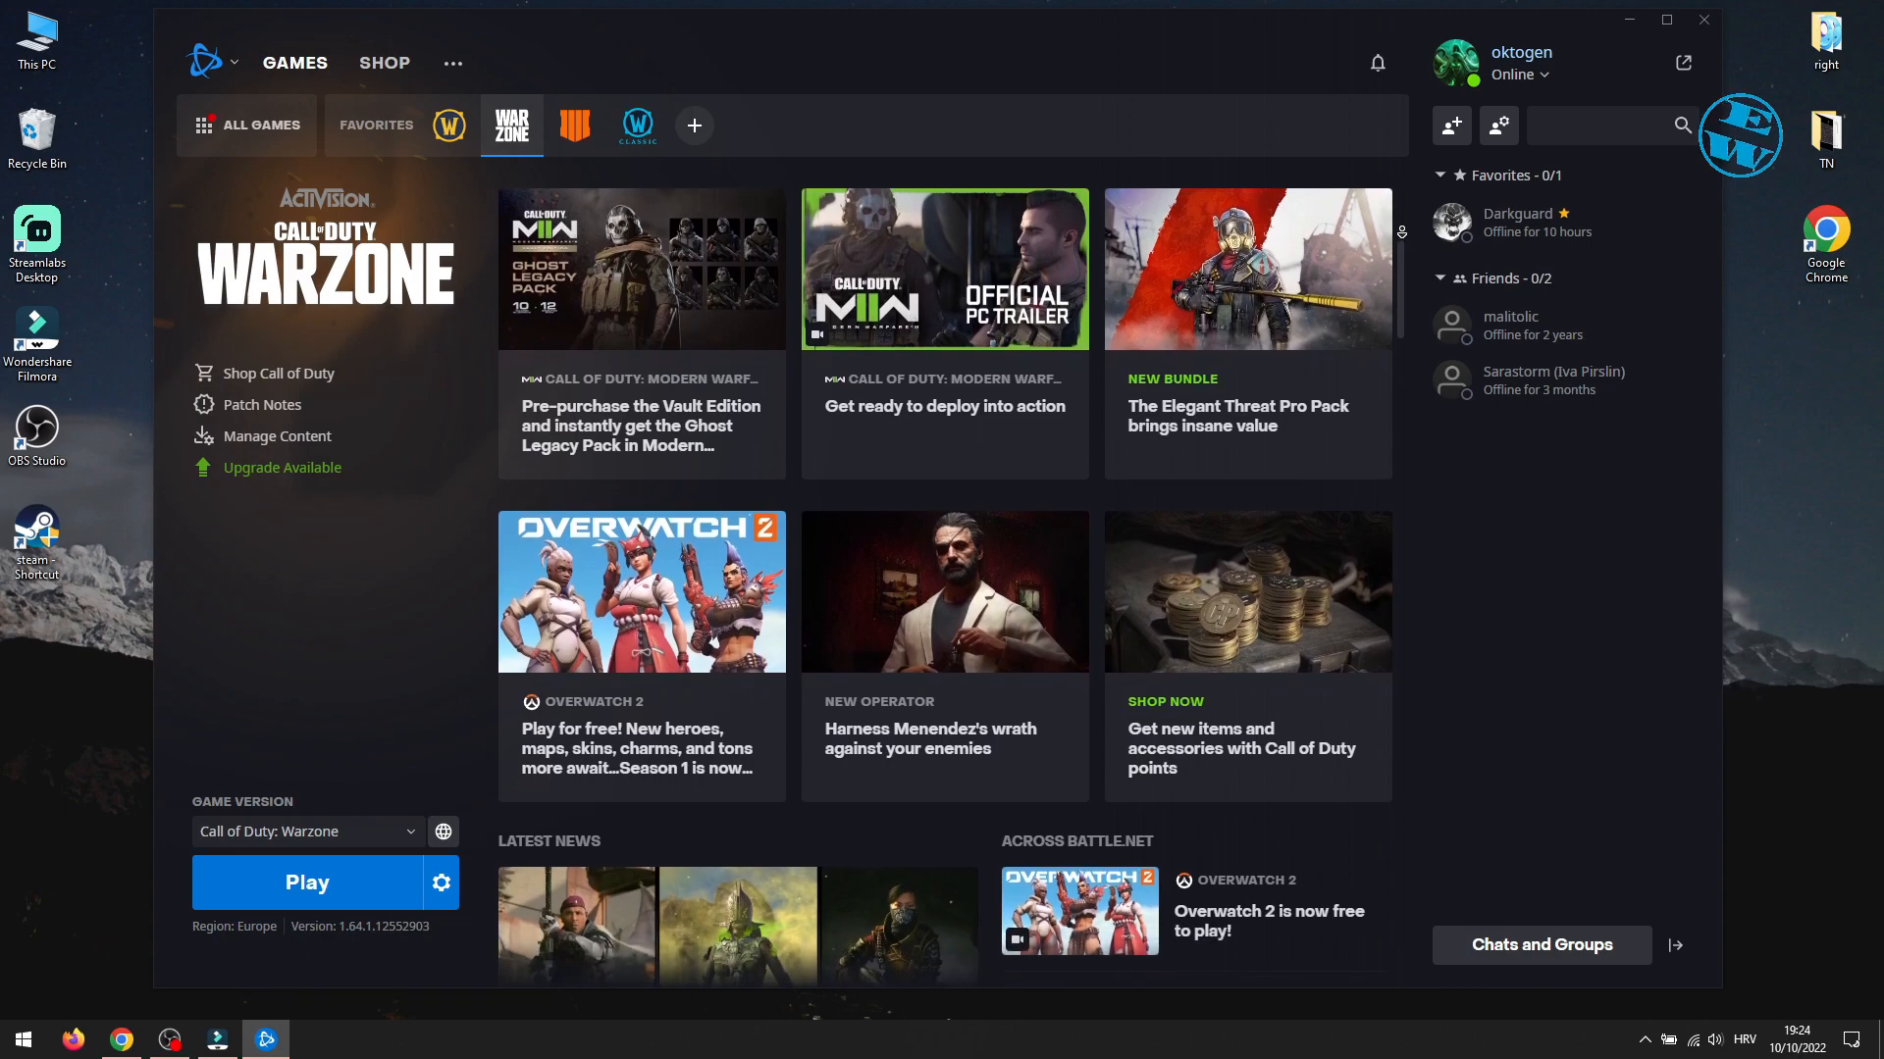
Try launching Warzone, dismiss the launch error, and open the game regions list.
left_click(306, 882)
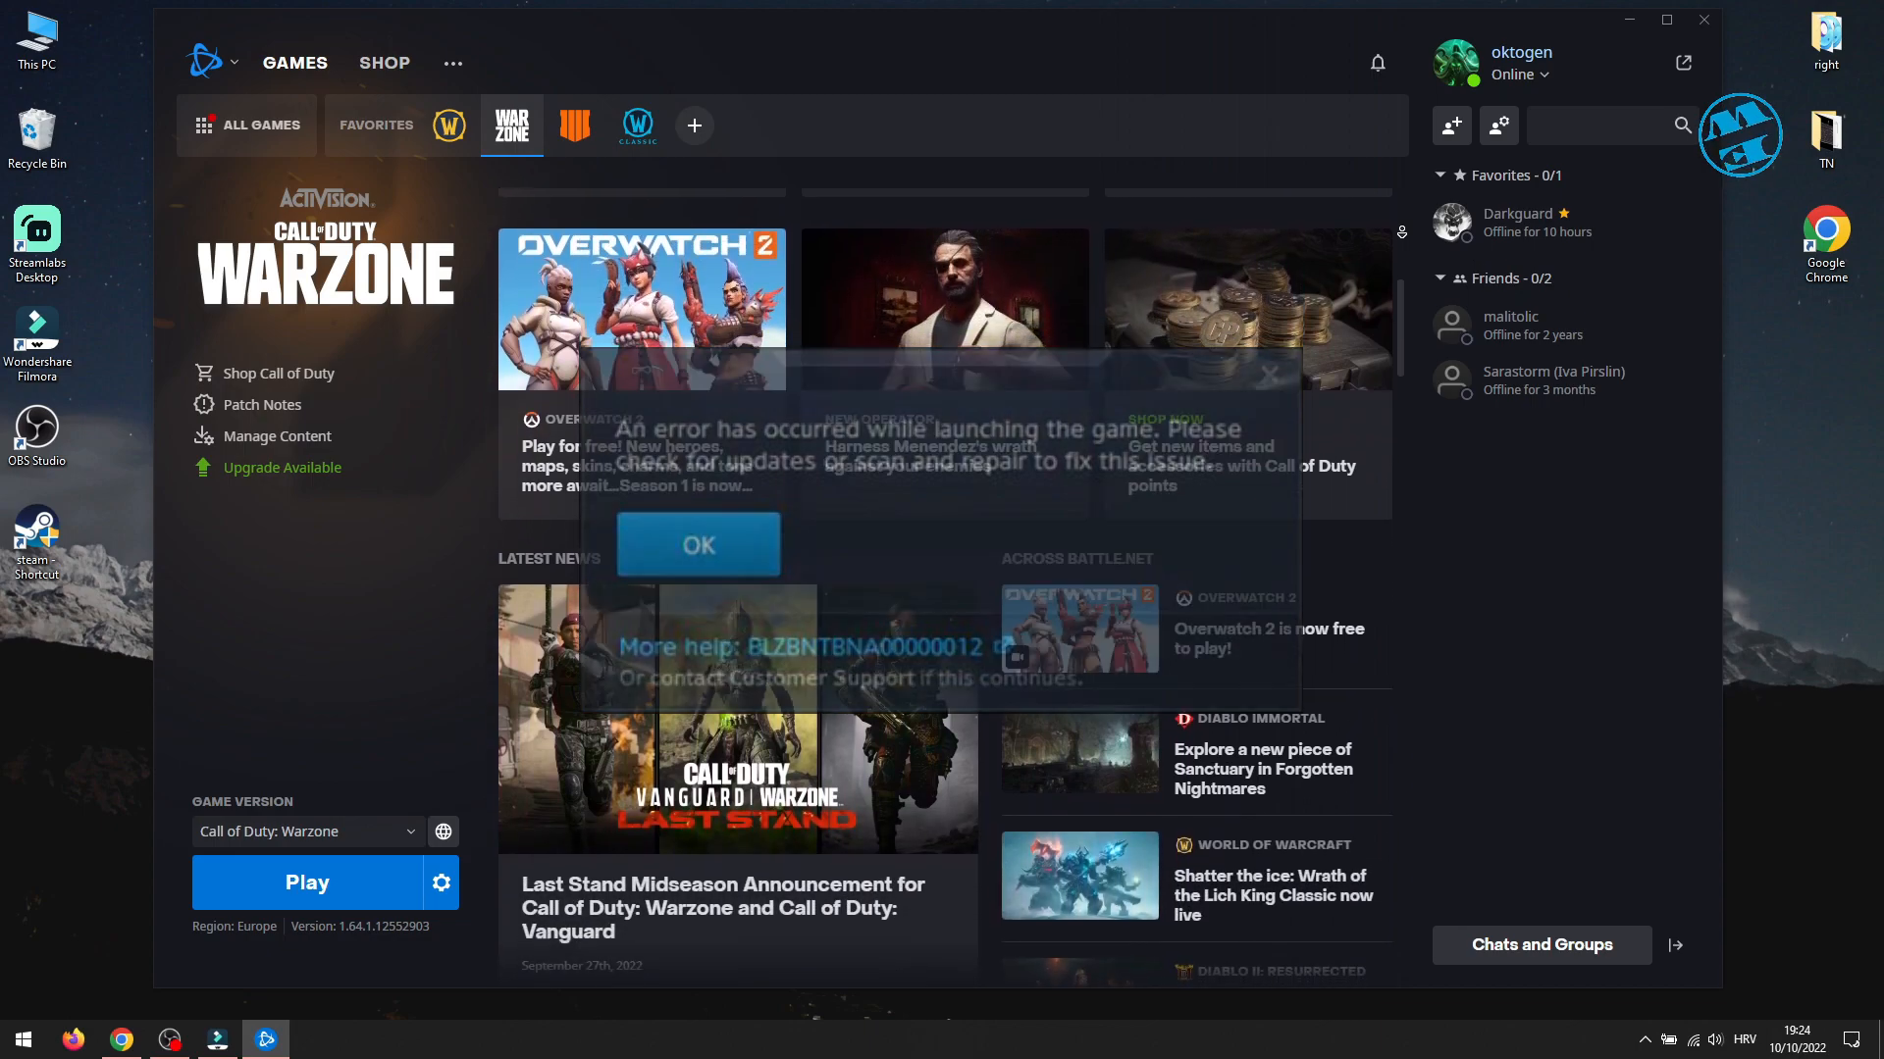
left_click(697, 544)
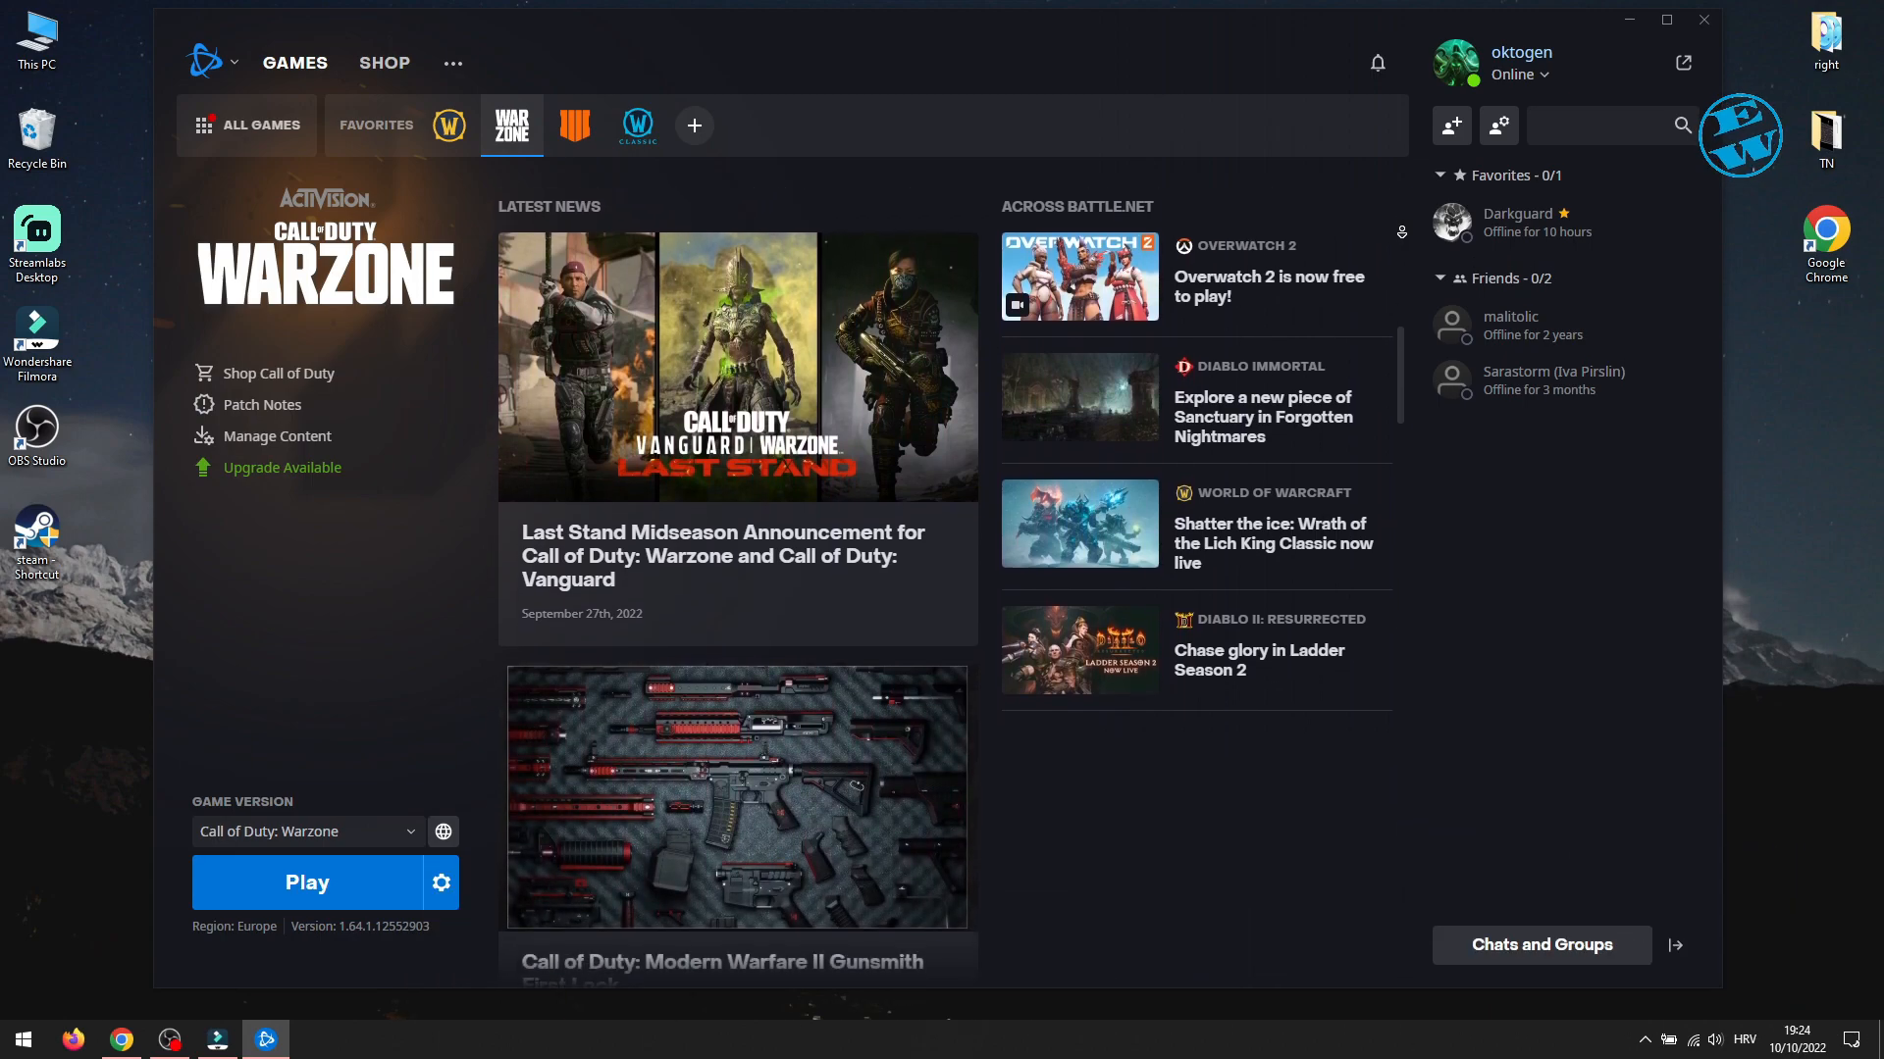
scroll("down", 3)
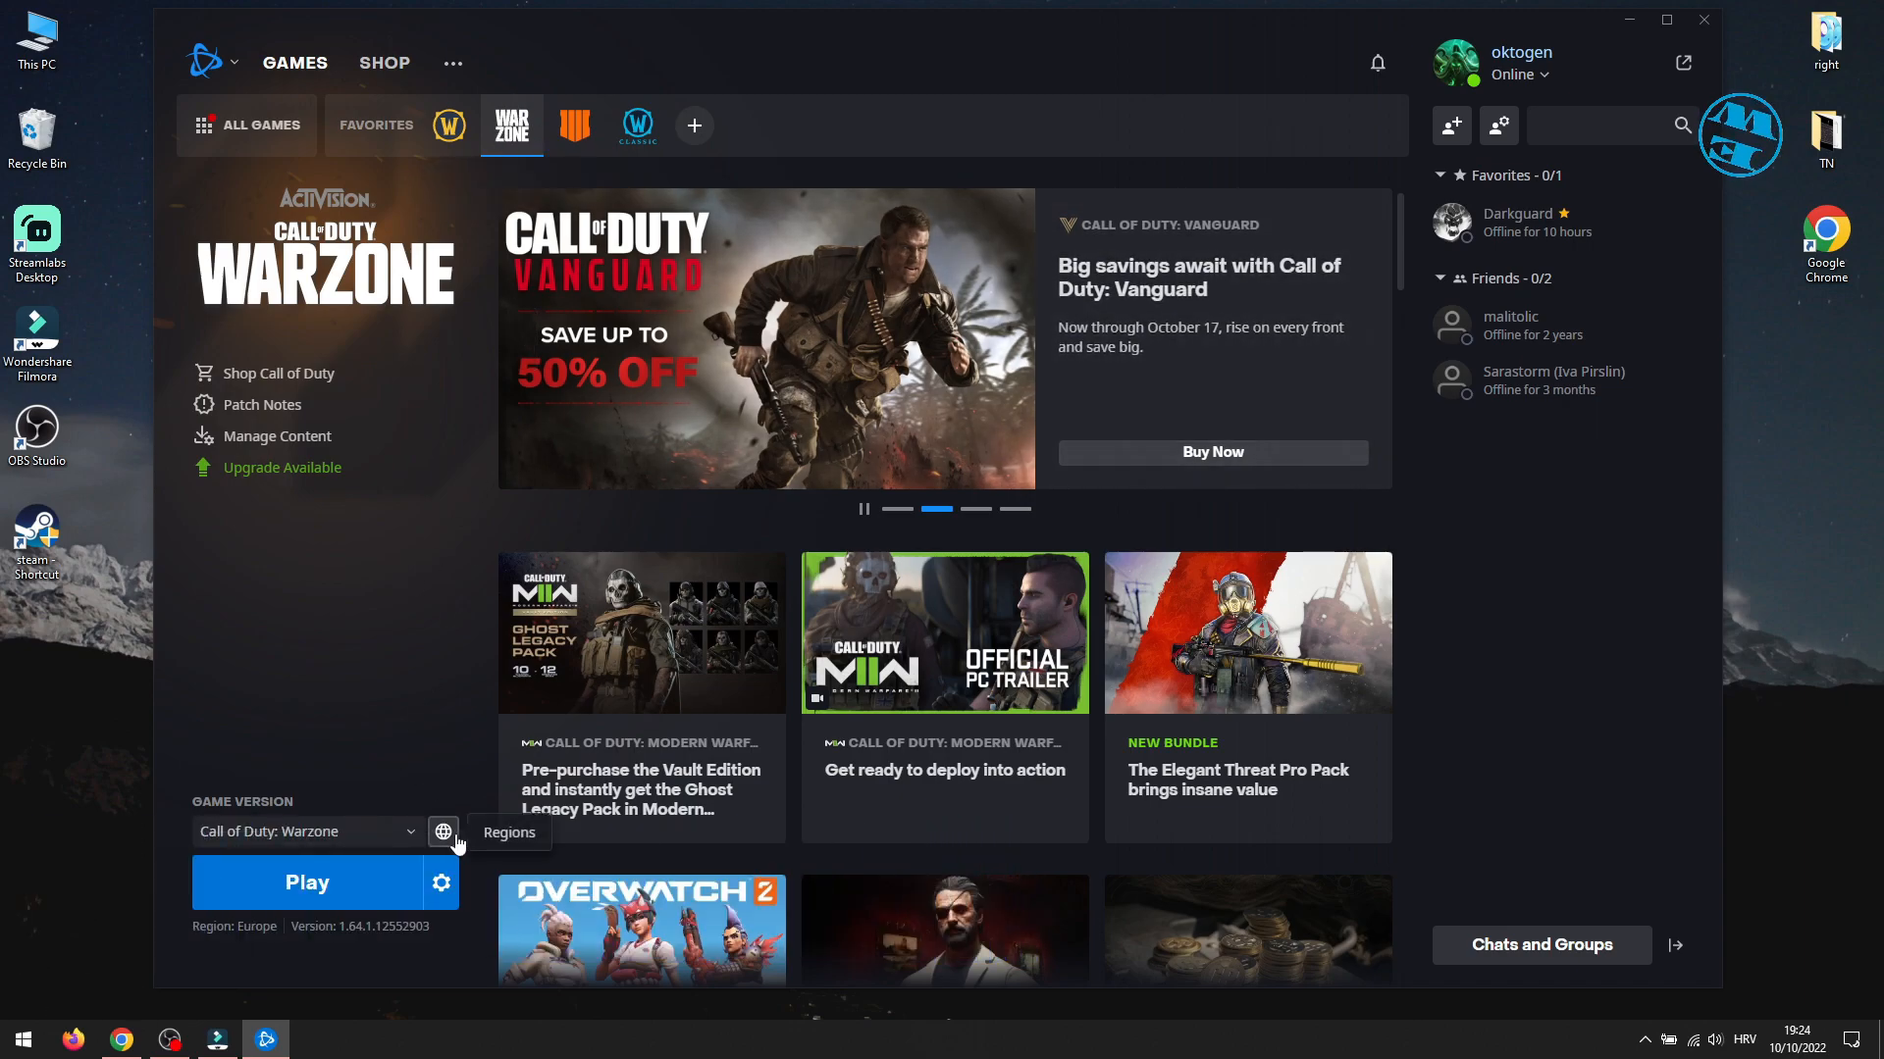
left_click(443, 831)
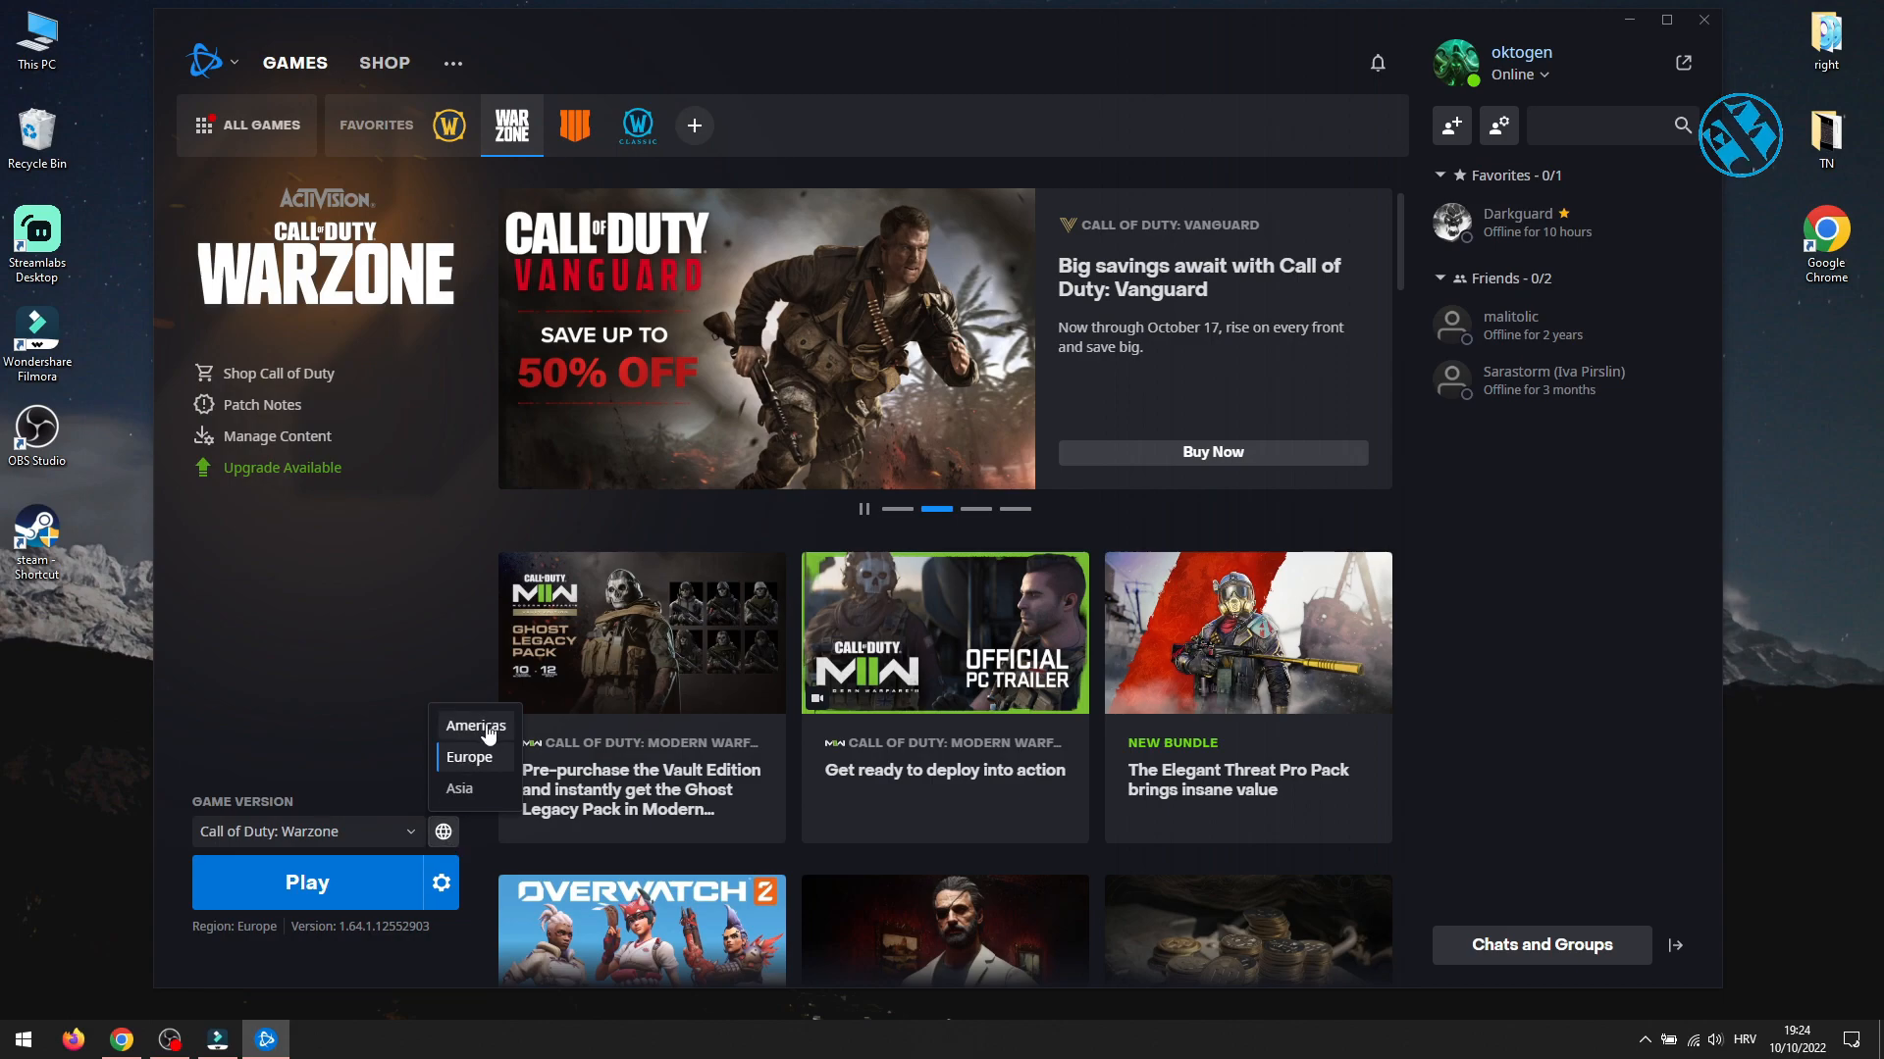
mouse_move(469, 757)
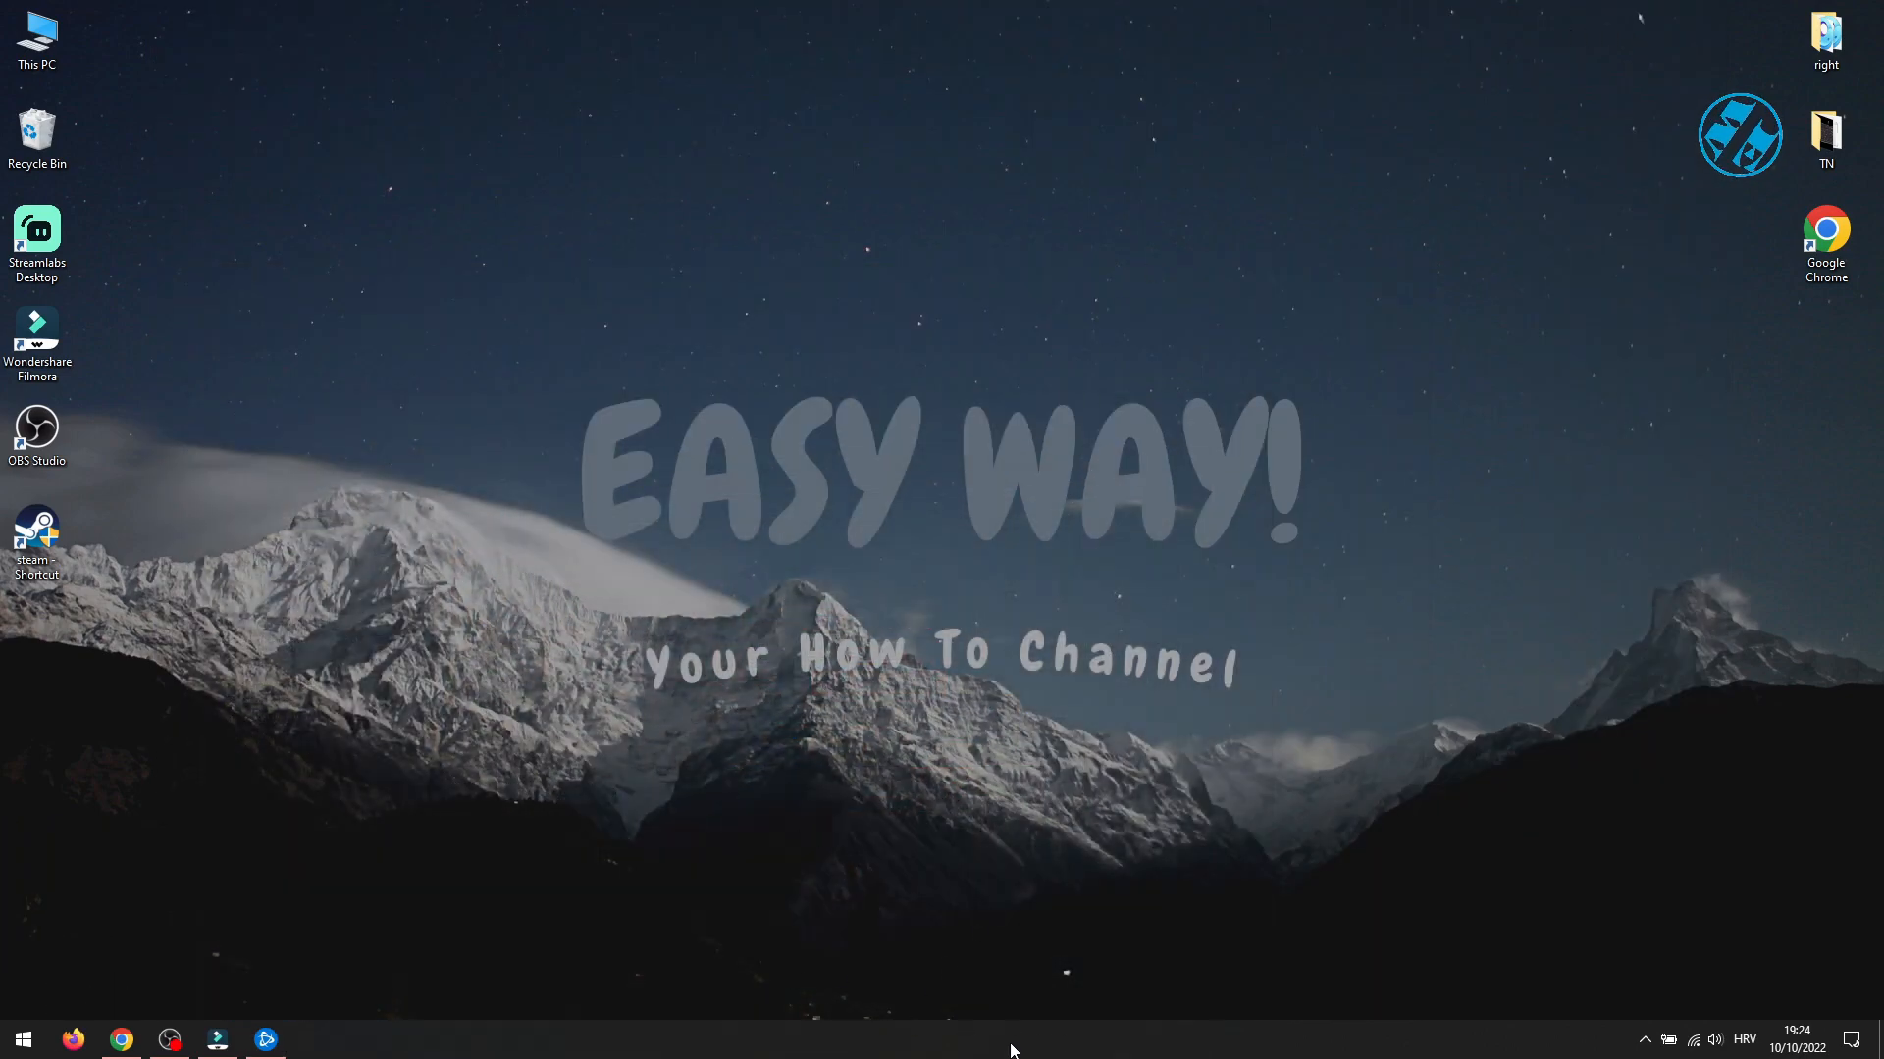
End the Battle.net Update Agent process from Task Manager's full process list.
right_click(1031, 1042)
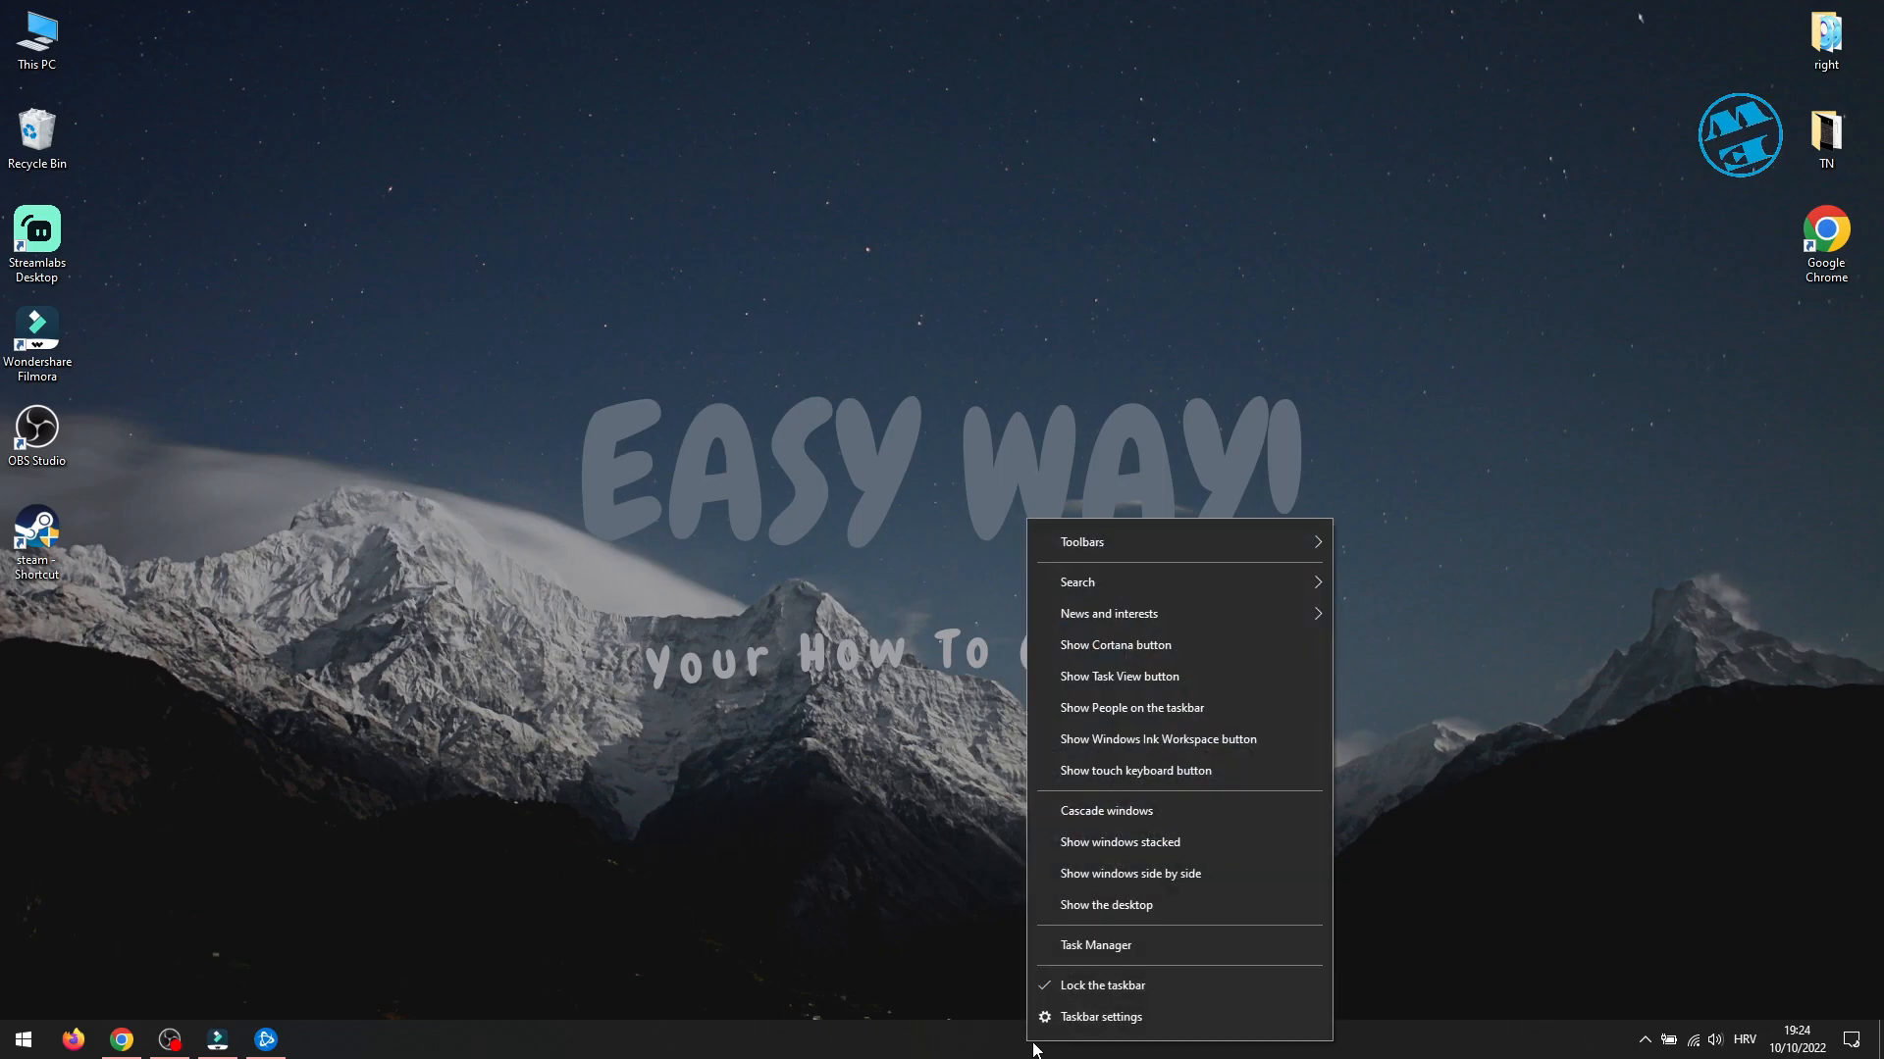
left_click(1095, 946)
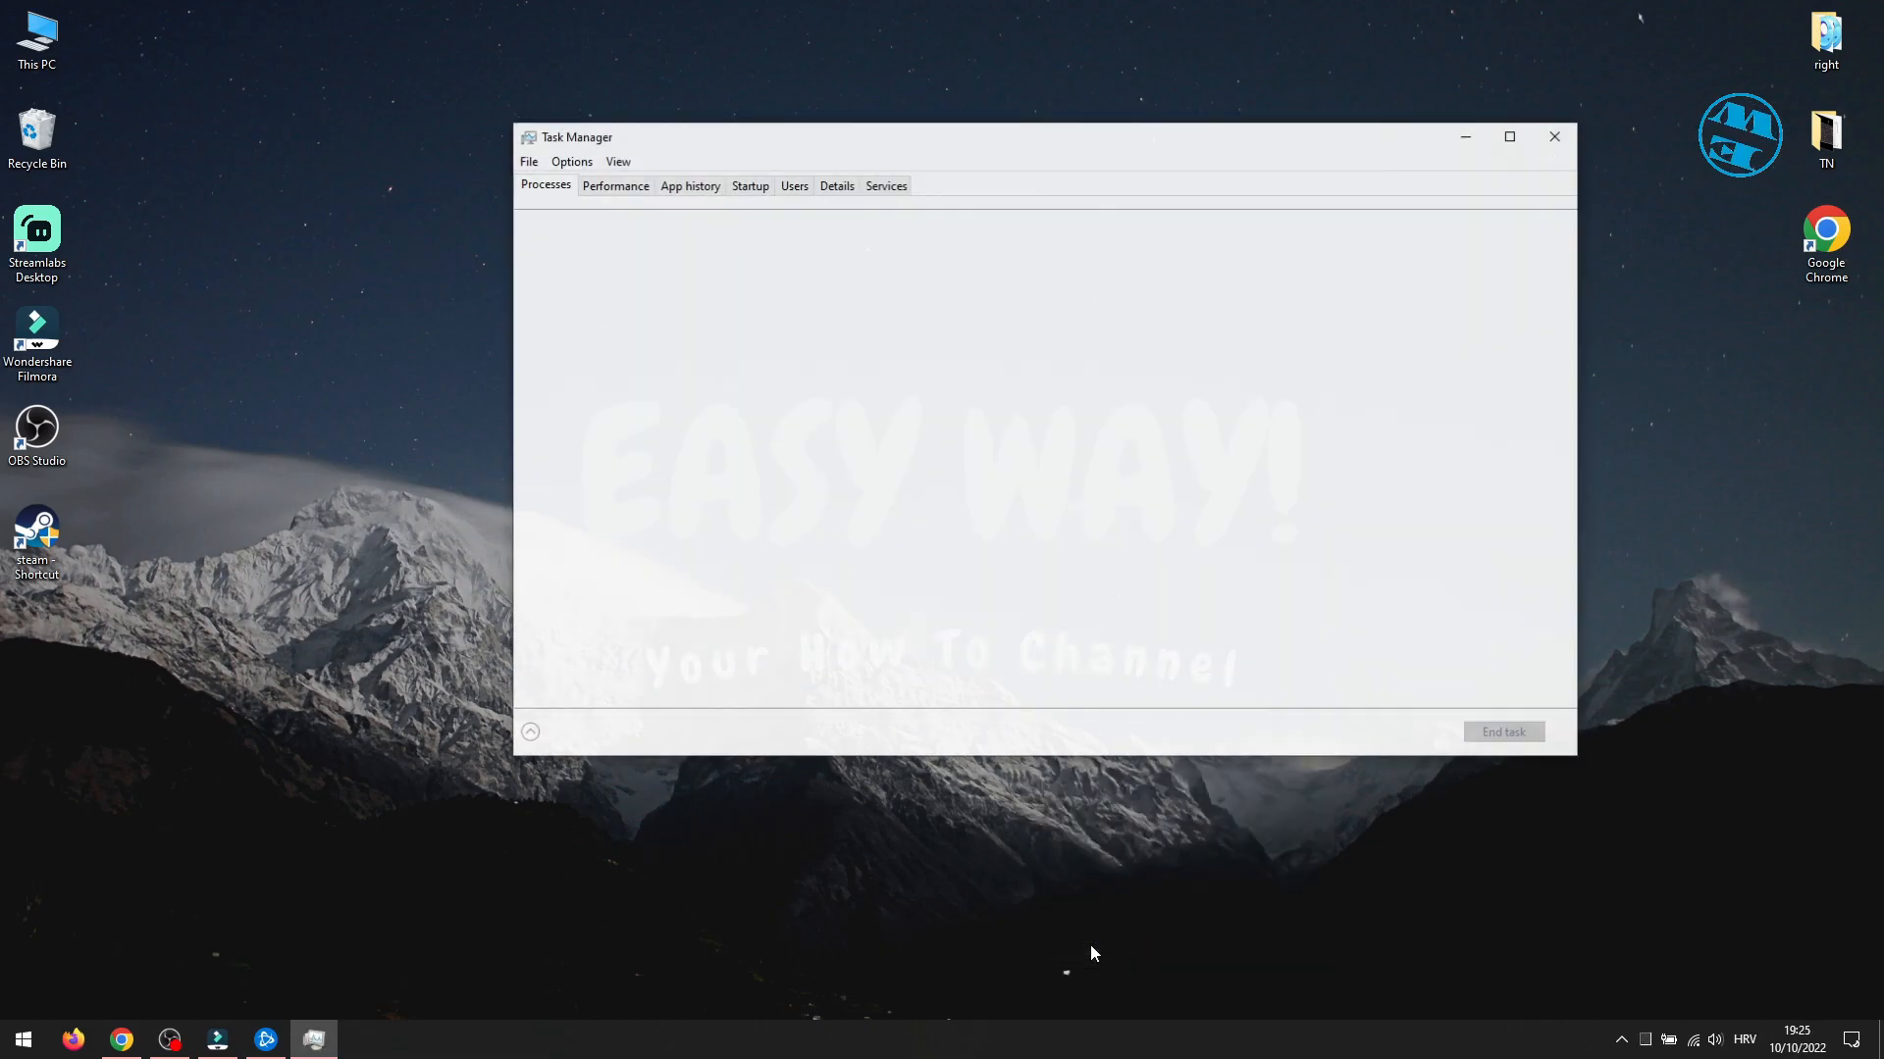
left_click(529, 732)
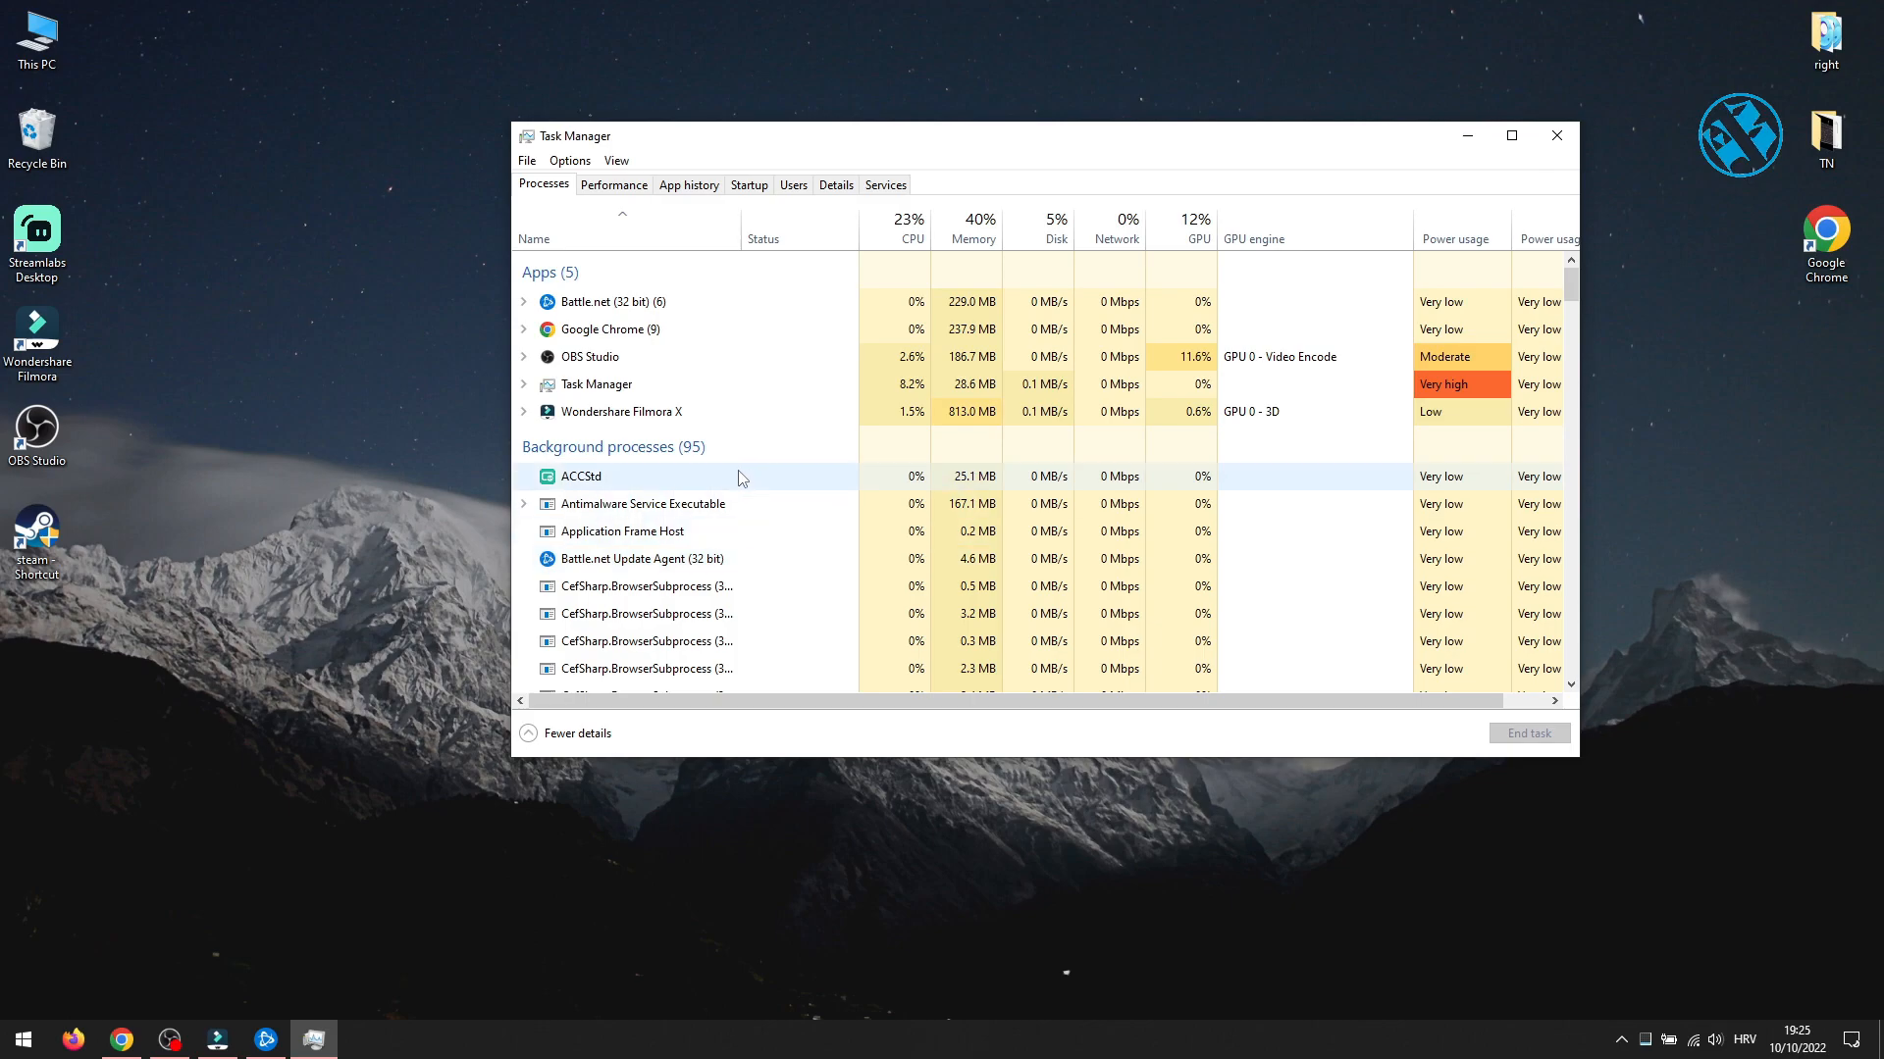
left_click(612, 301)
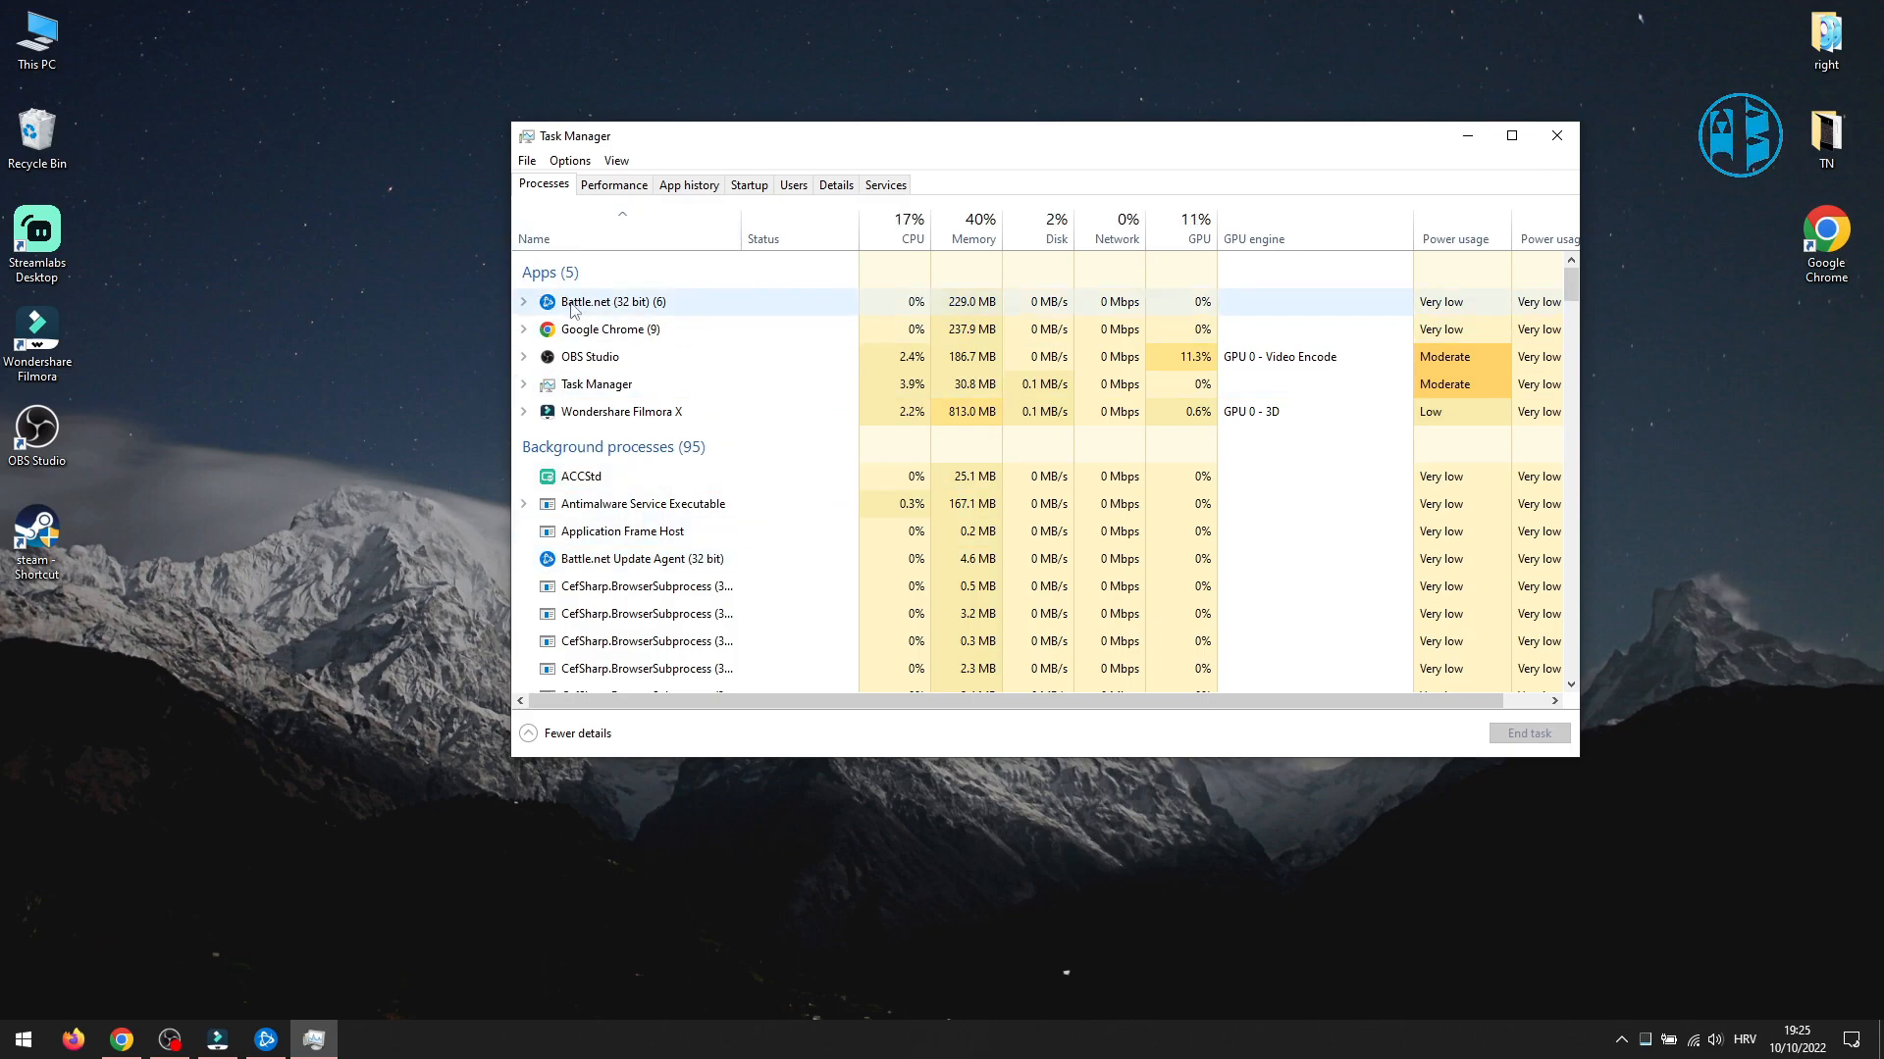
left_click(641, 558)
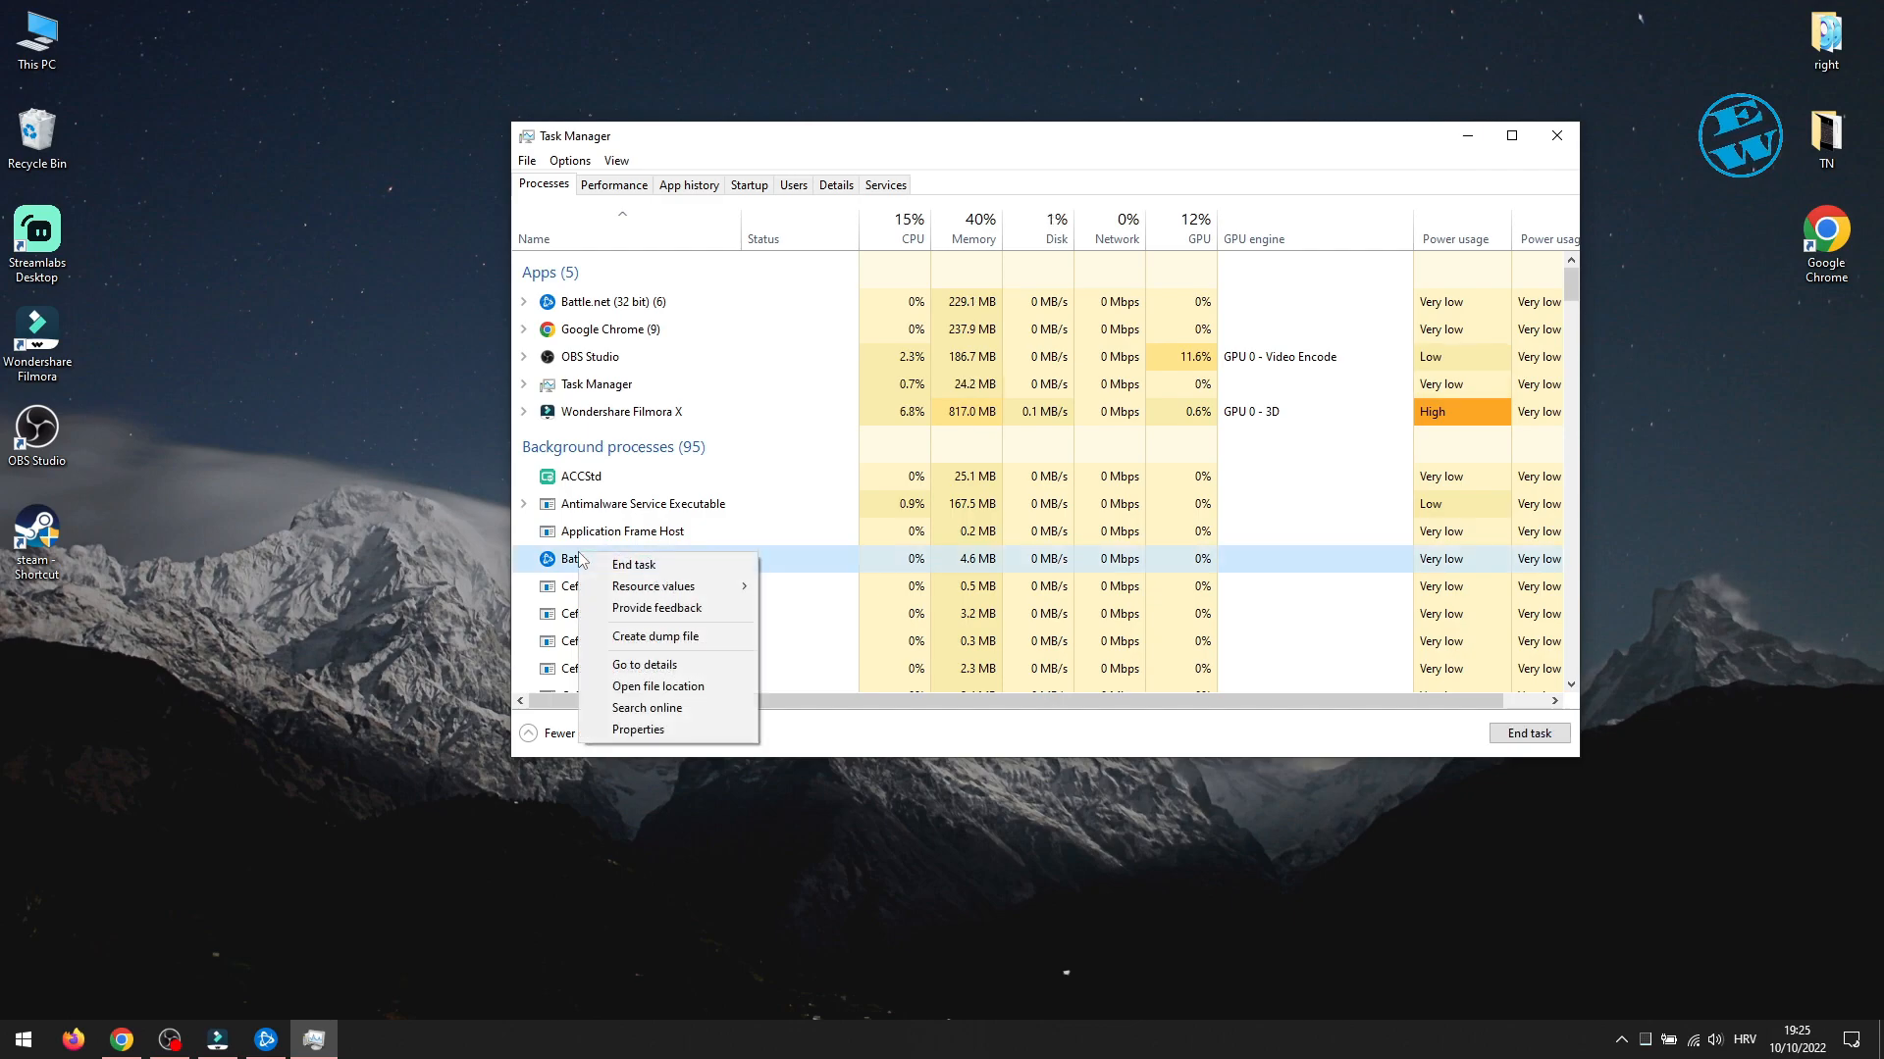
mouse_move(633, 565)
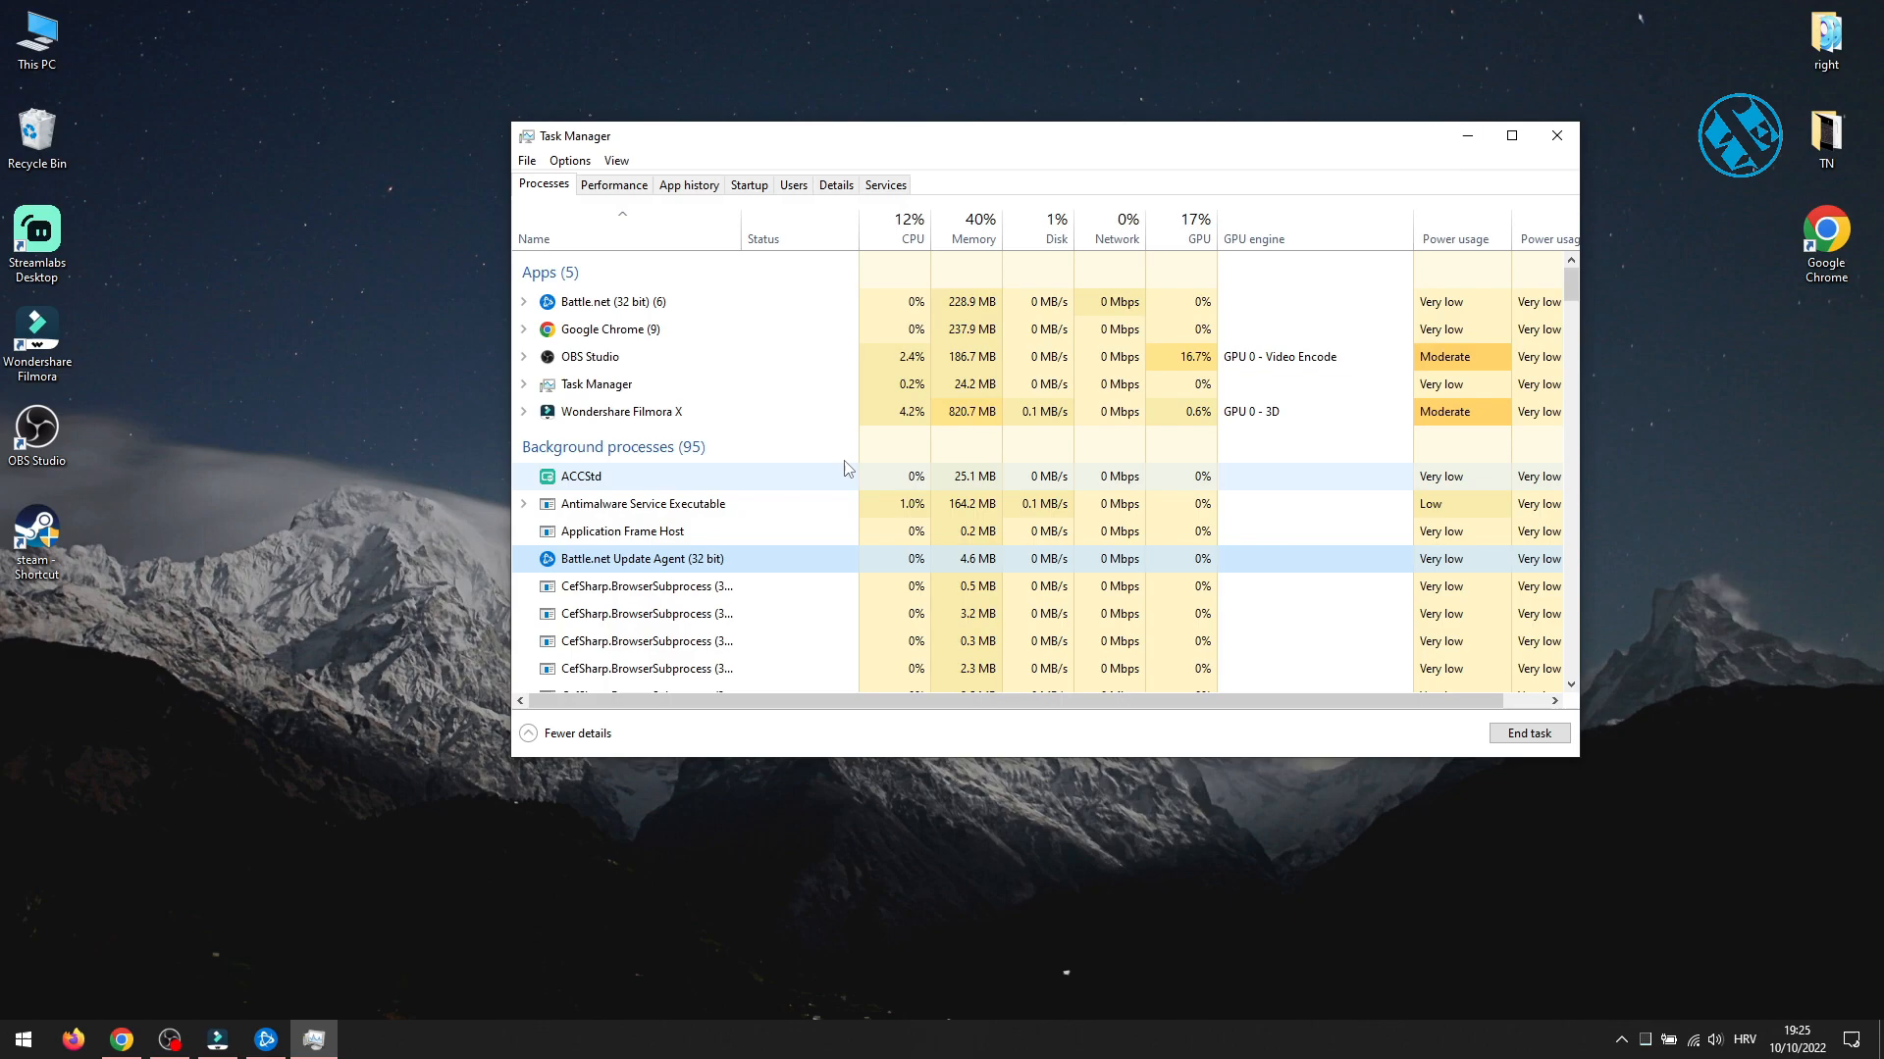
left_click(1556, 134)
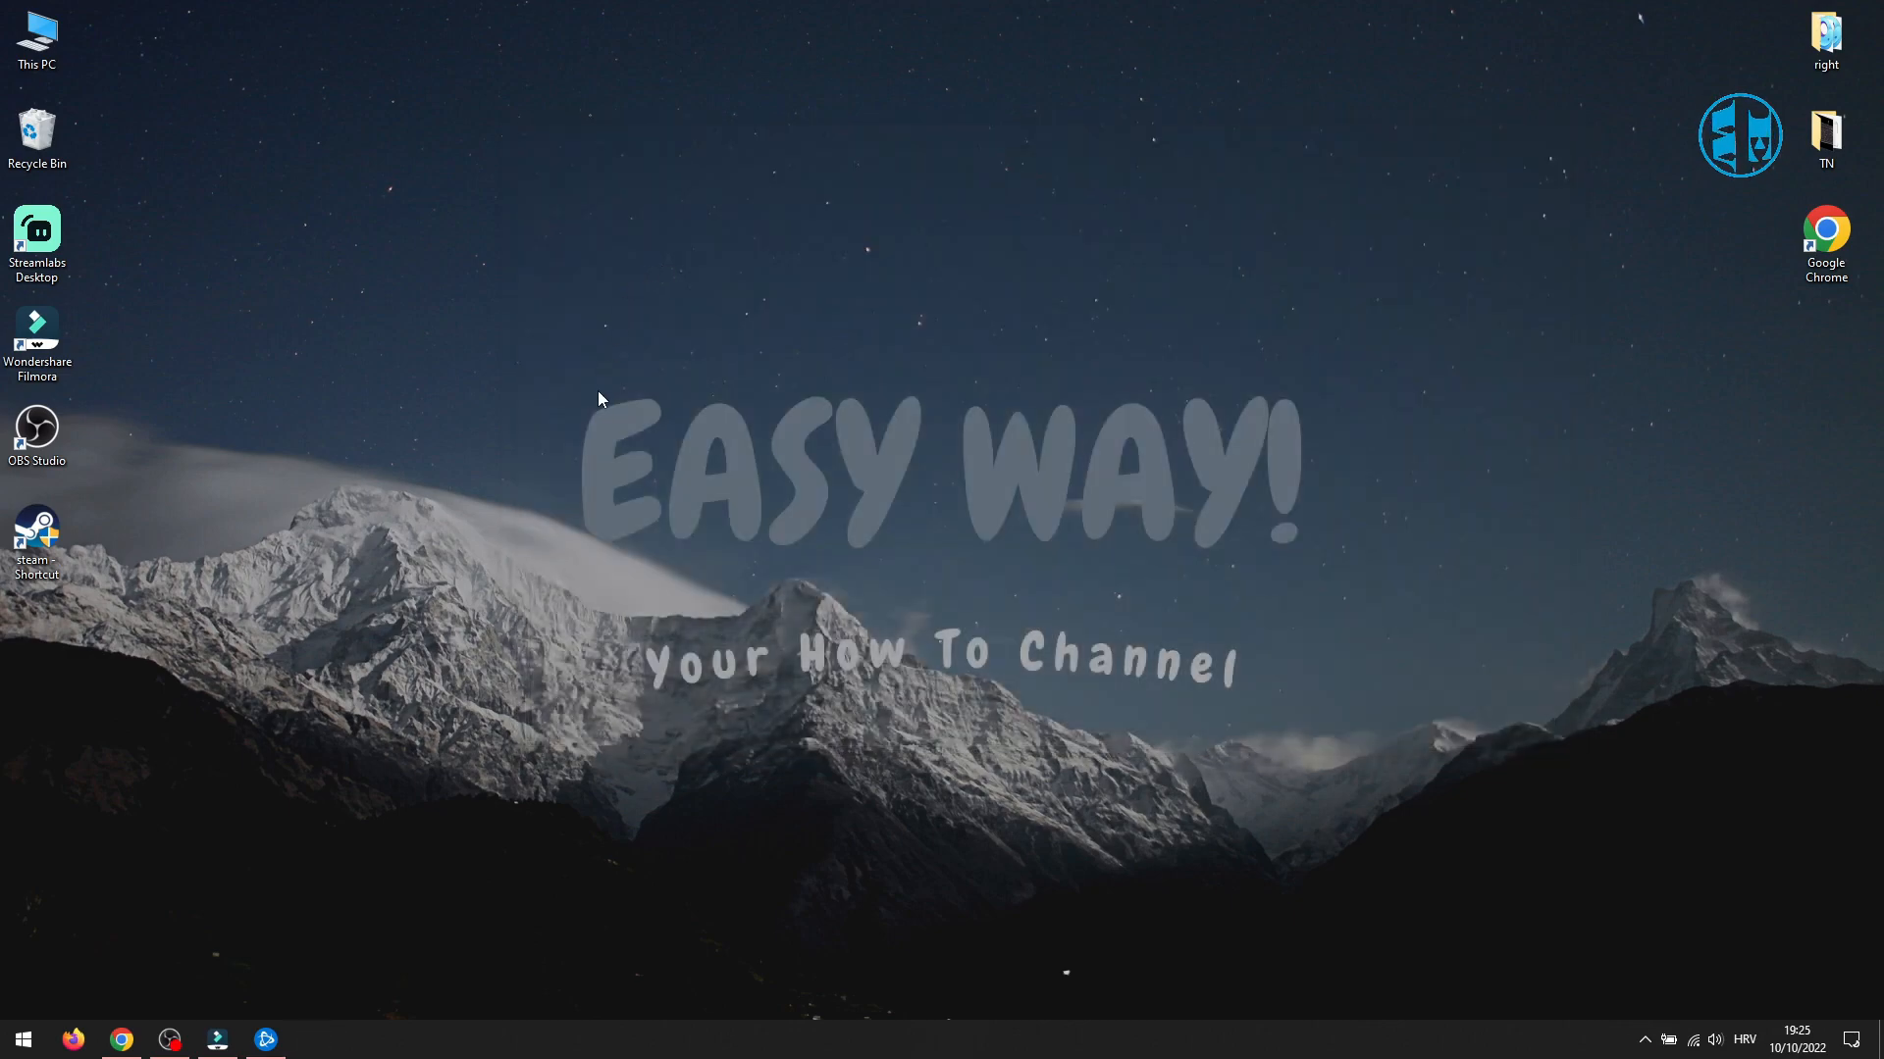
Rename the Documents folder Call of Duty Modern Warfare by appending digits to its name.
left_click(37, 37)
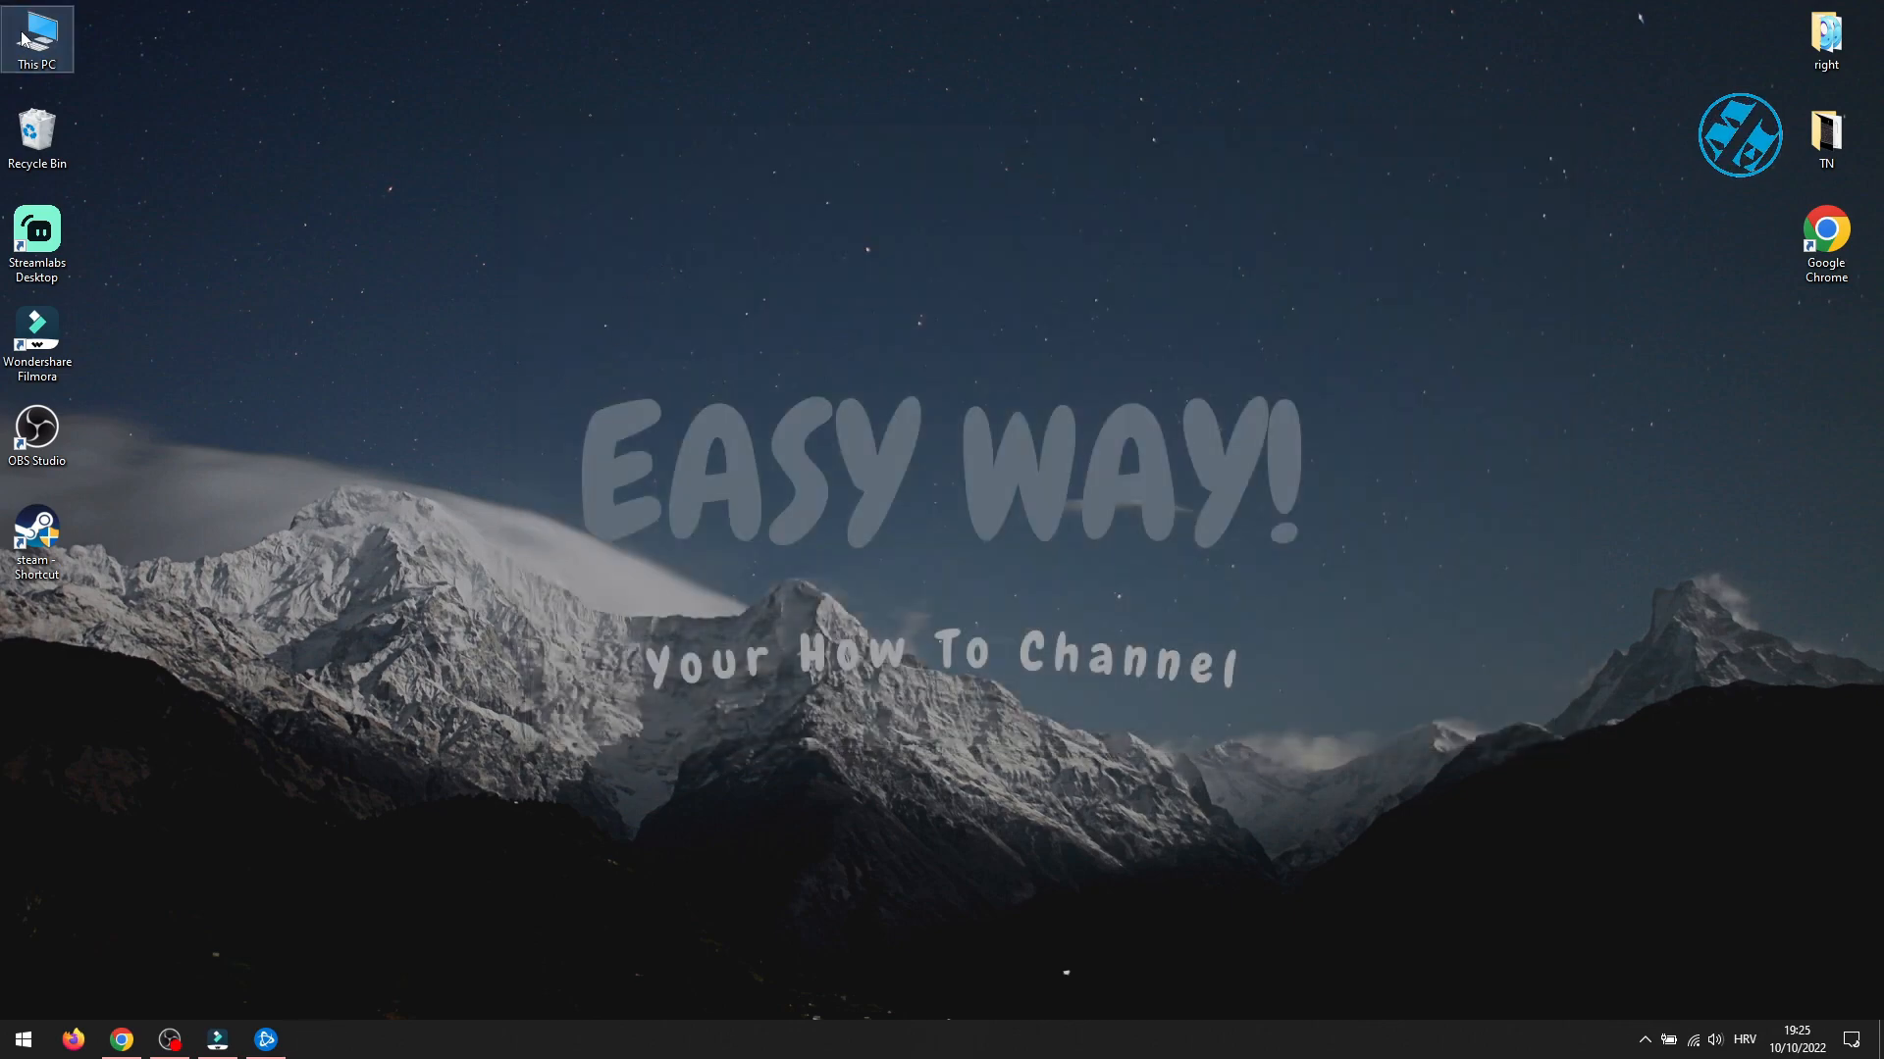
double_click(36, 32)
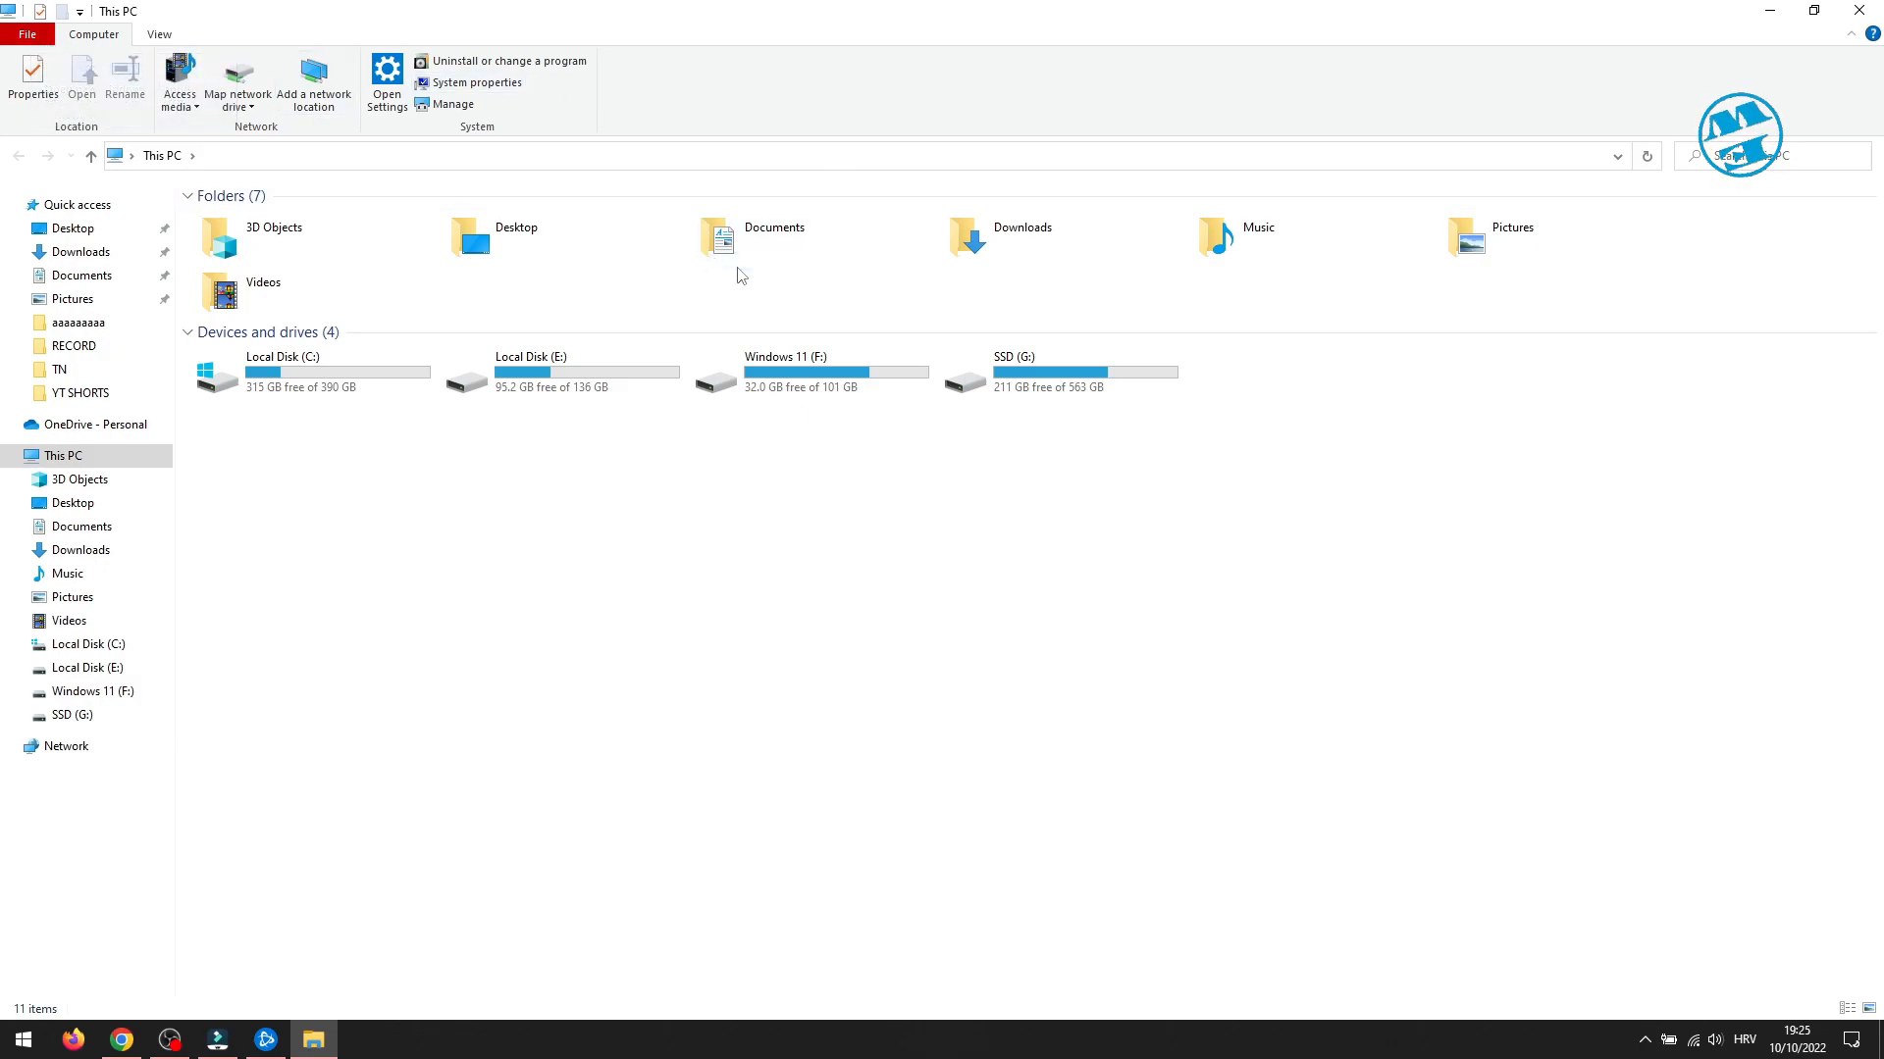
double_click(774, 236)
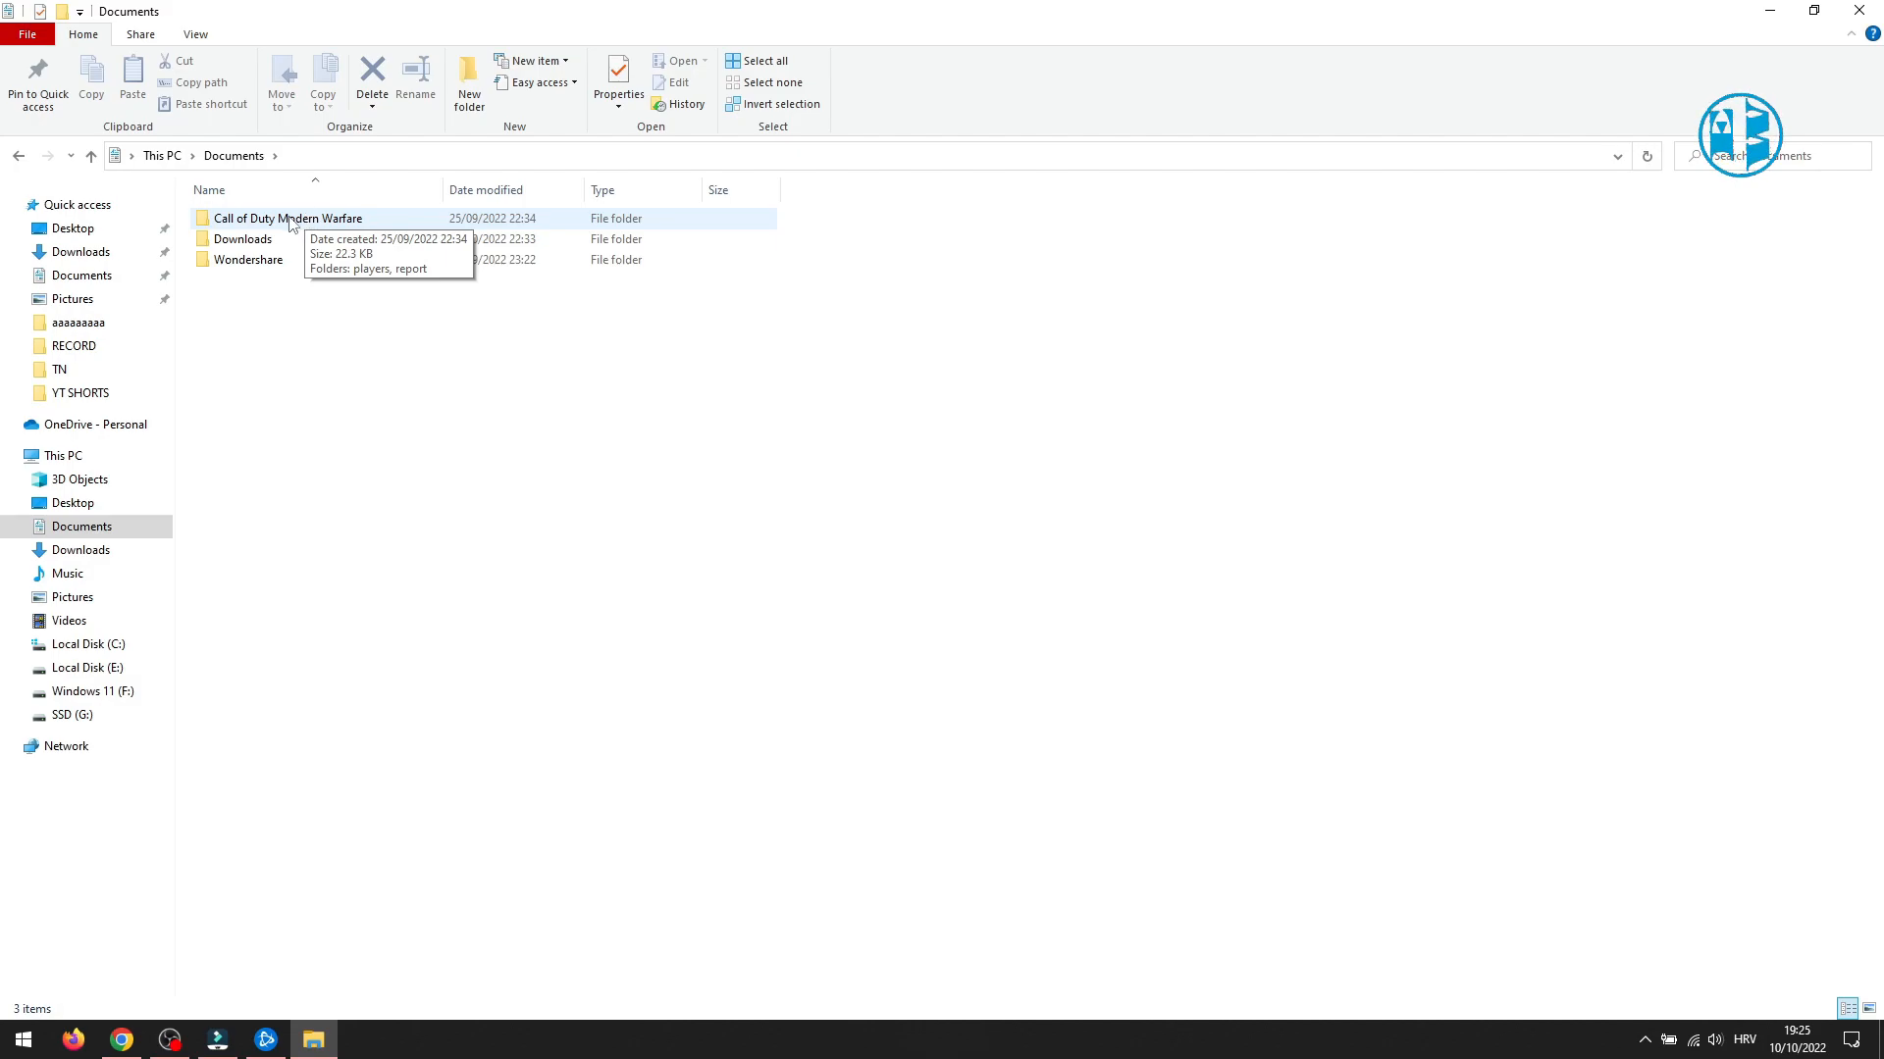
right_click(289, 218)
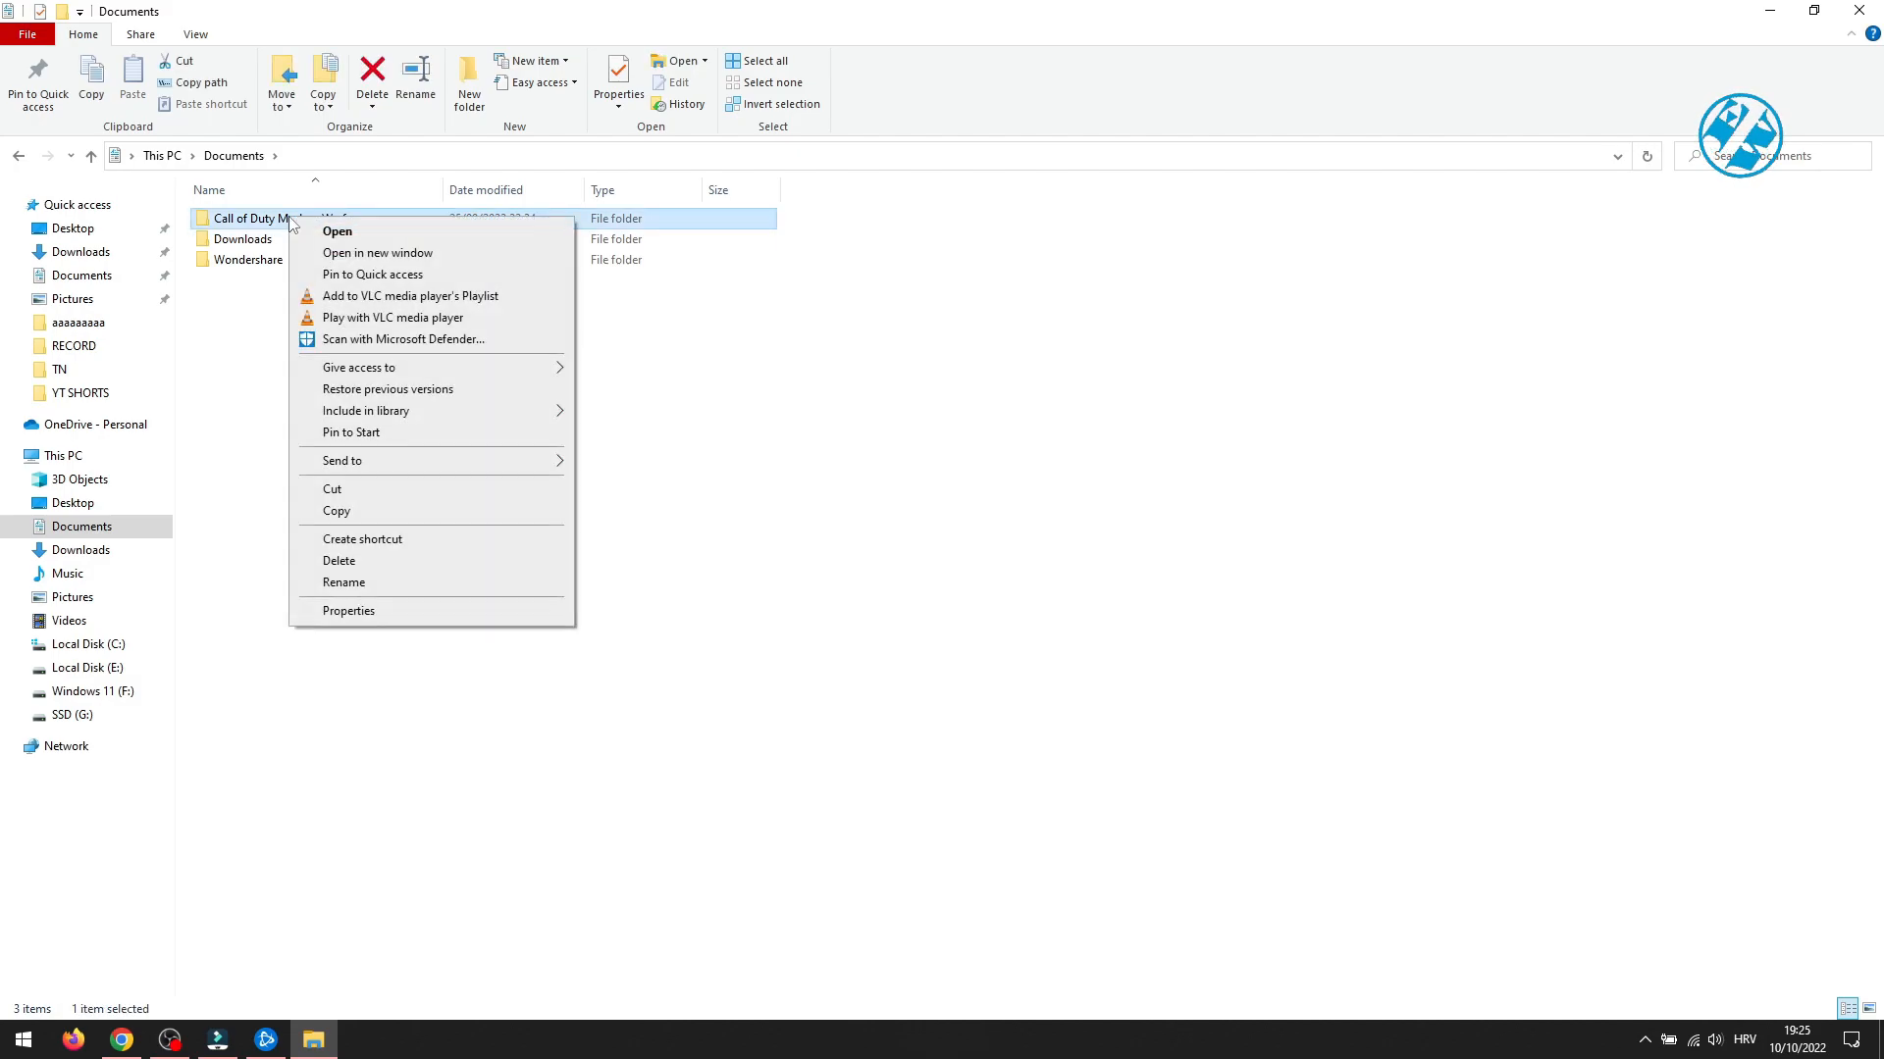
left_click(343, 583)
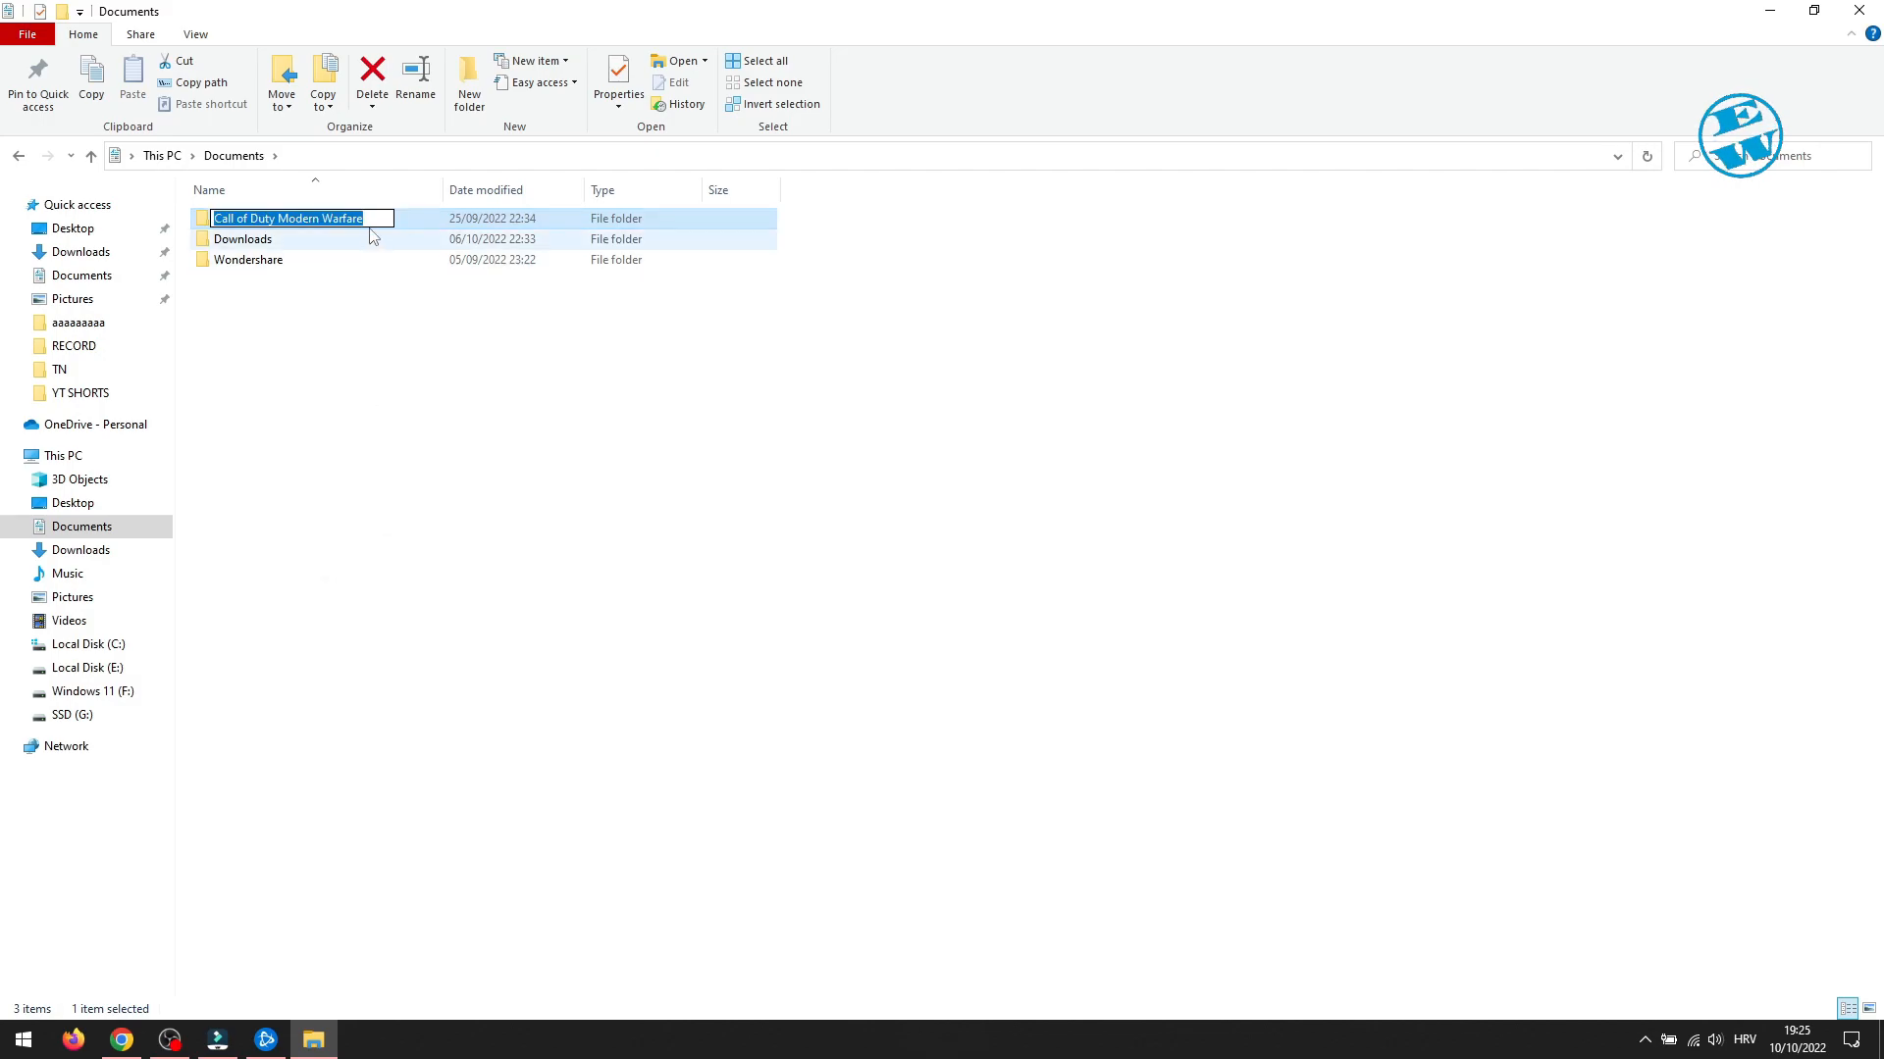
left_click(365, 219)
type("3232")
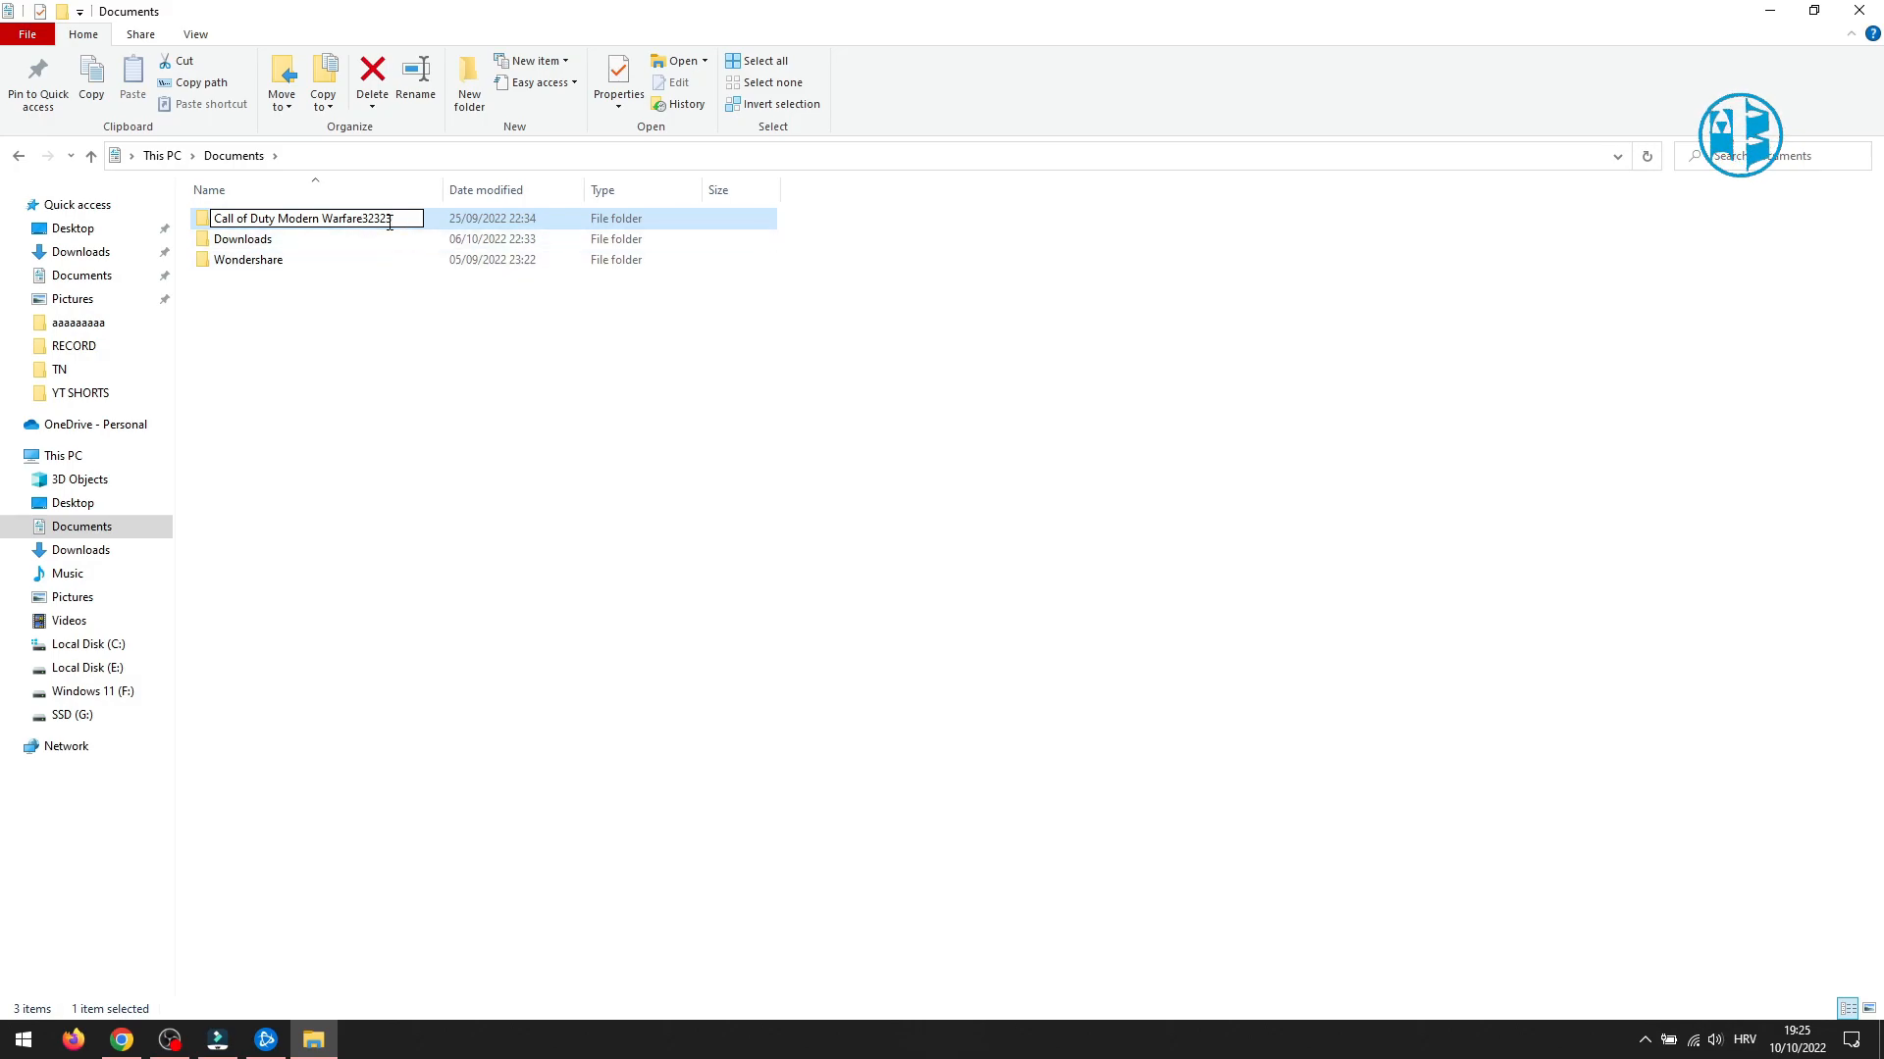
key("BackSpace")
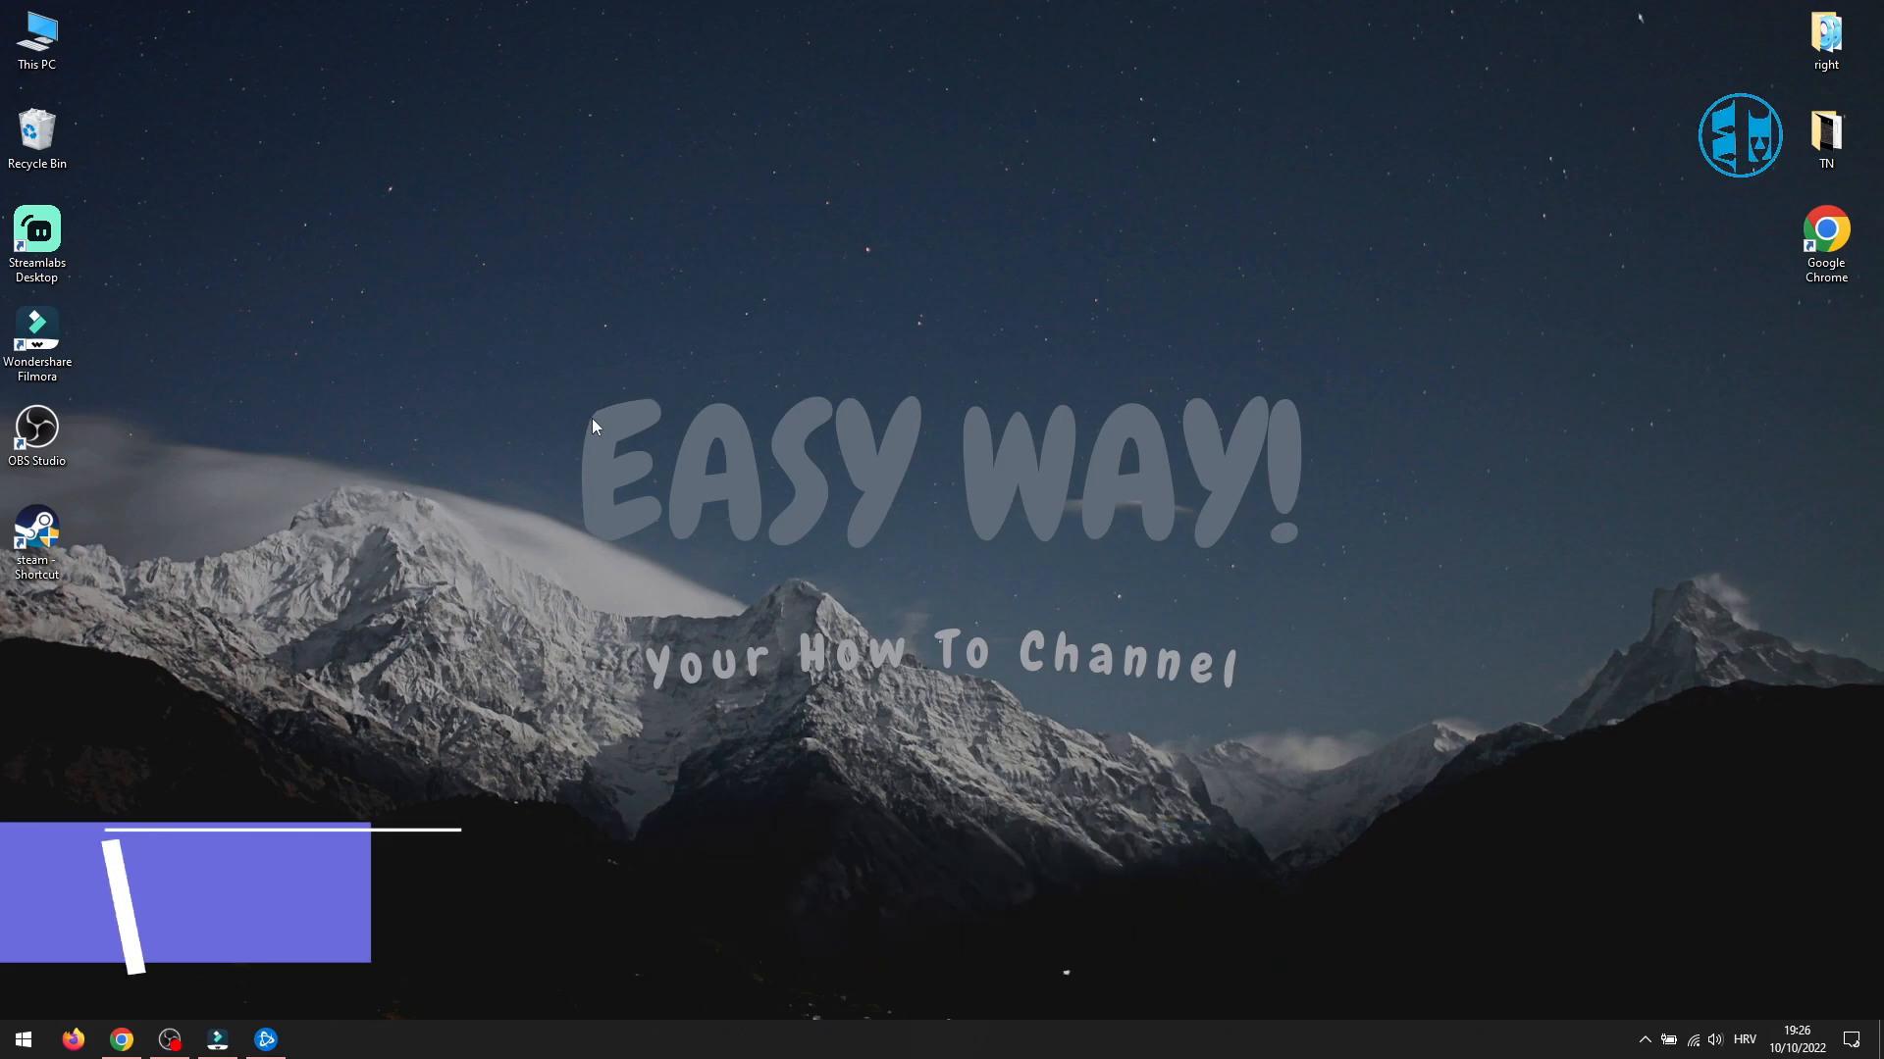
Open %localappdata% through Run and delete the Blizzard Entertainment folder.
right_click(21, 1039)
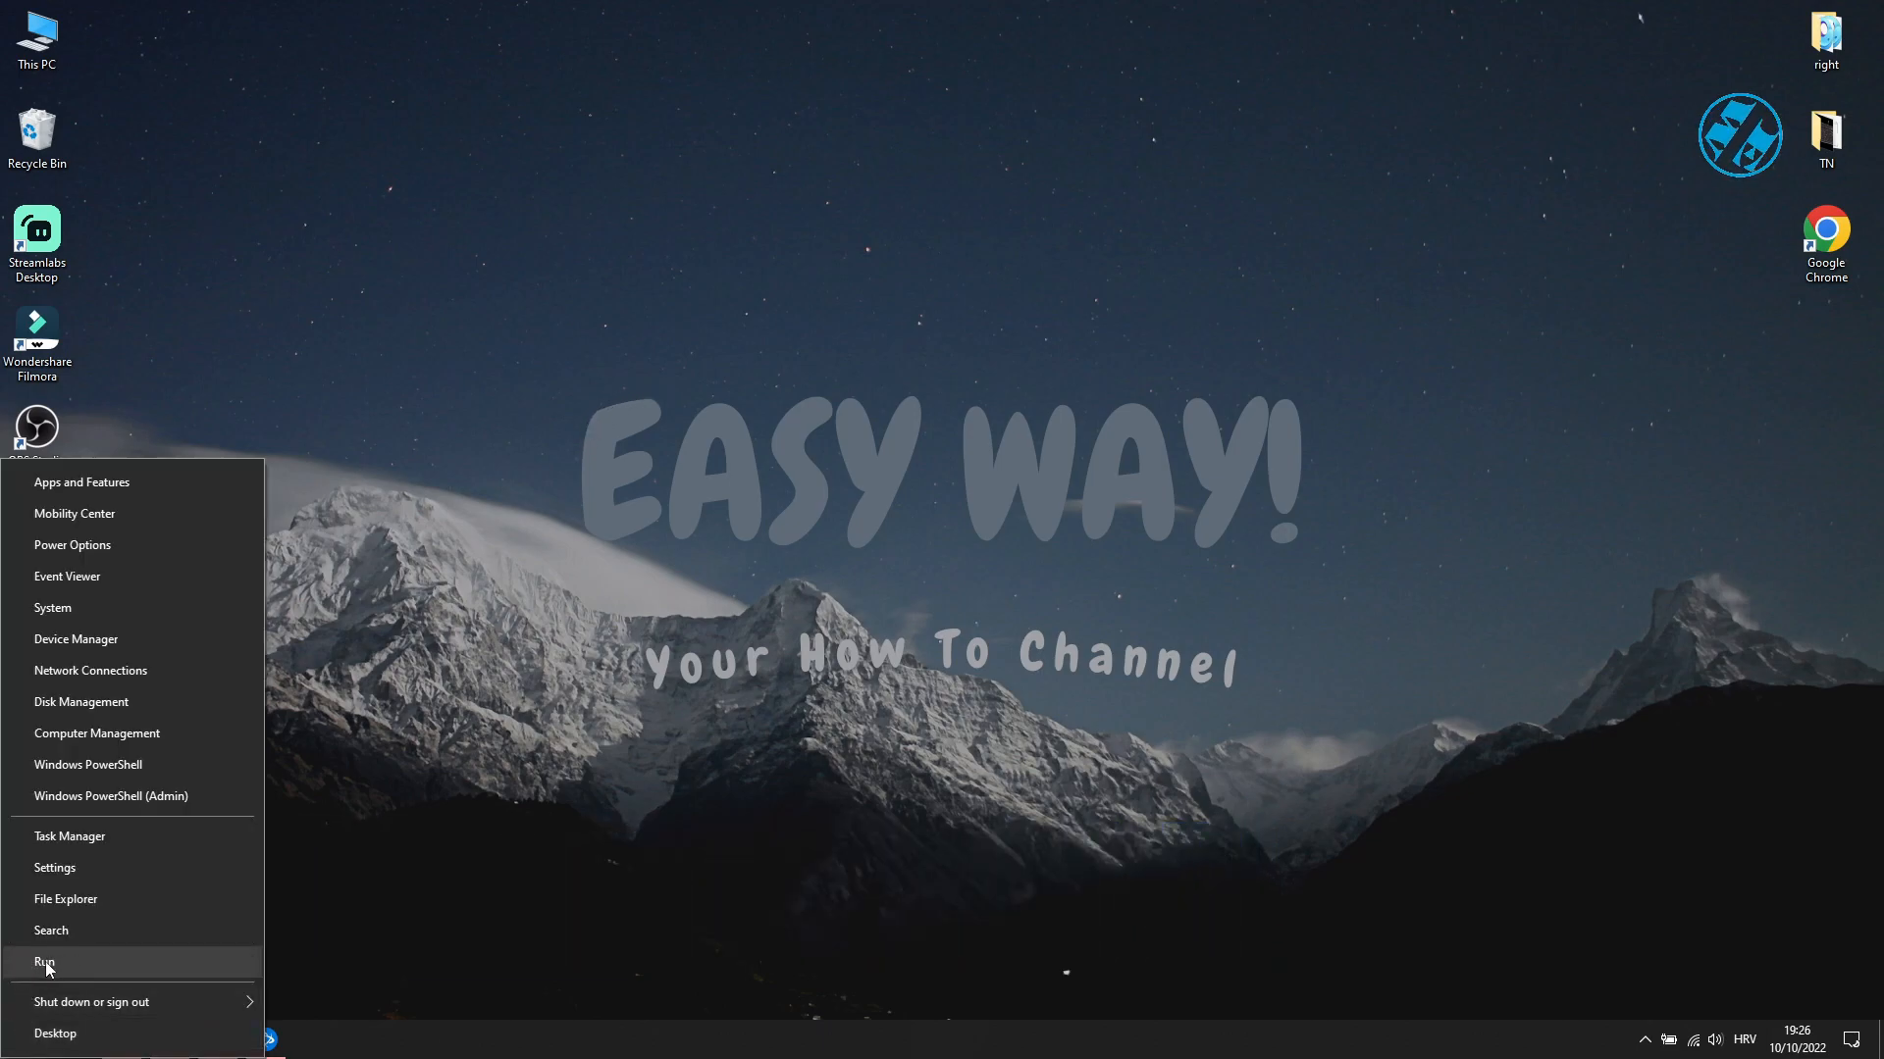
left_click(44, 962)
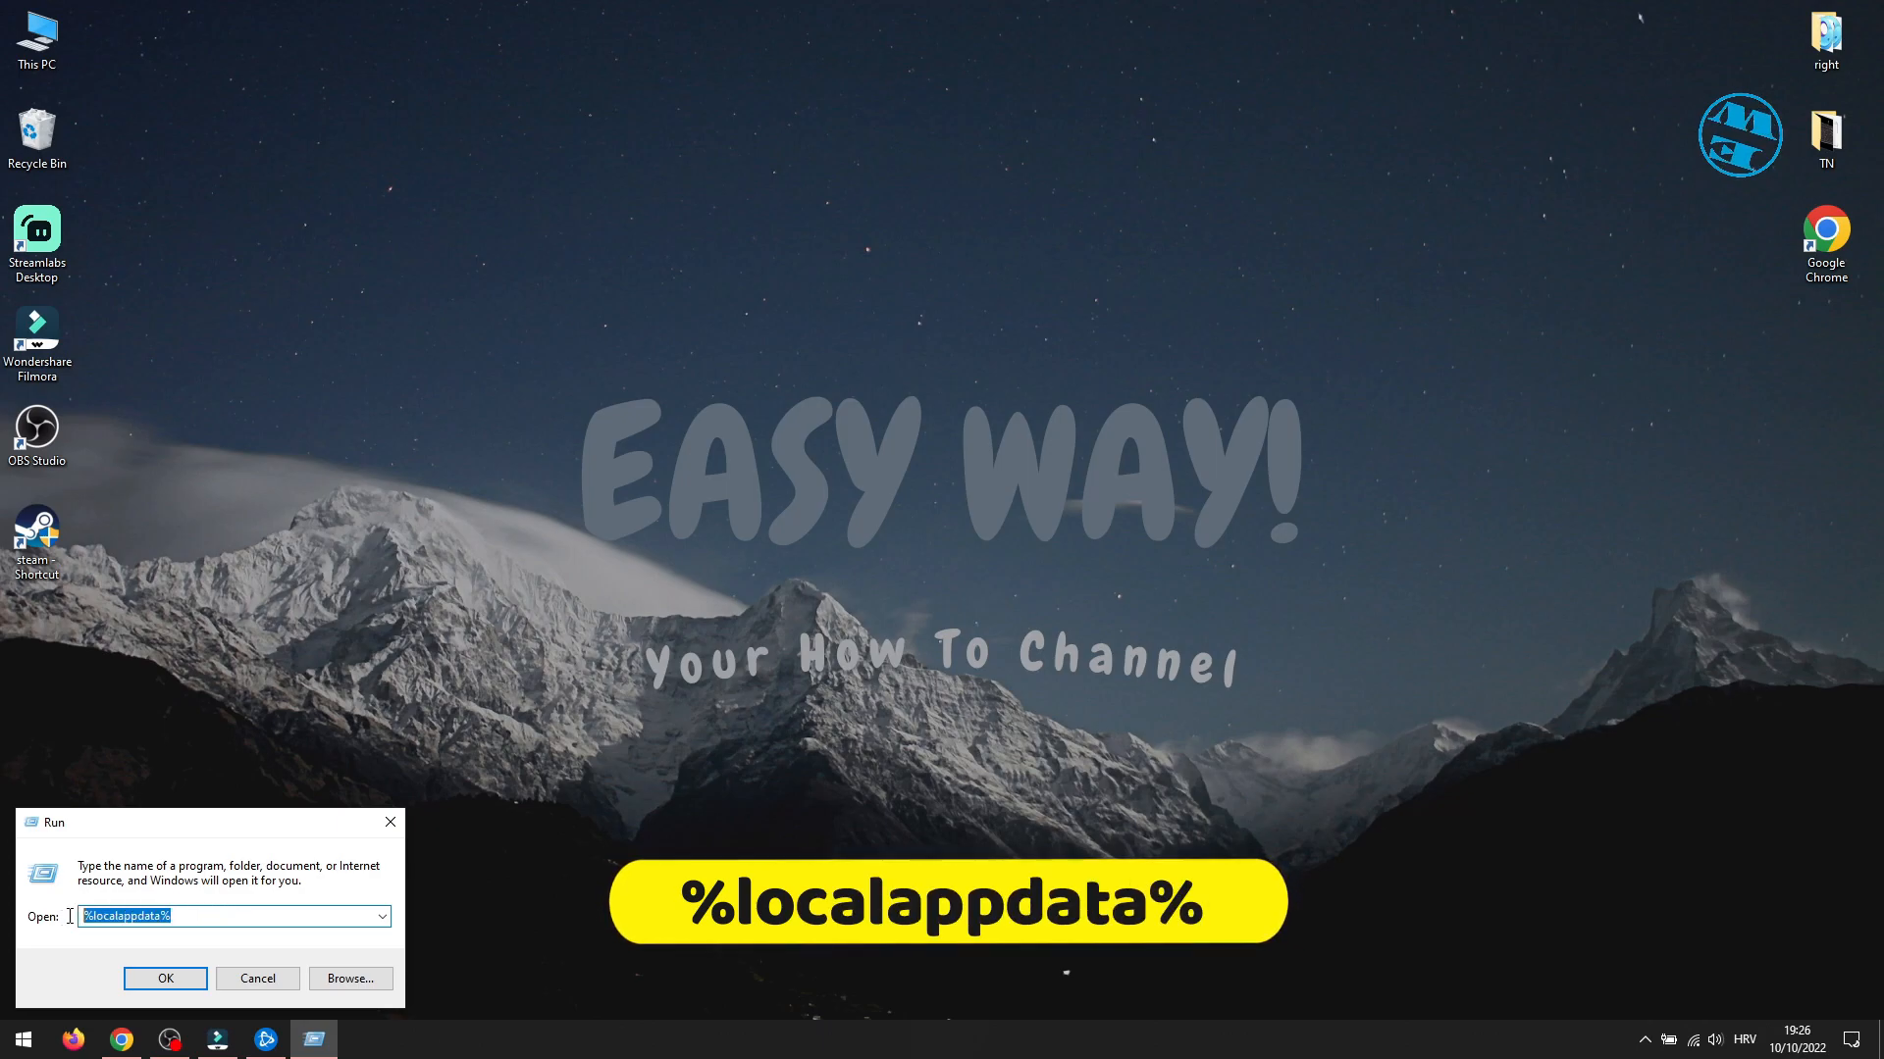
left_click(165, 978)
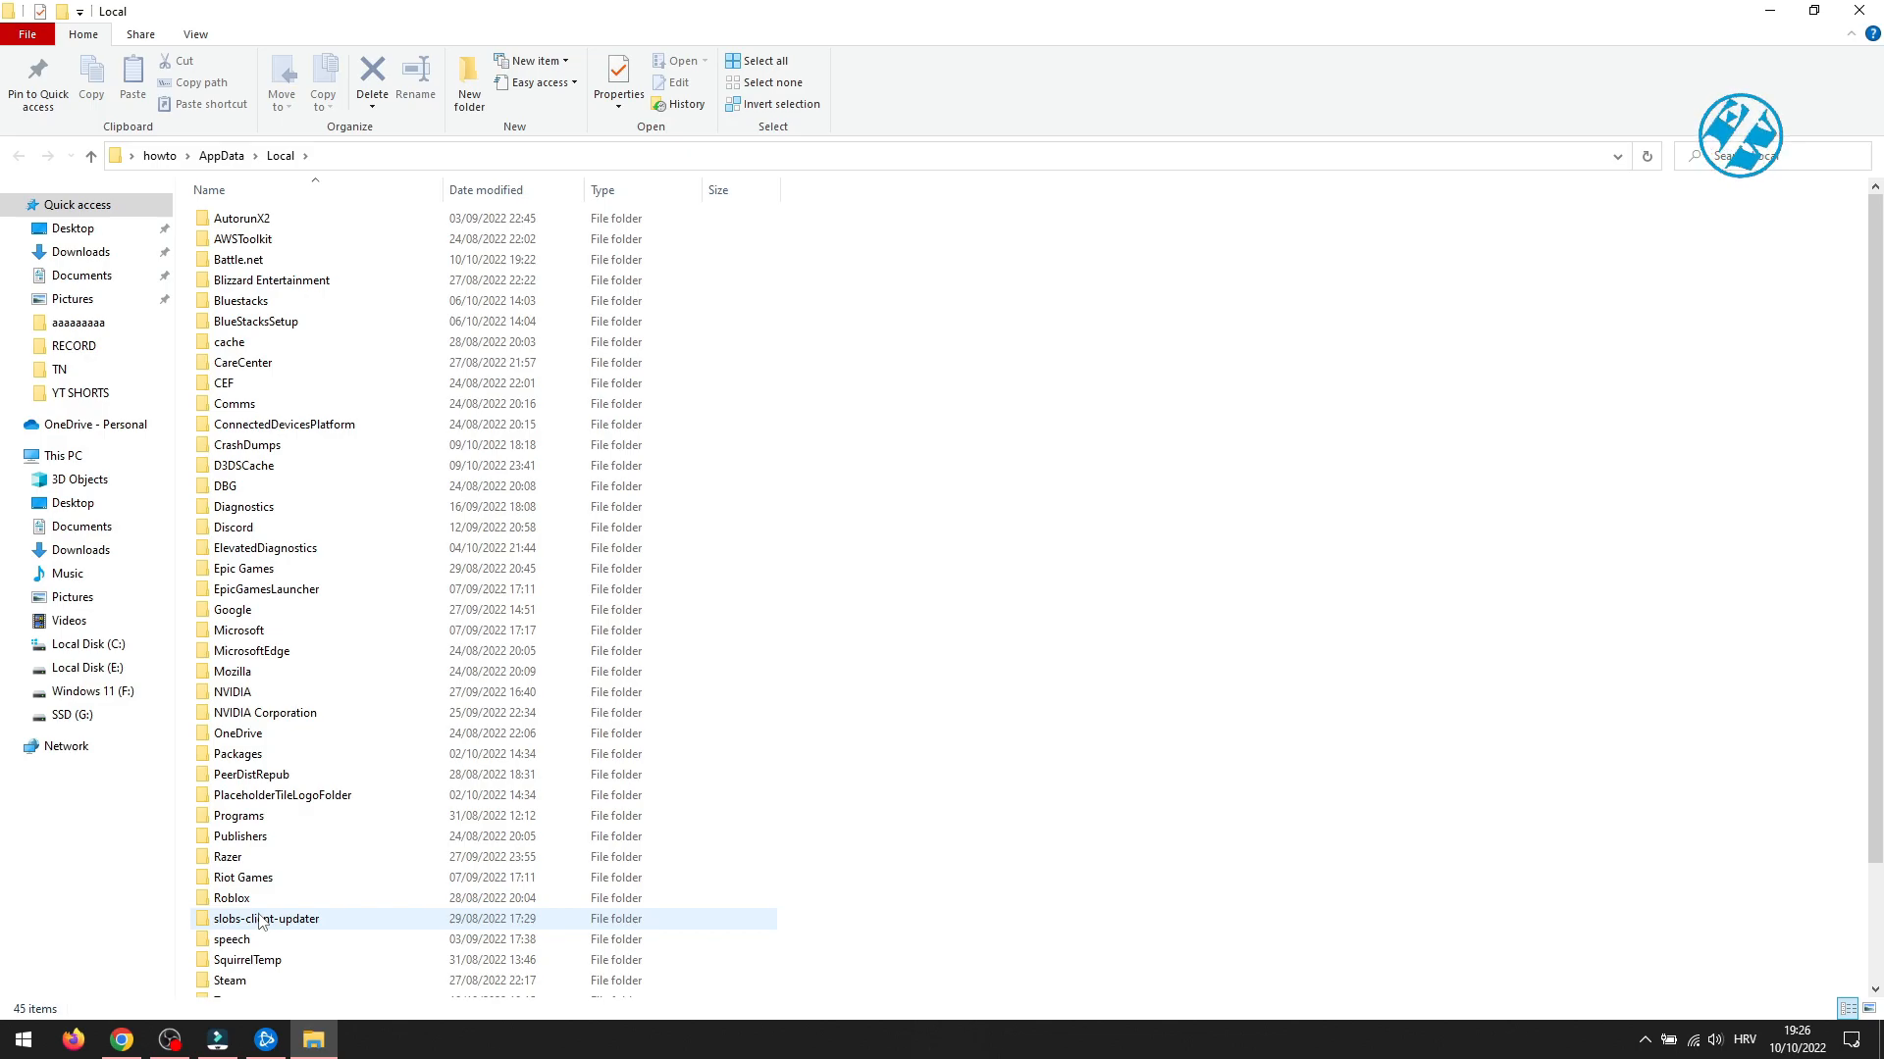
left_click(271, 279)
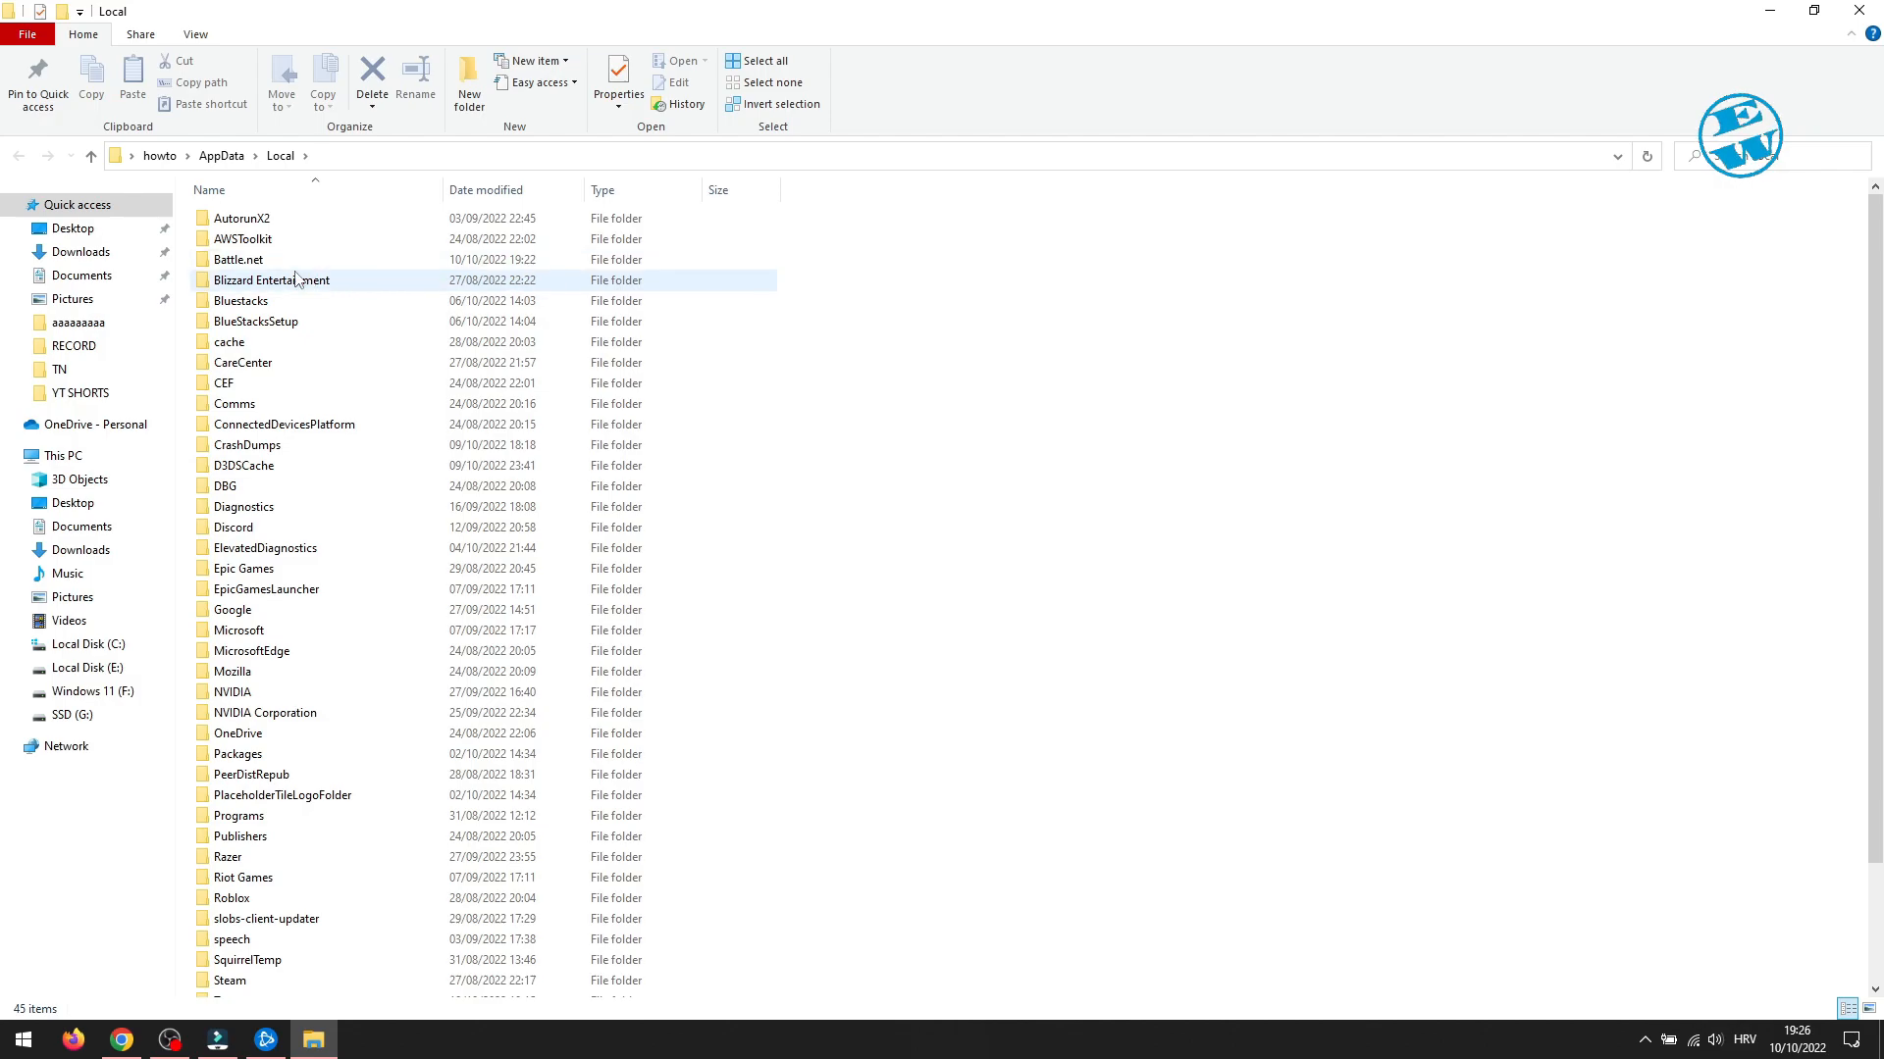
left_click(272, 280)
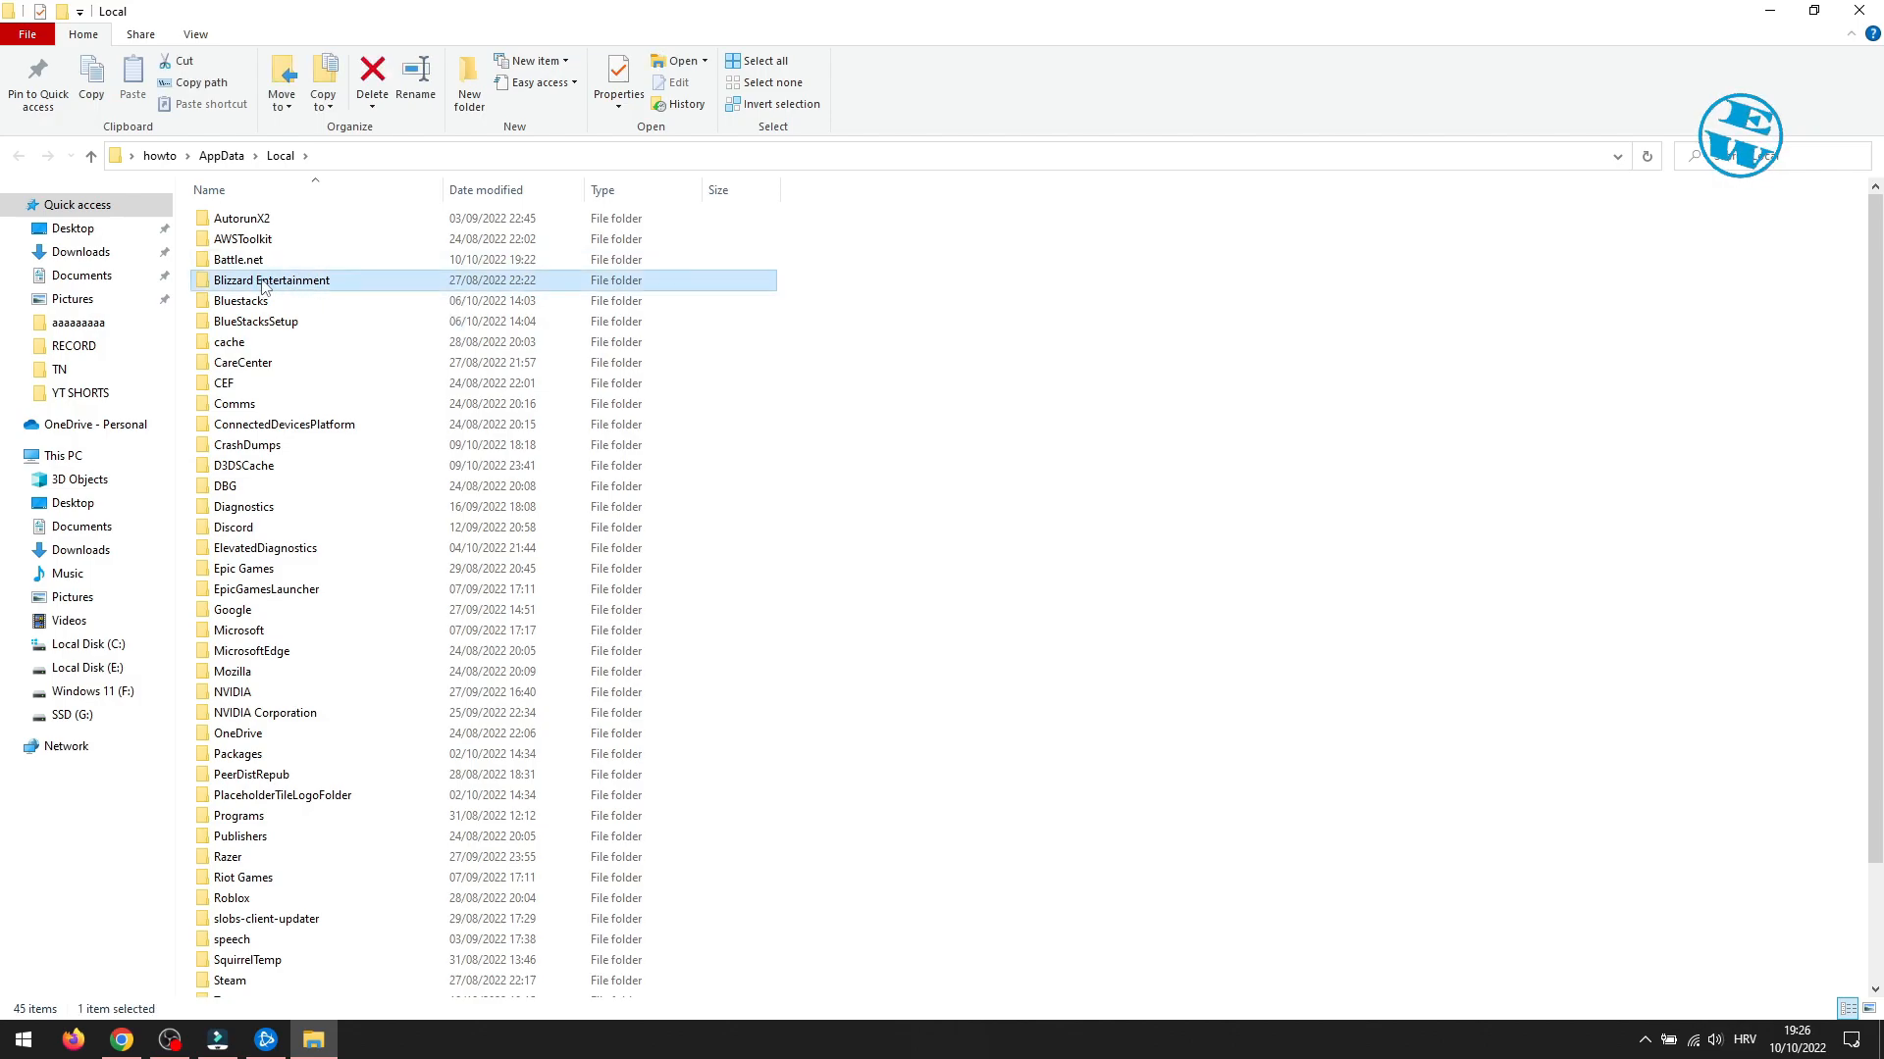
right_click(271, 280)
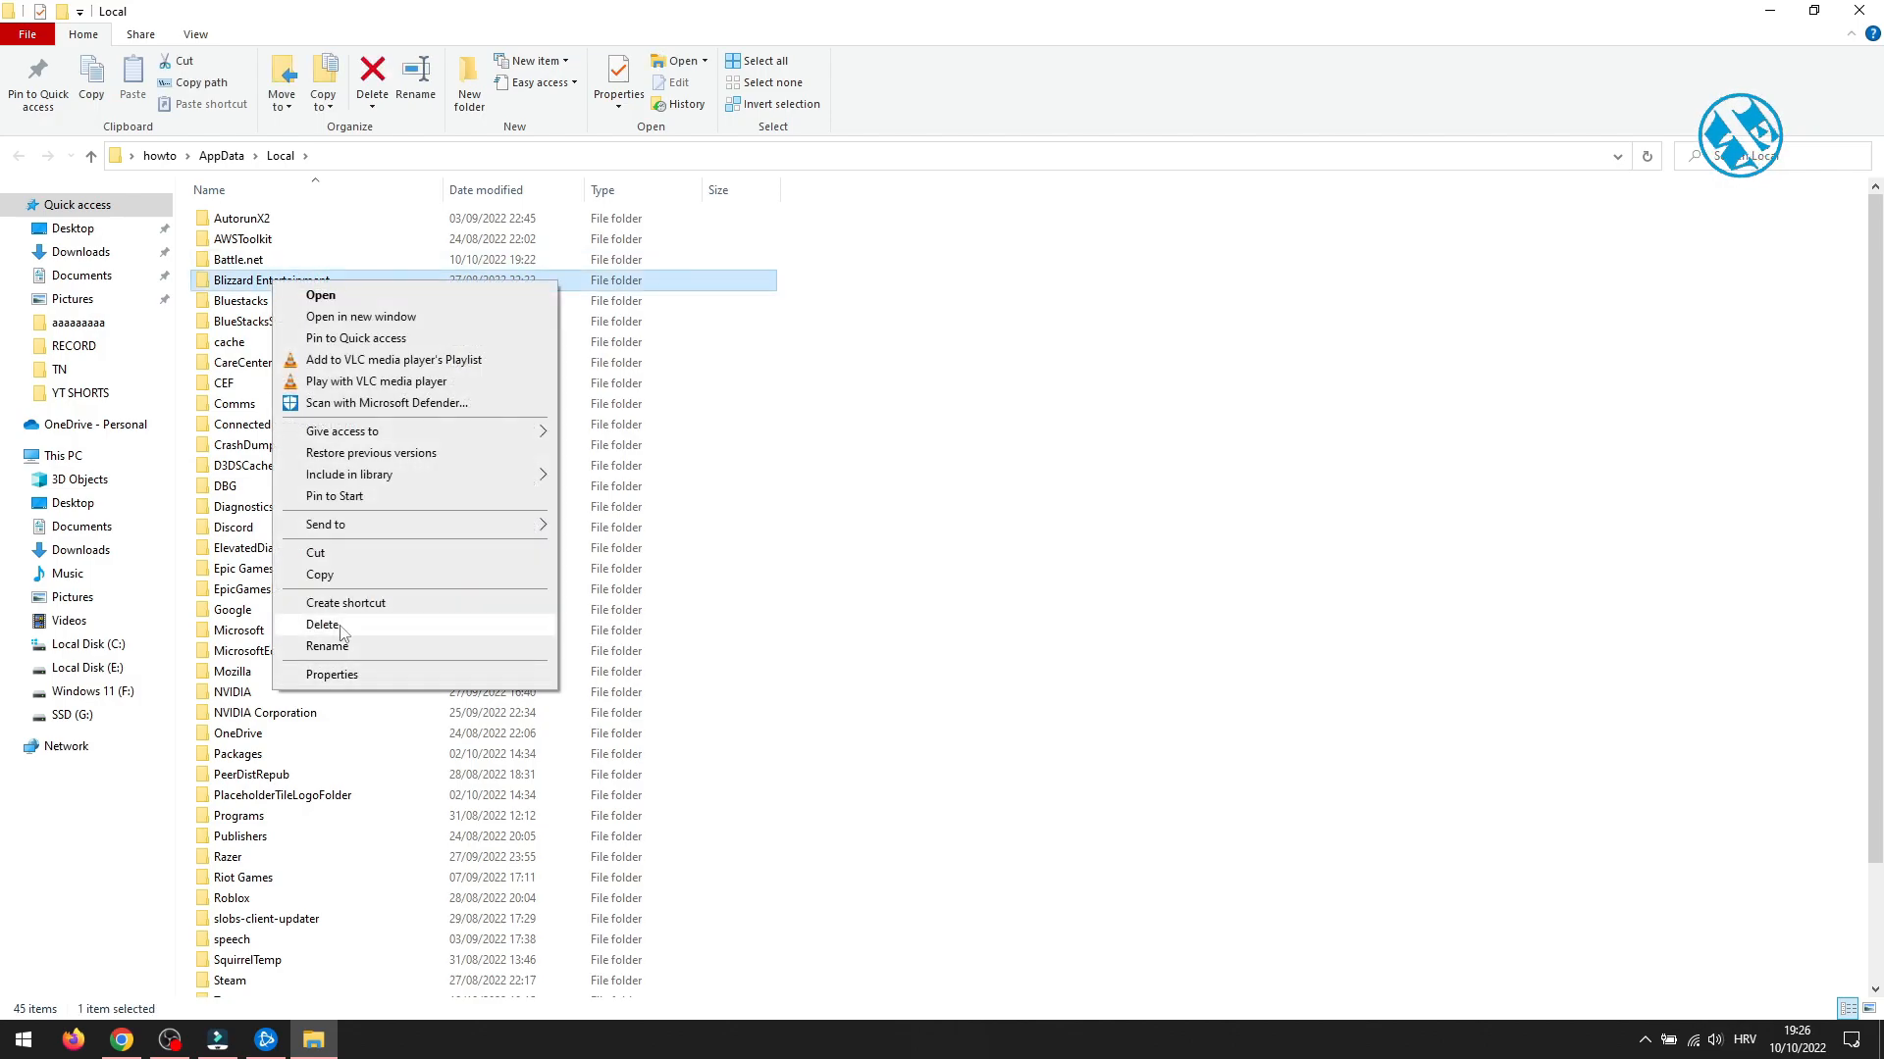
left_click(1220, 550)
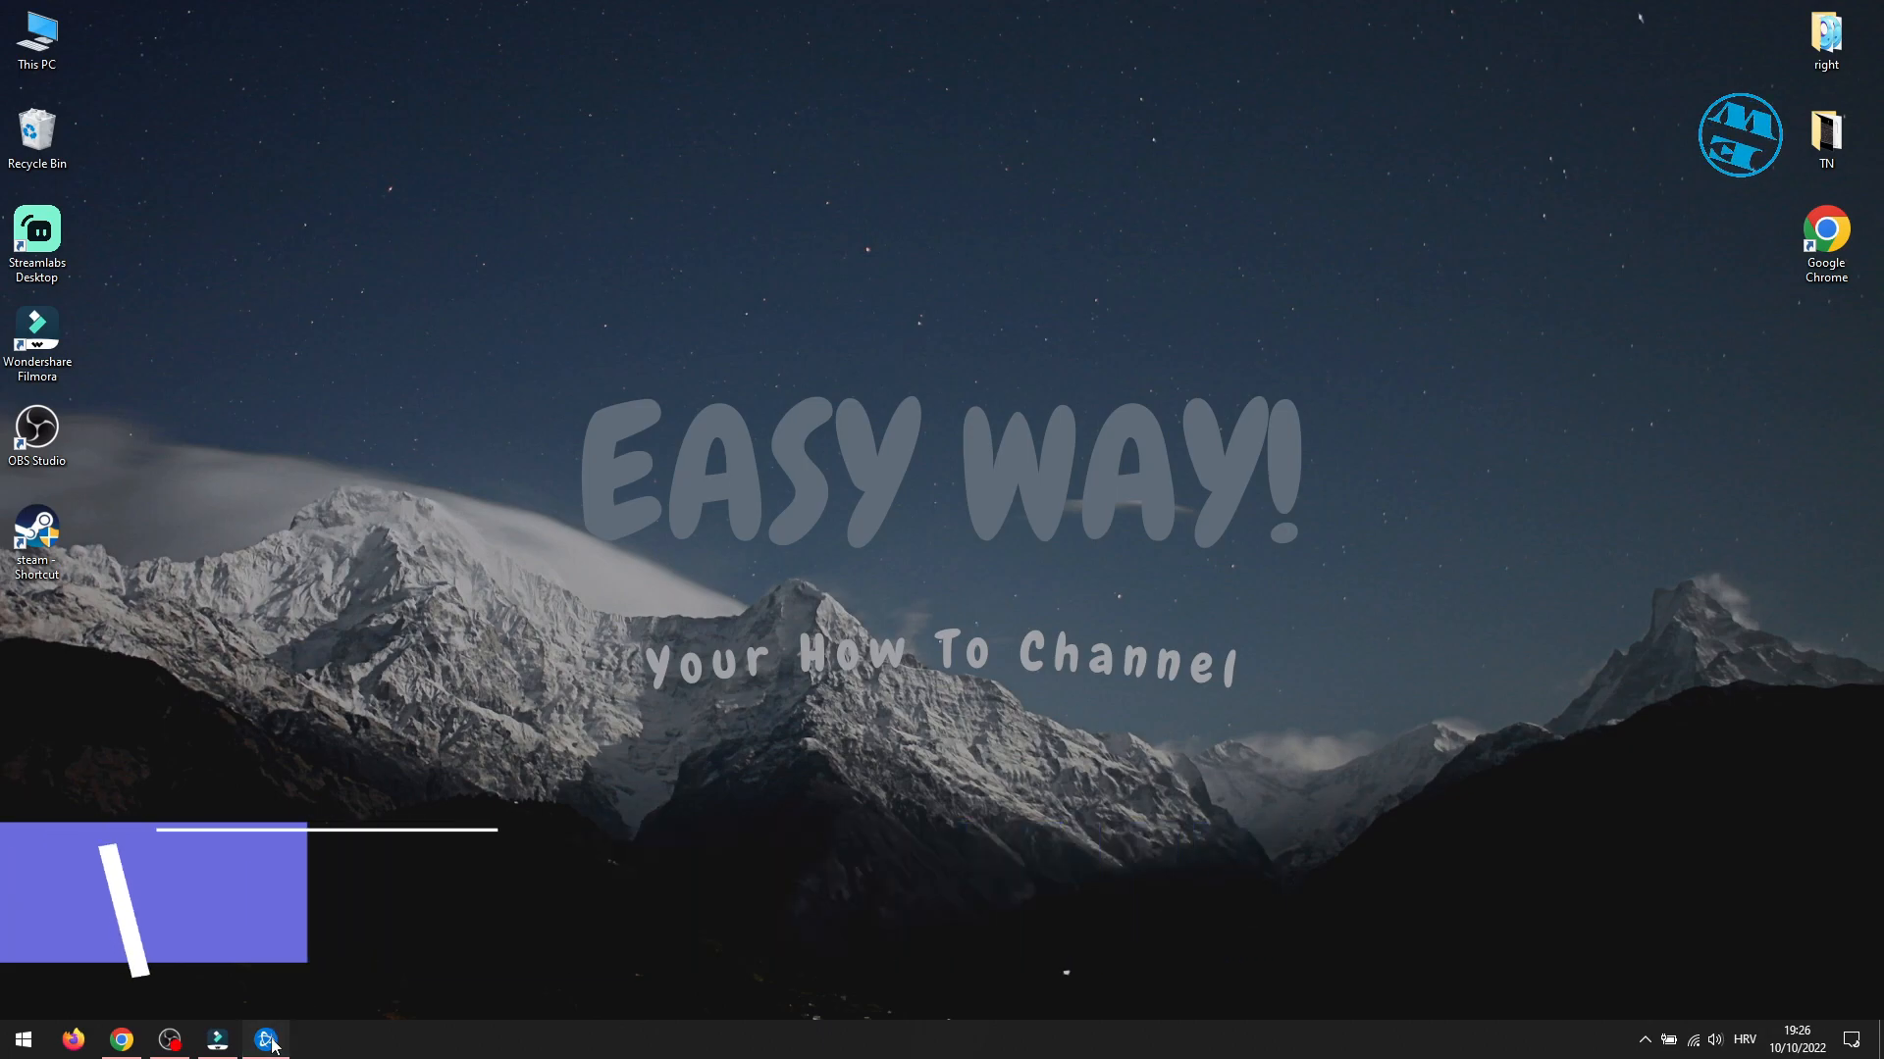
Bring Battle.net back up and open Warzone's game options to show its install folder.
left_click(263, 1039)
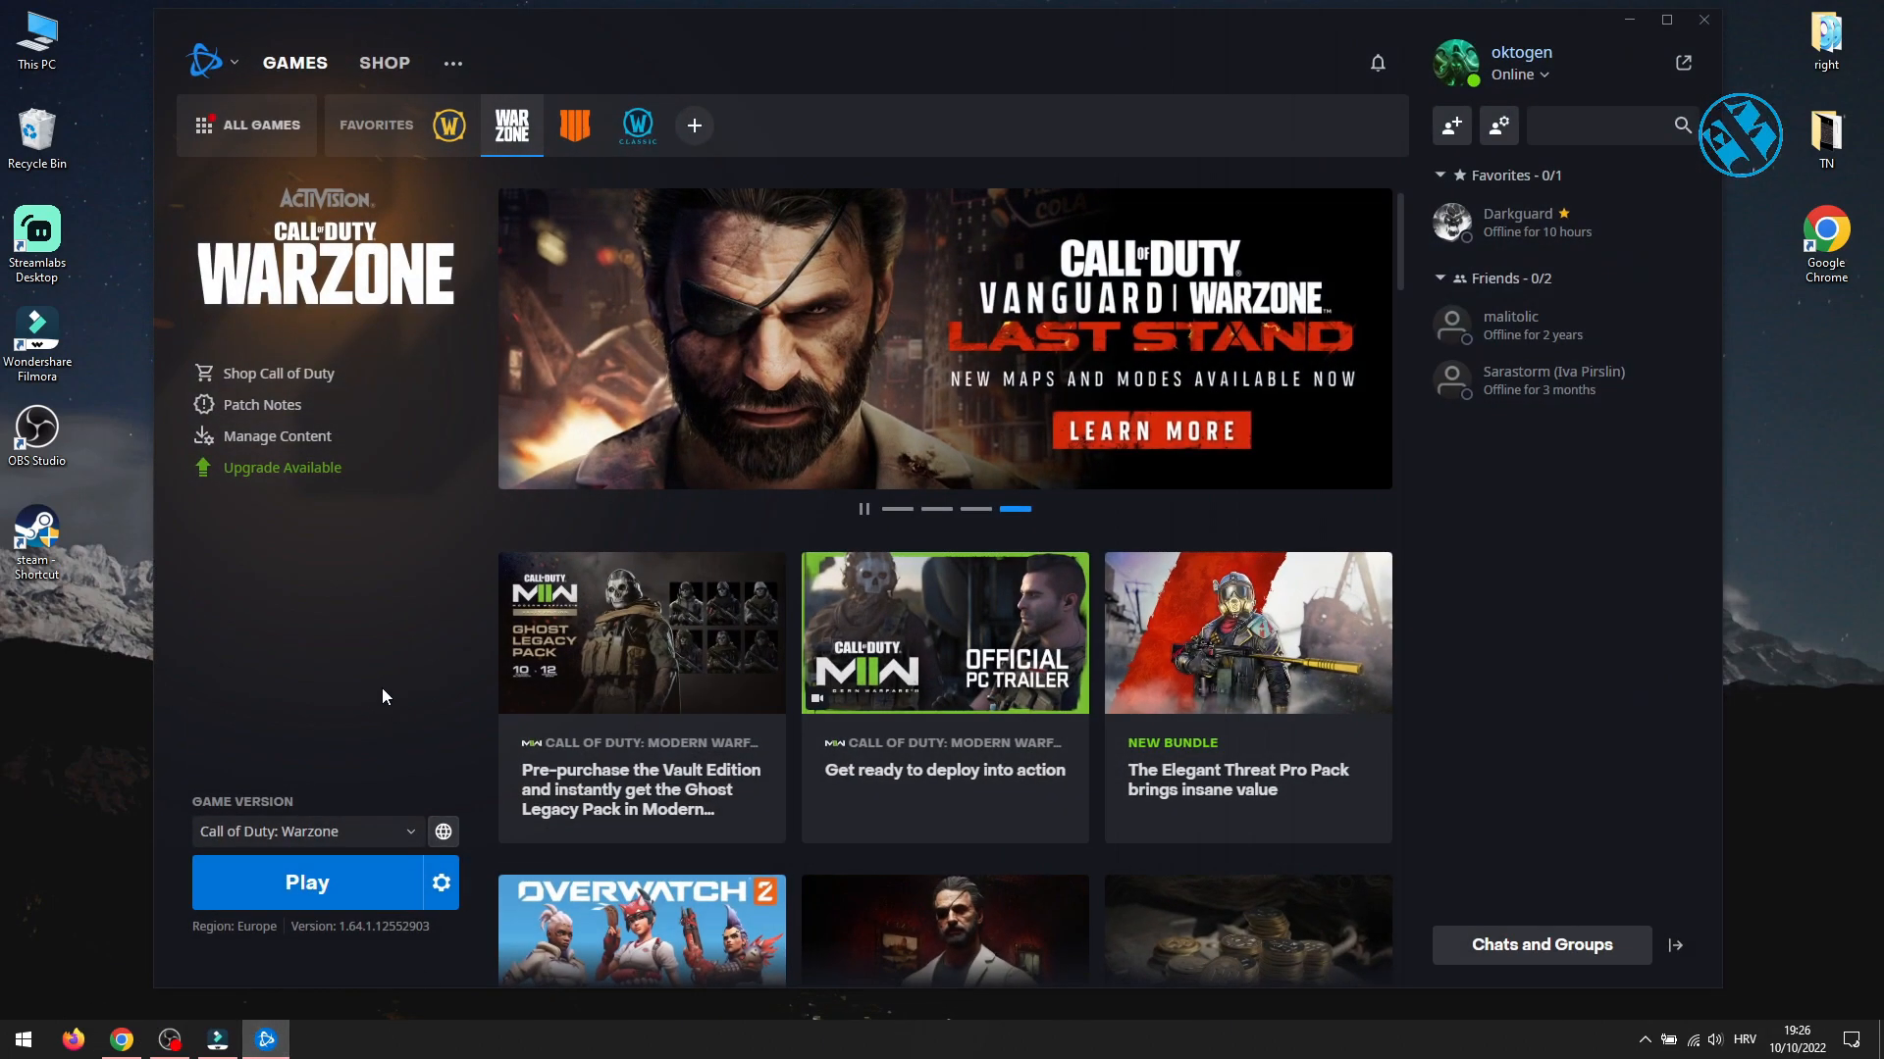
mouse_move(396, 667)
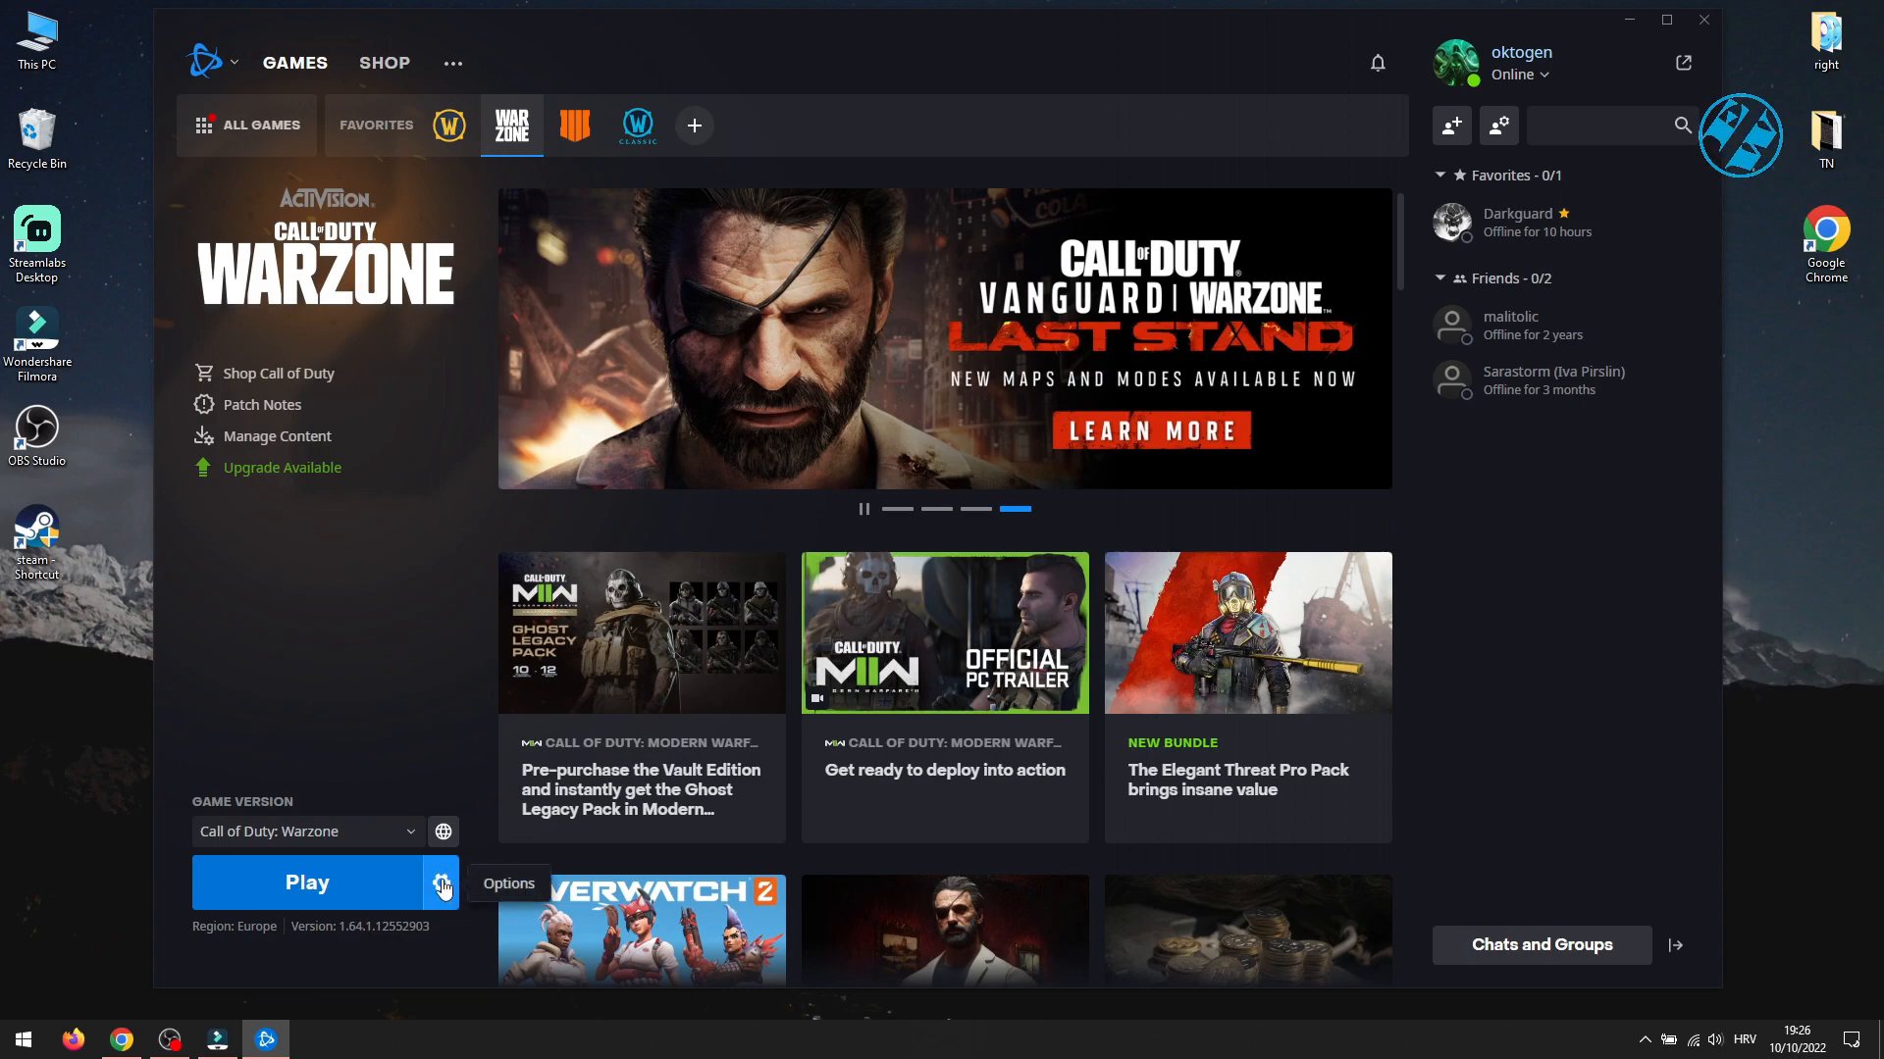
left_click(441, 883)
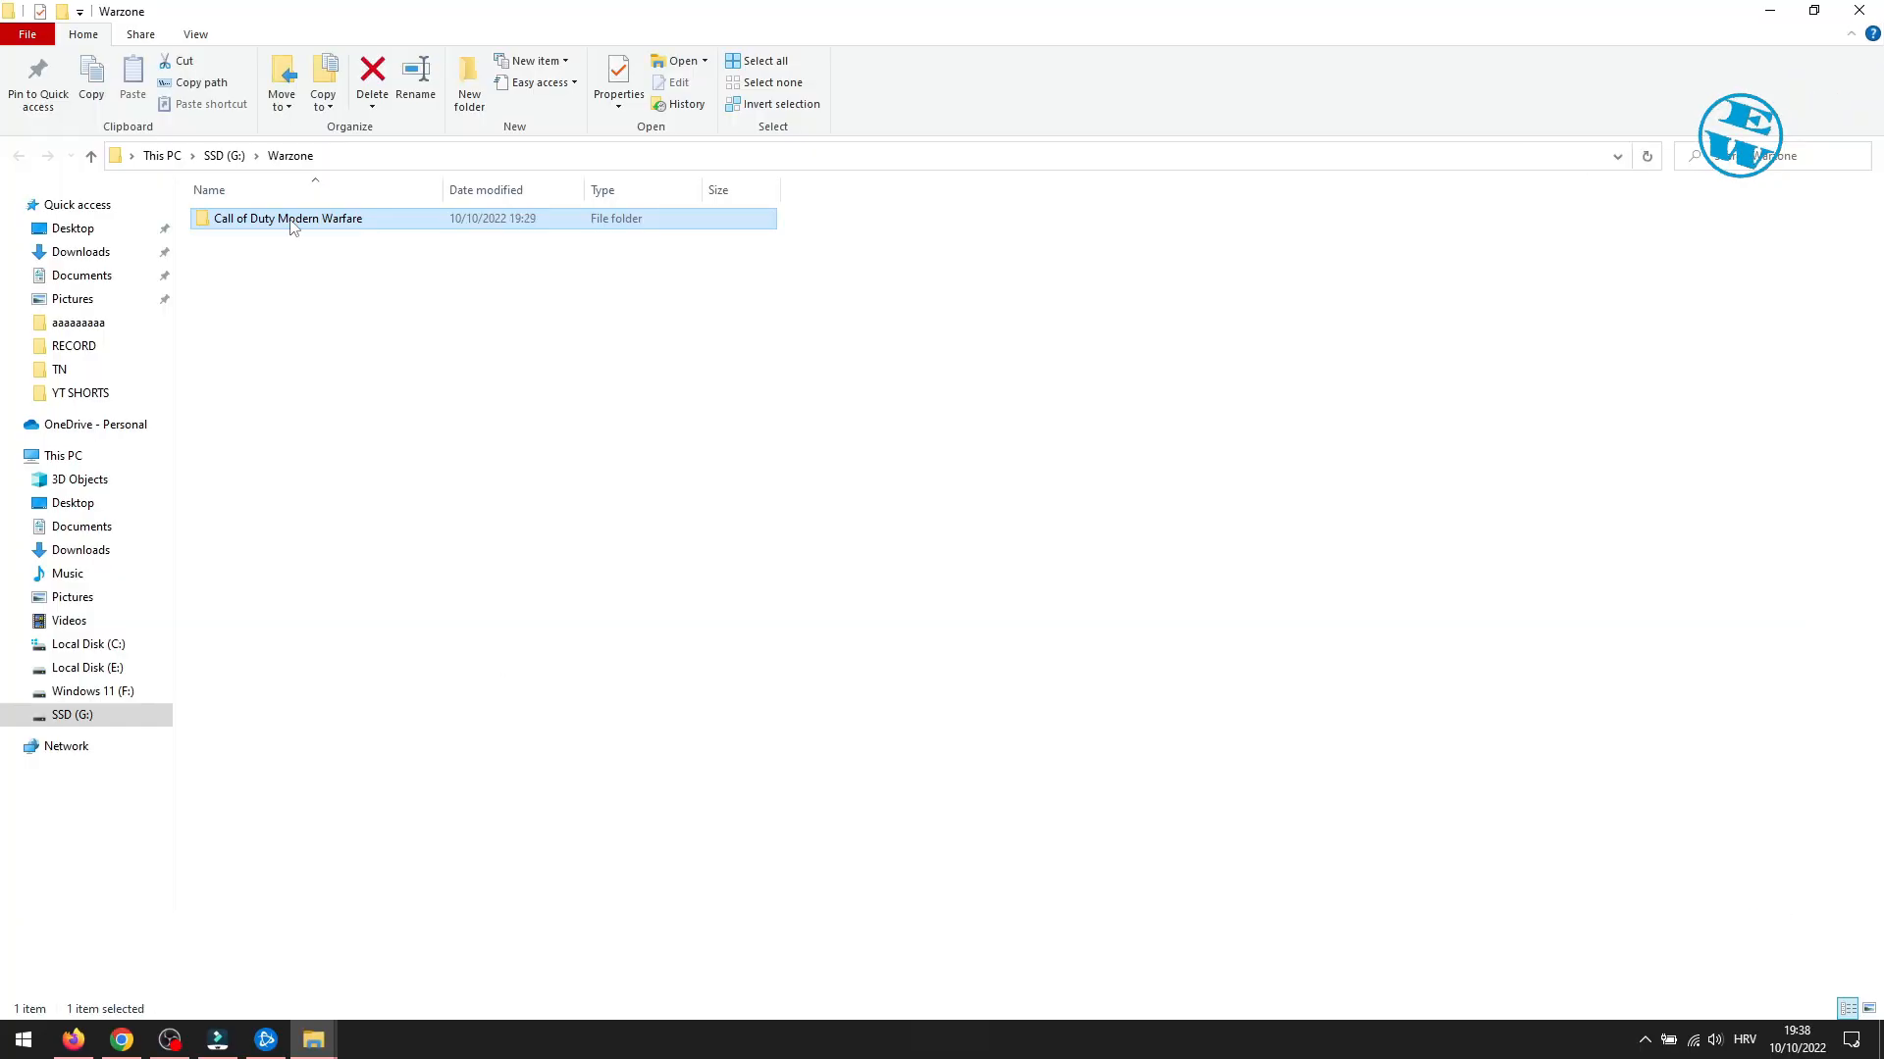
mouse_move(288, 225)
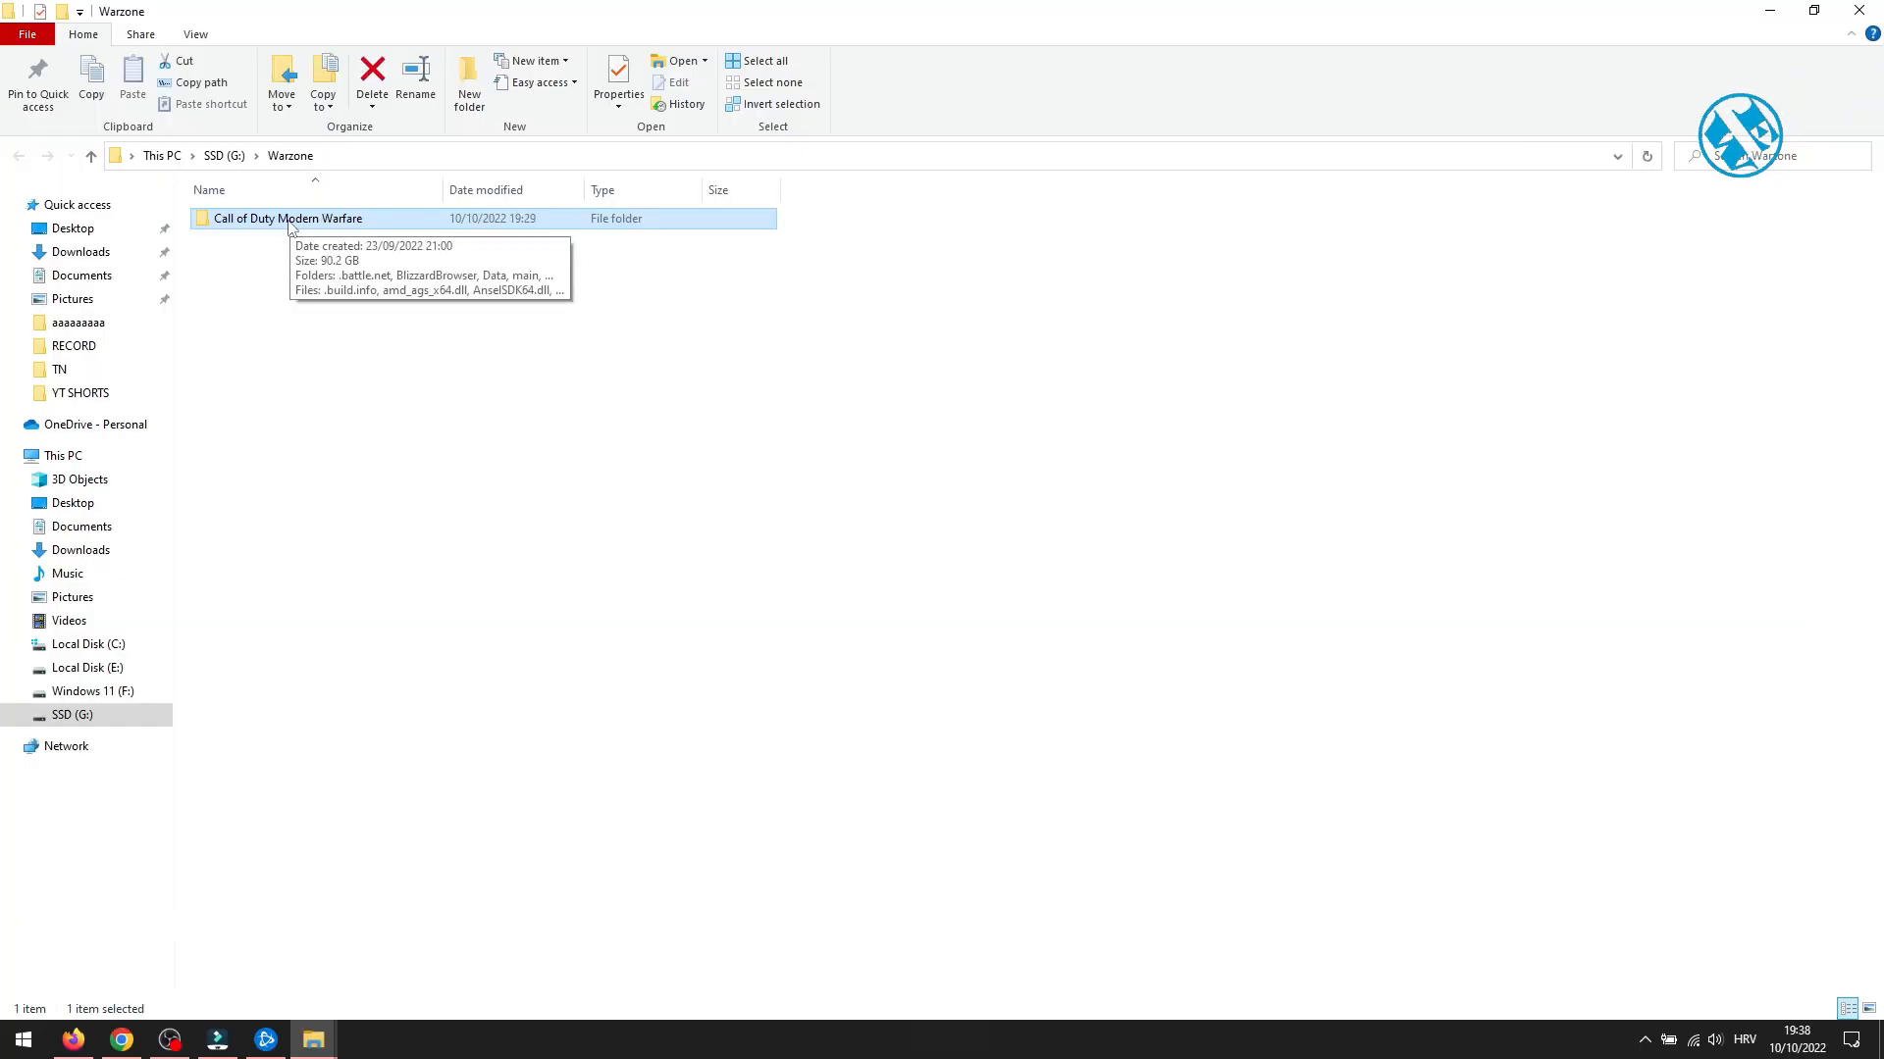
Open Call of Duty Modern Warfare and run ModernWarfare.exe as administrator.
double_click(288, 219)
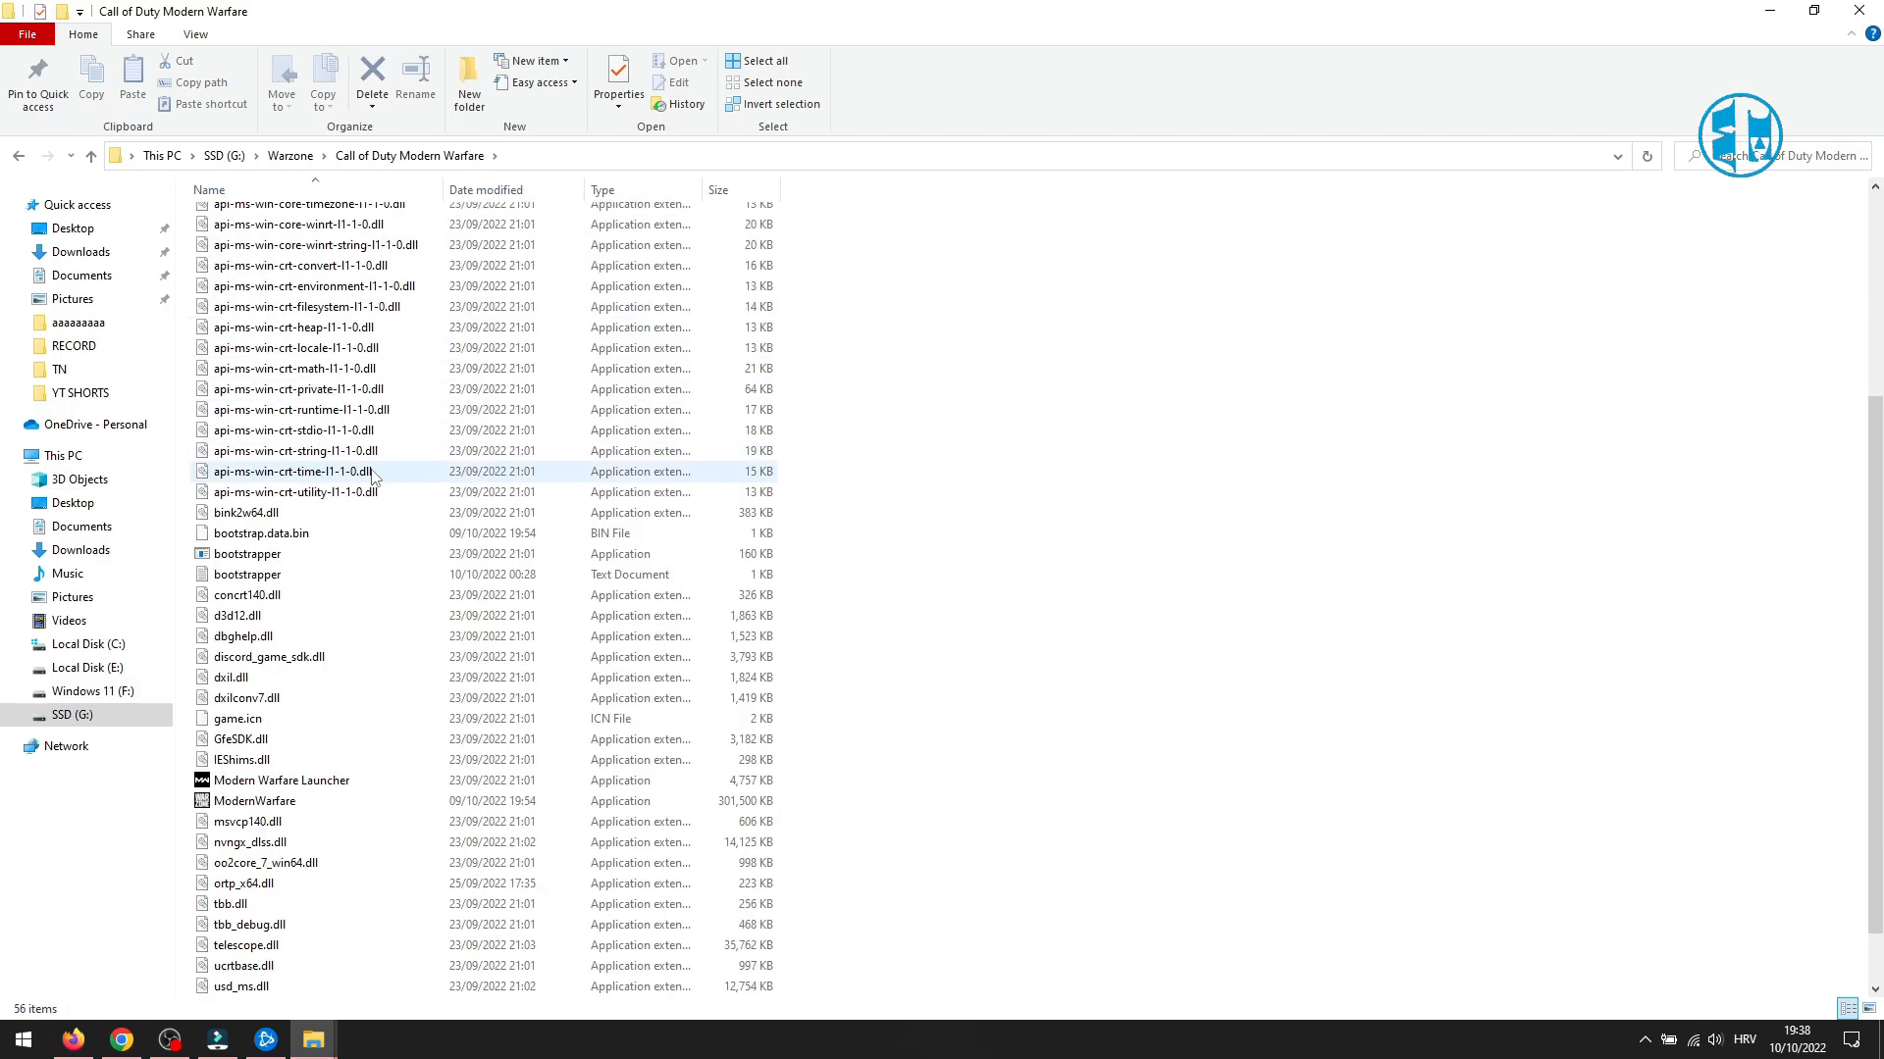
scroll("down", 3)
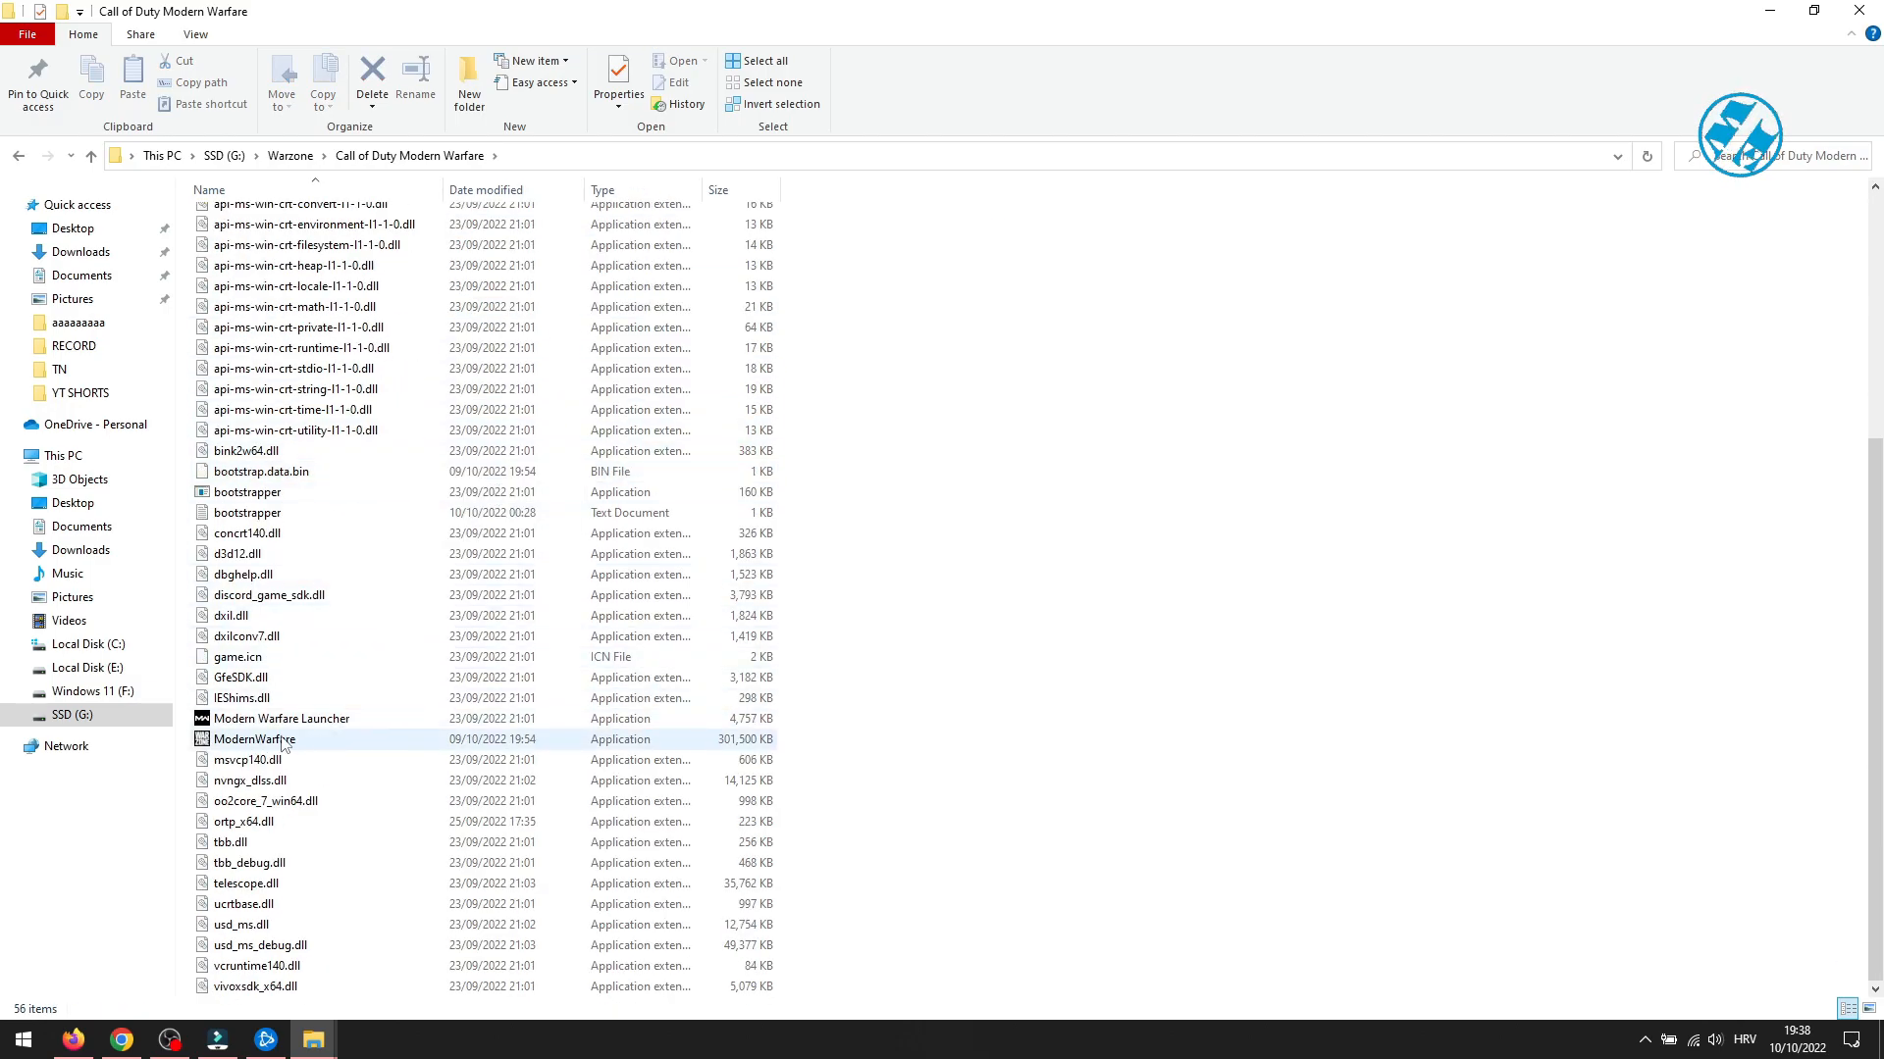
left_click(253, 739)
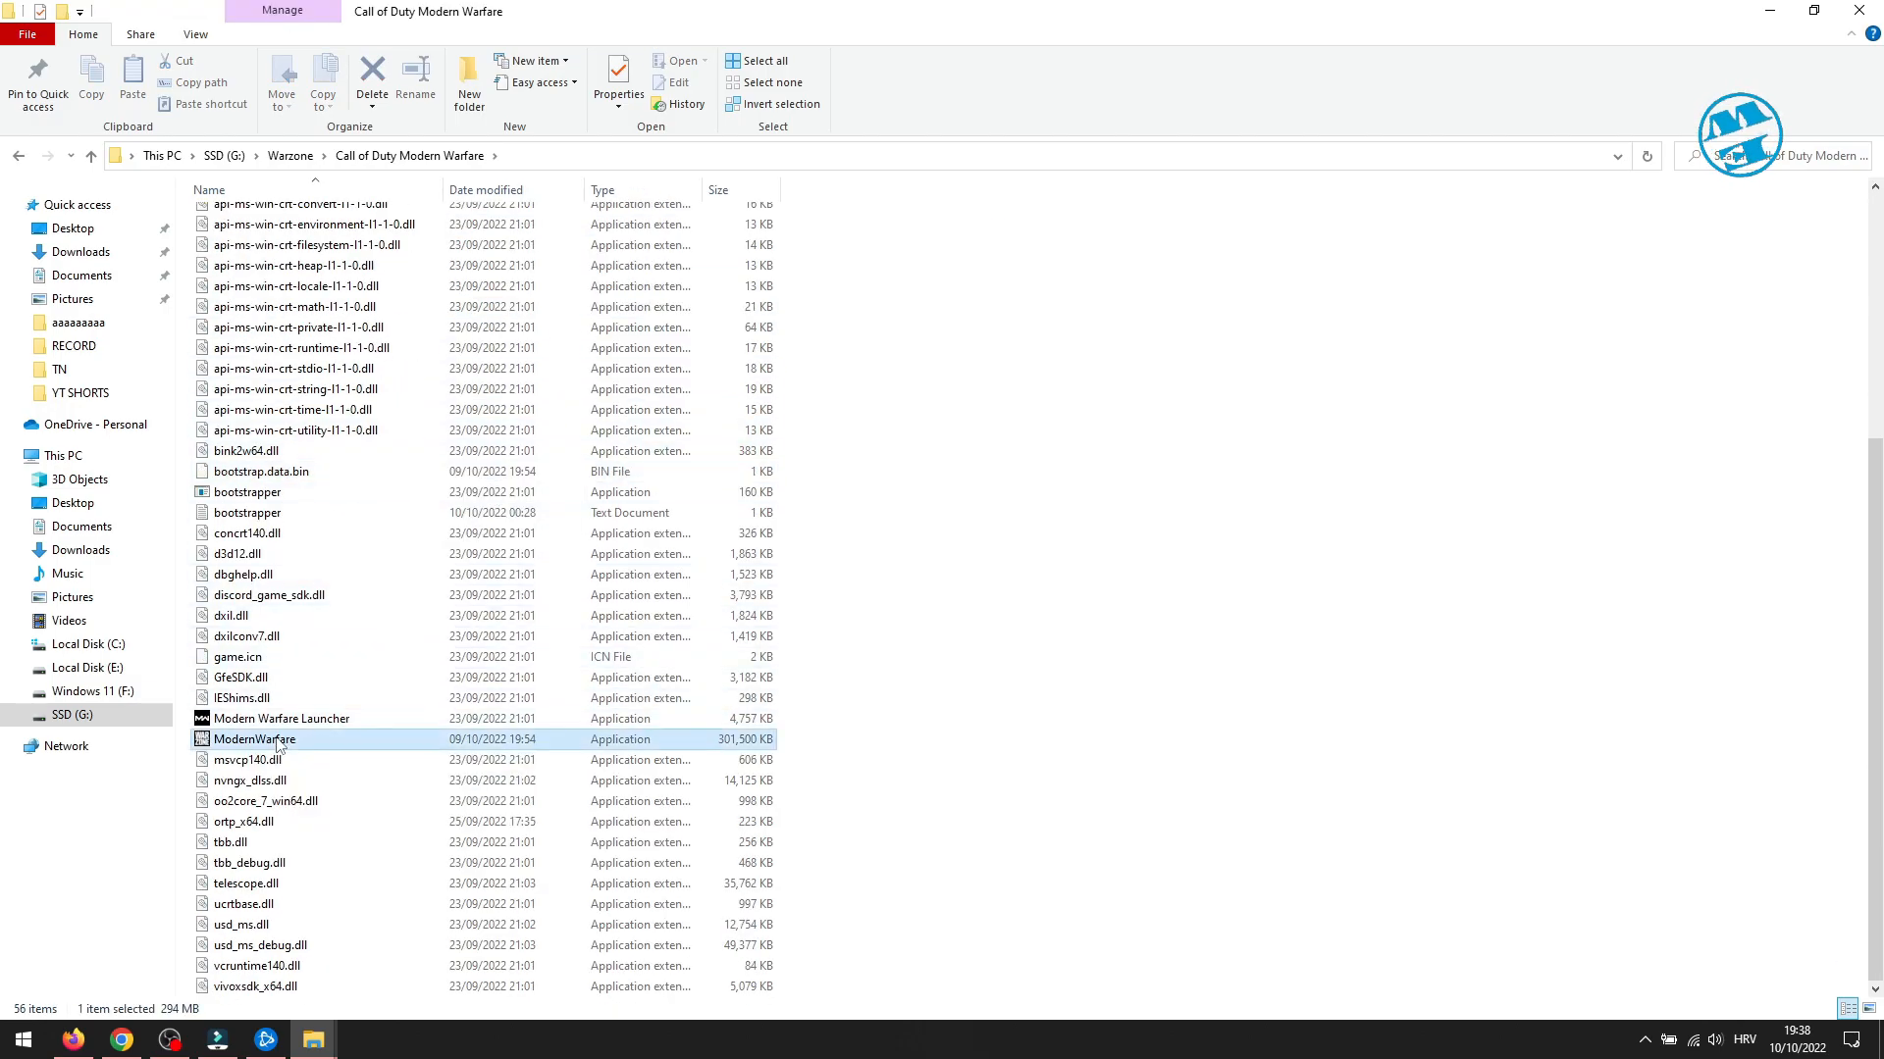
right_click(253, 738)
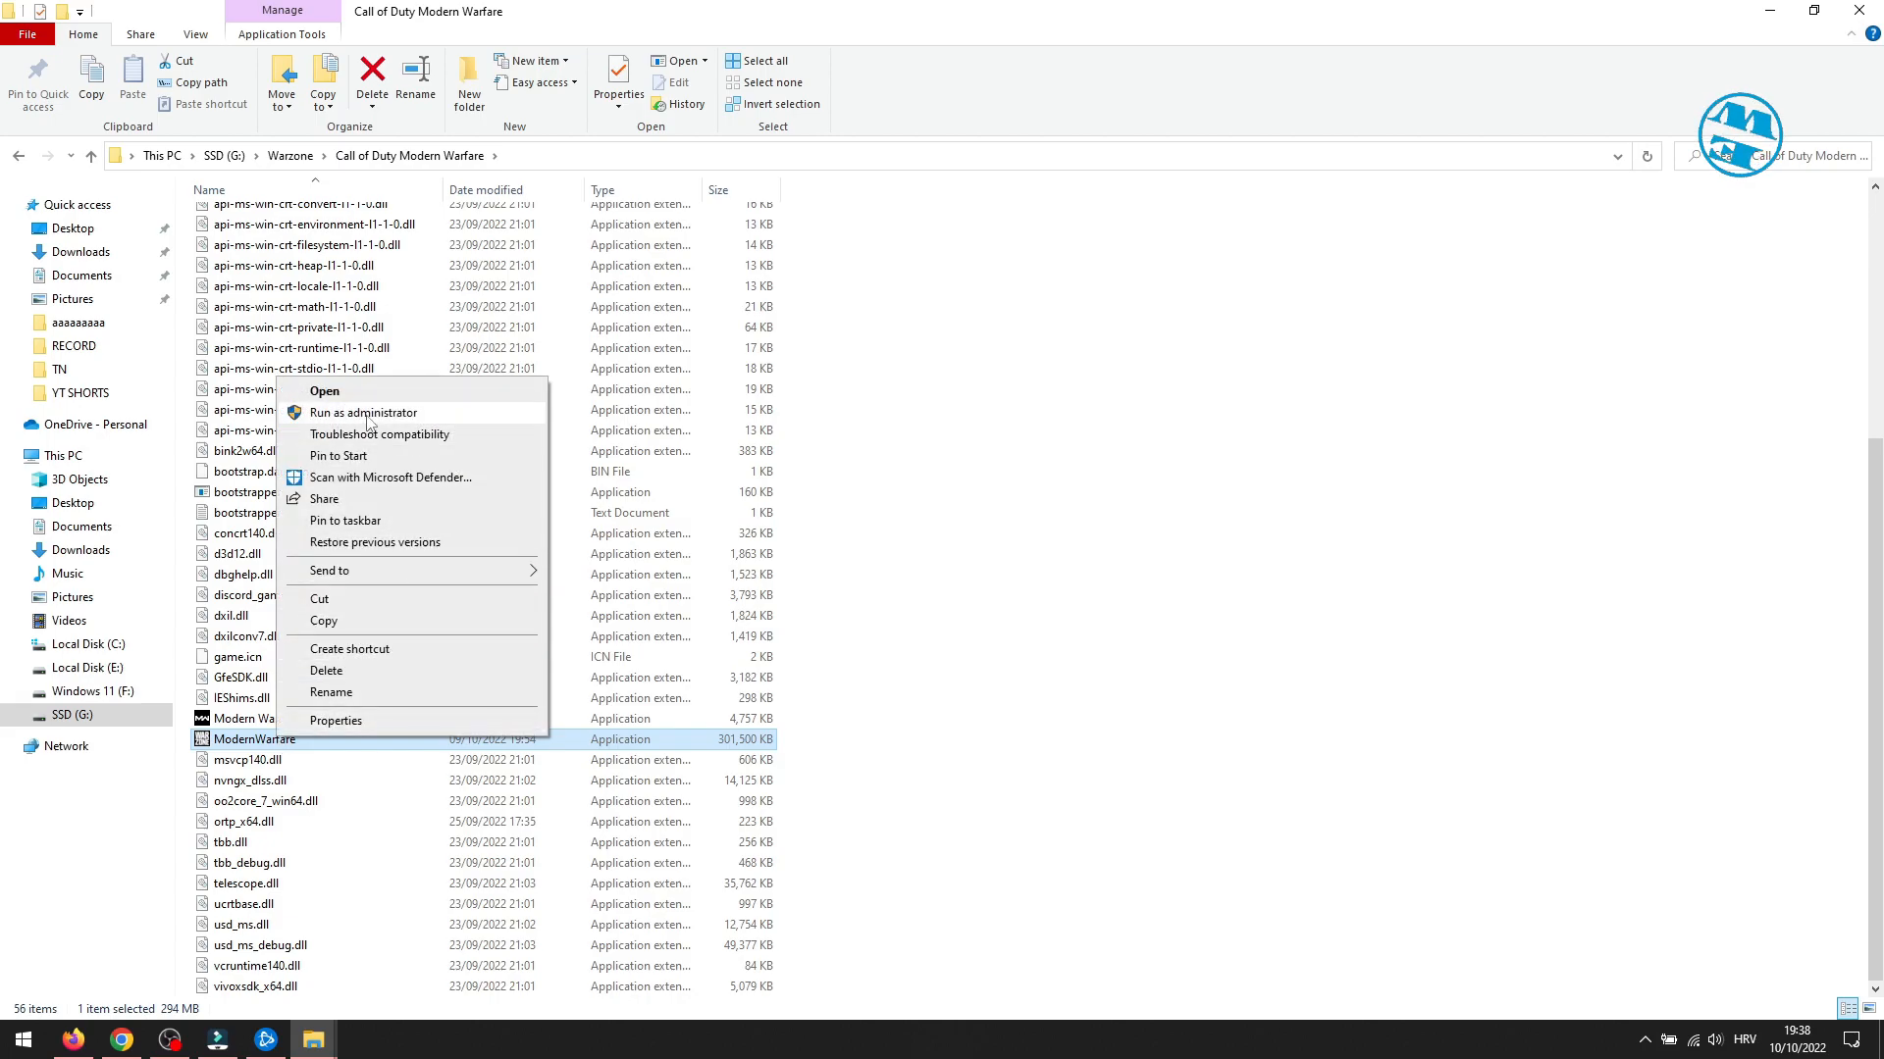
left_click(1186, 432)
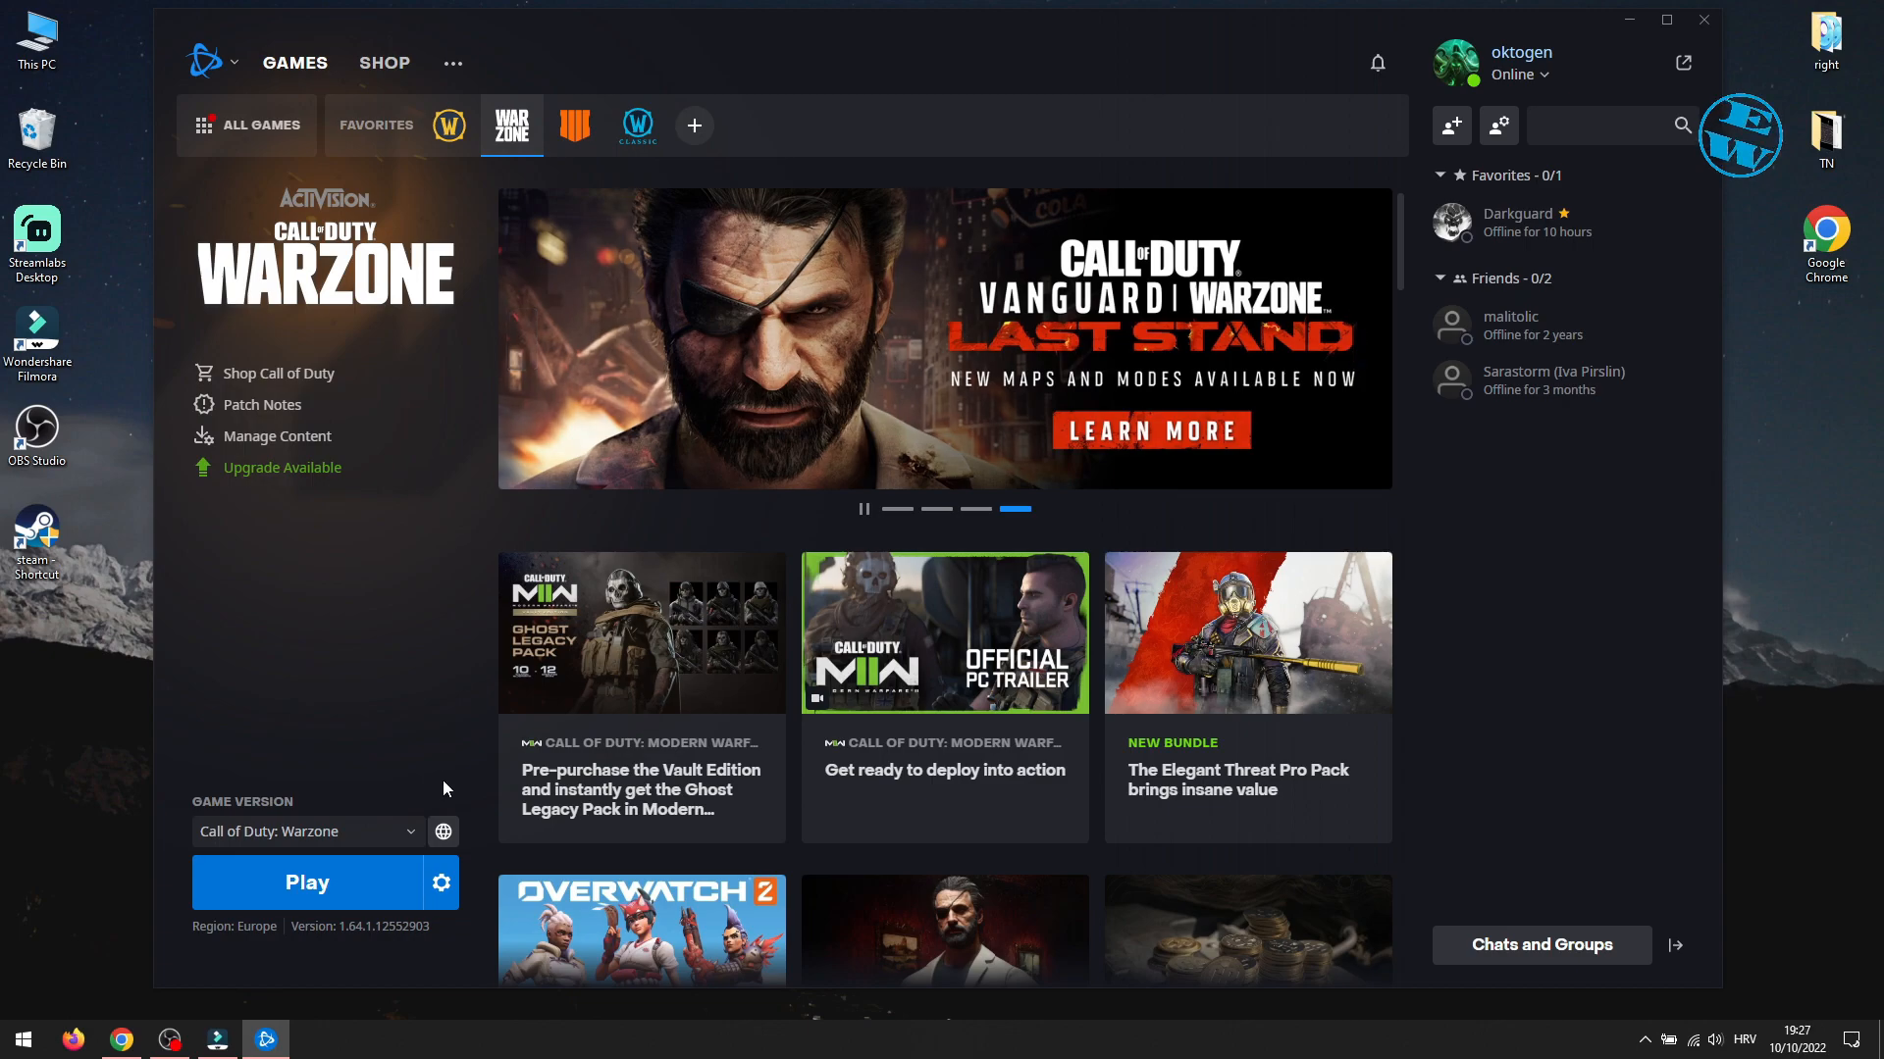
Bring the Warzone folder on SSD (G:) back to the front and deselect the game folder.
left_click(443, 883)
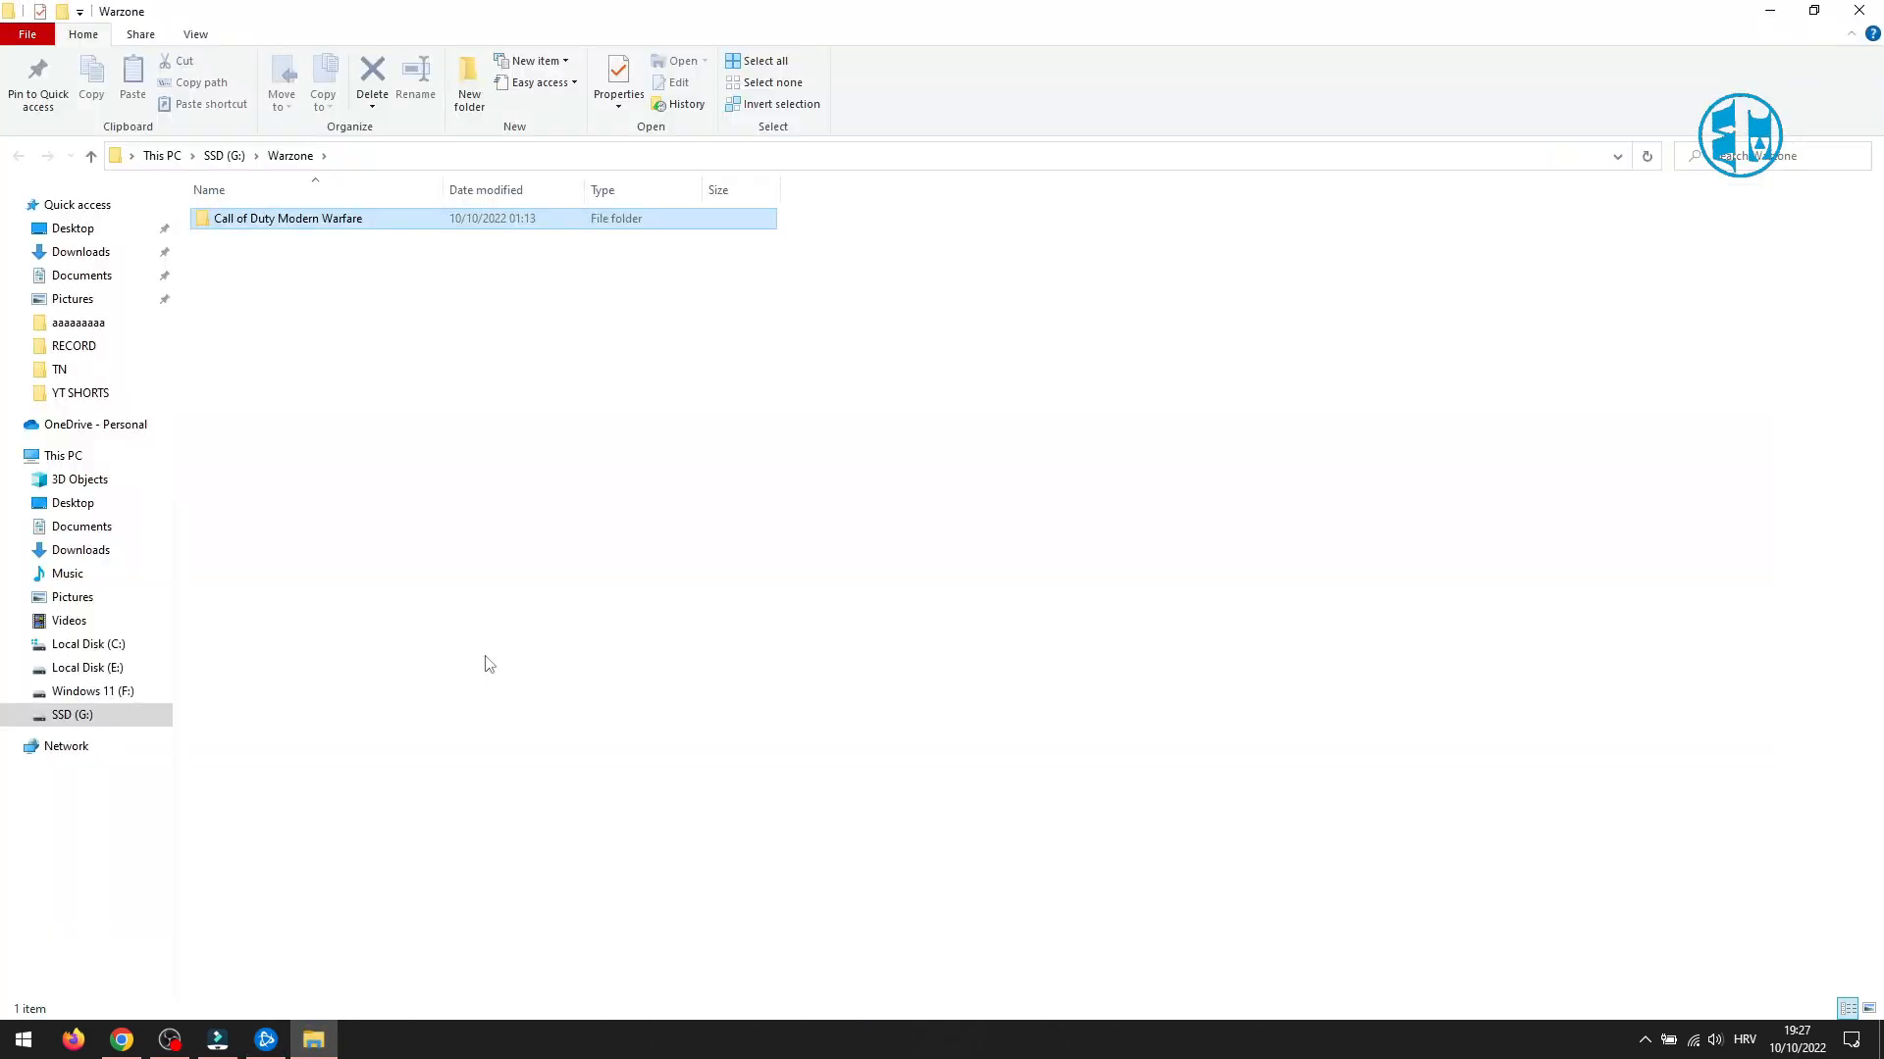
left_click(289, 217)
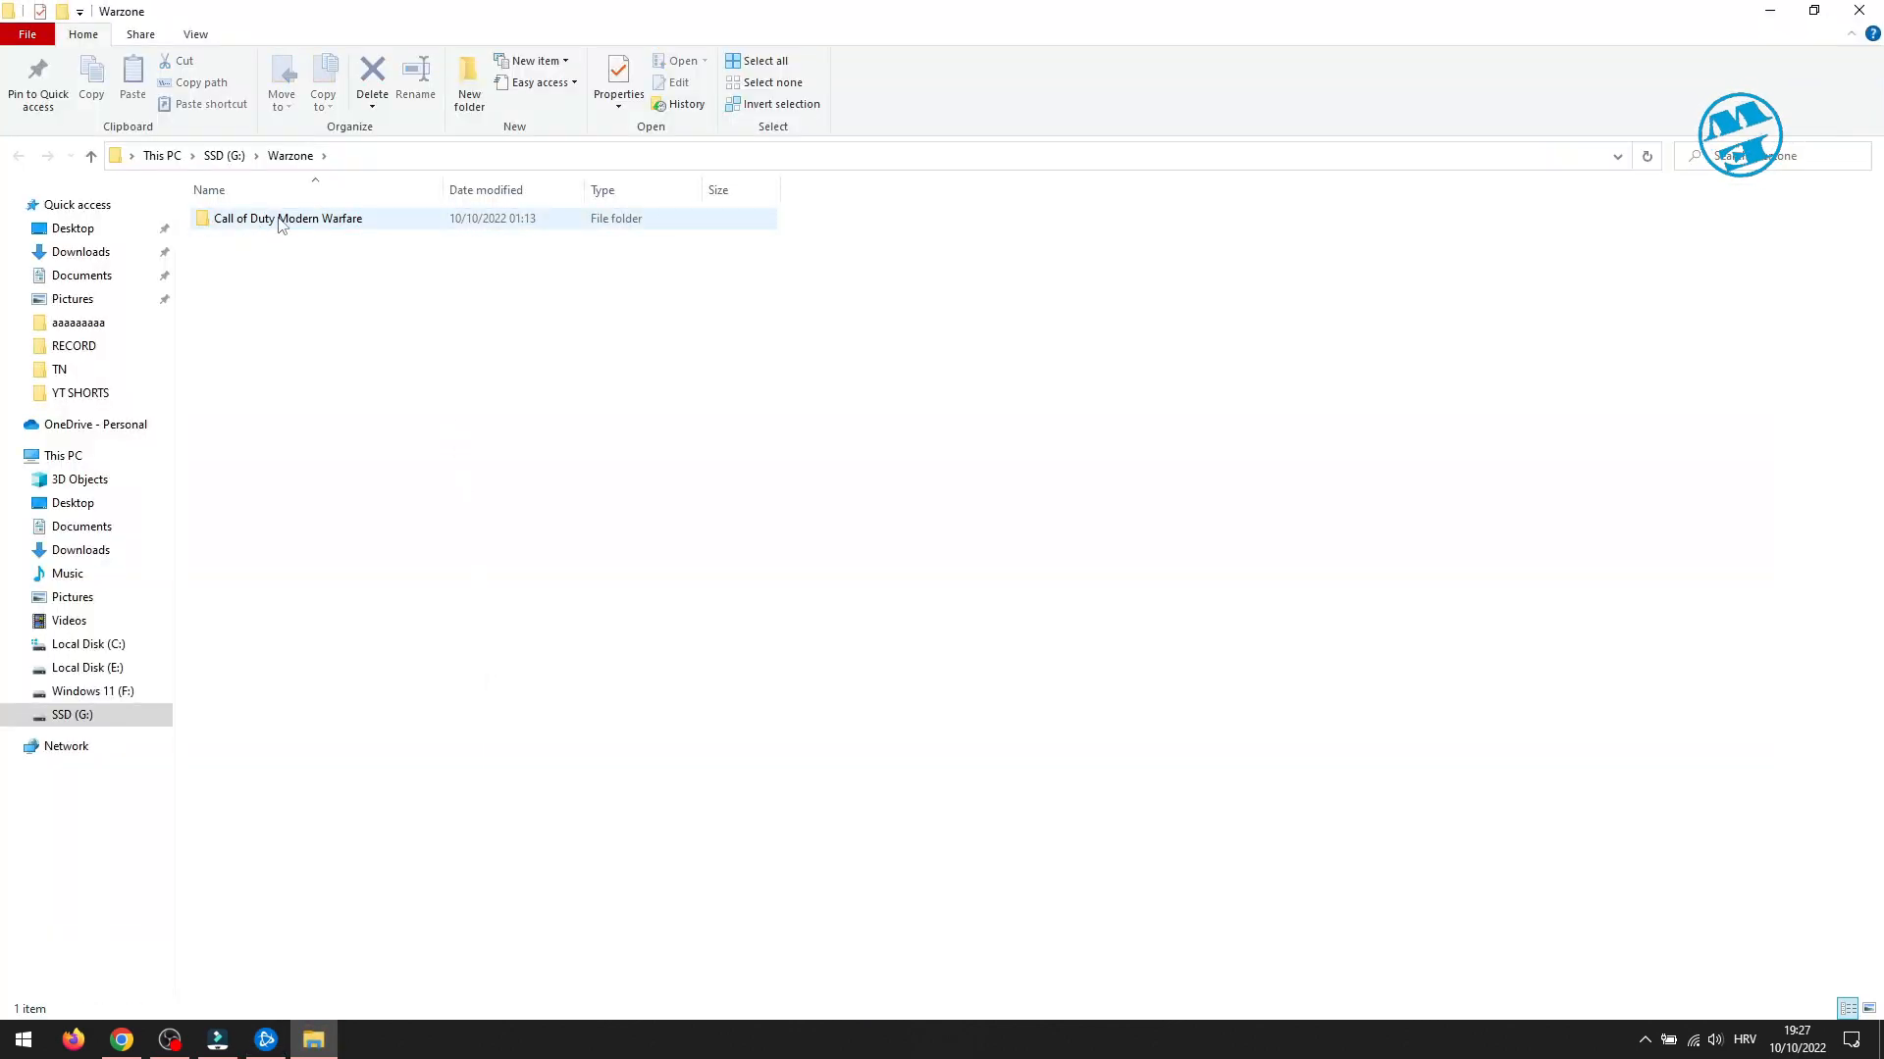
mouse_move(289, 218)
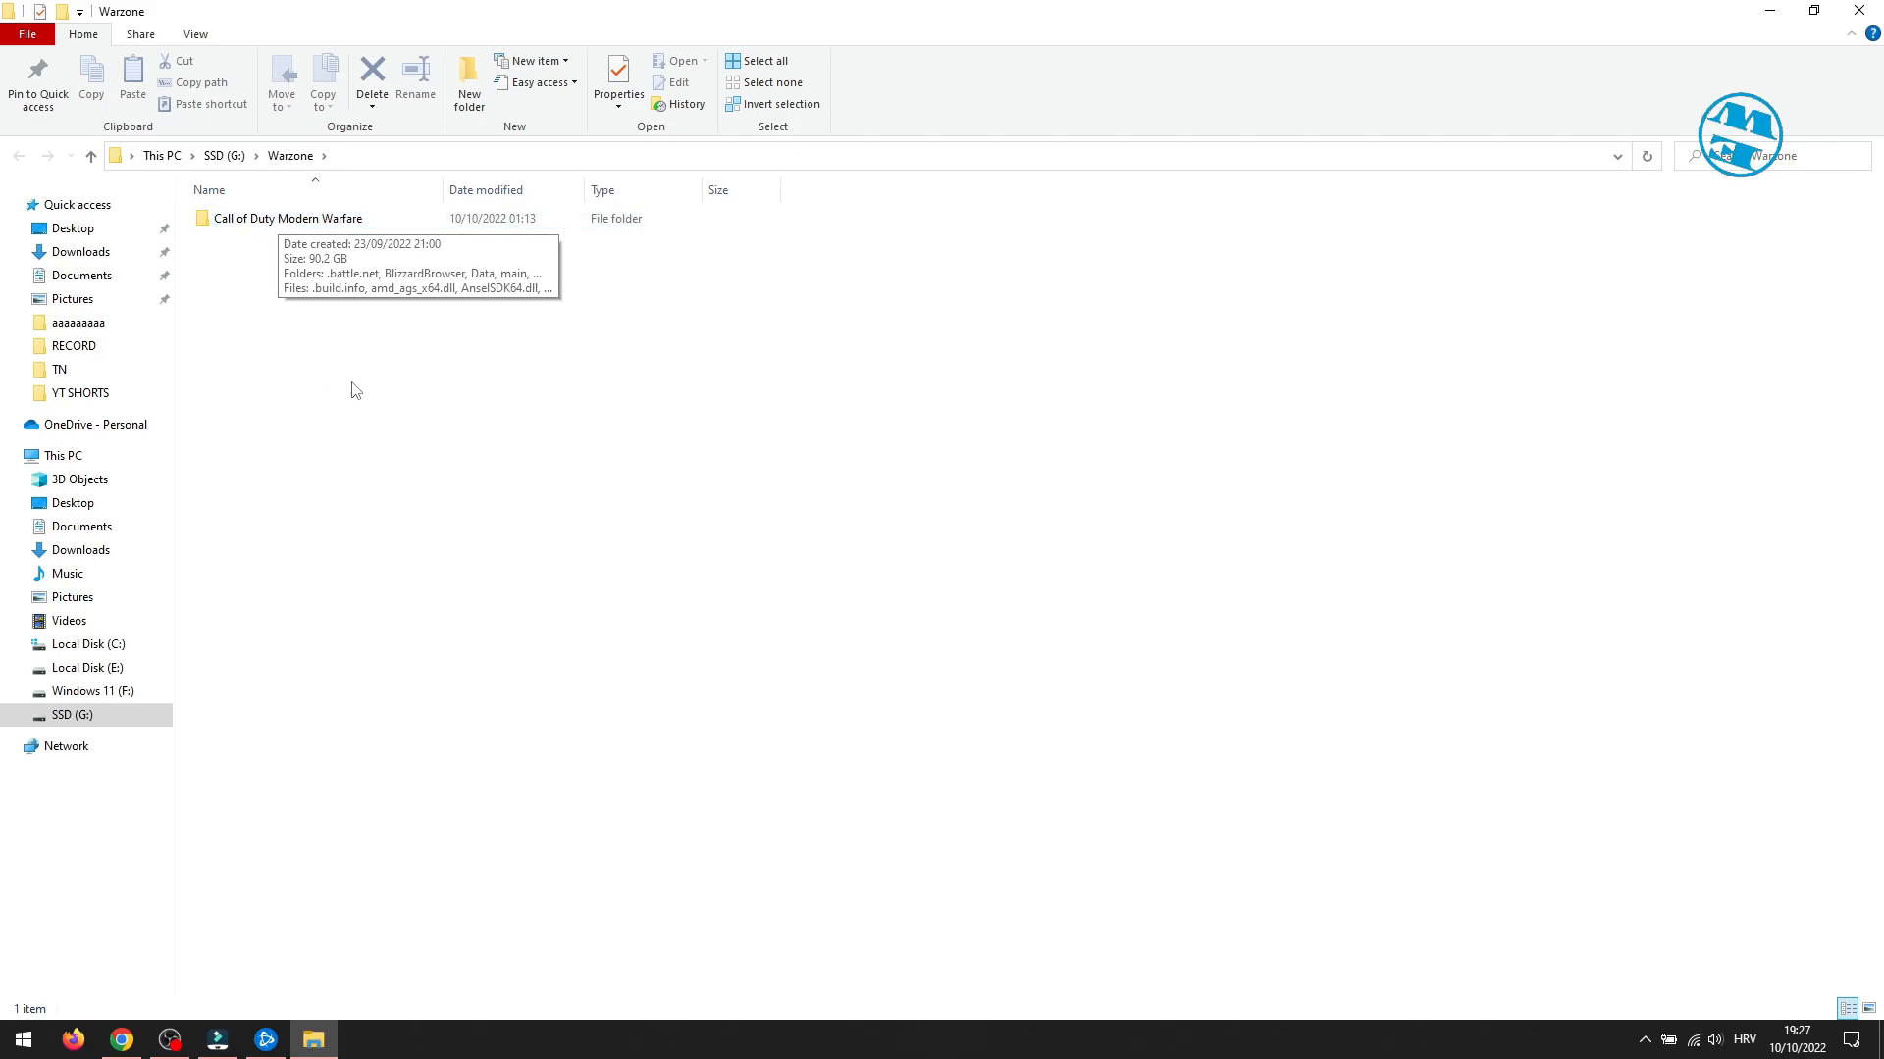
Create a new folder named 'fix' beside Call of Duty Modern Warfare.
right_click(382, 379)
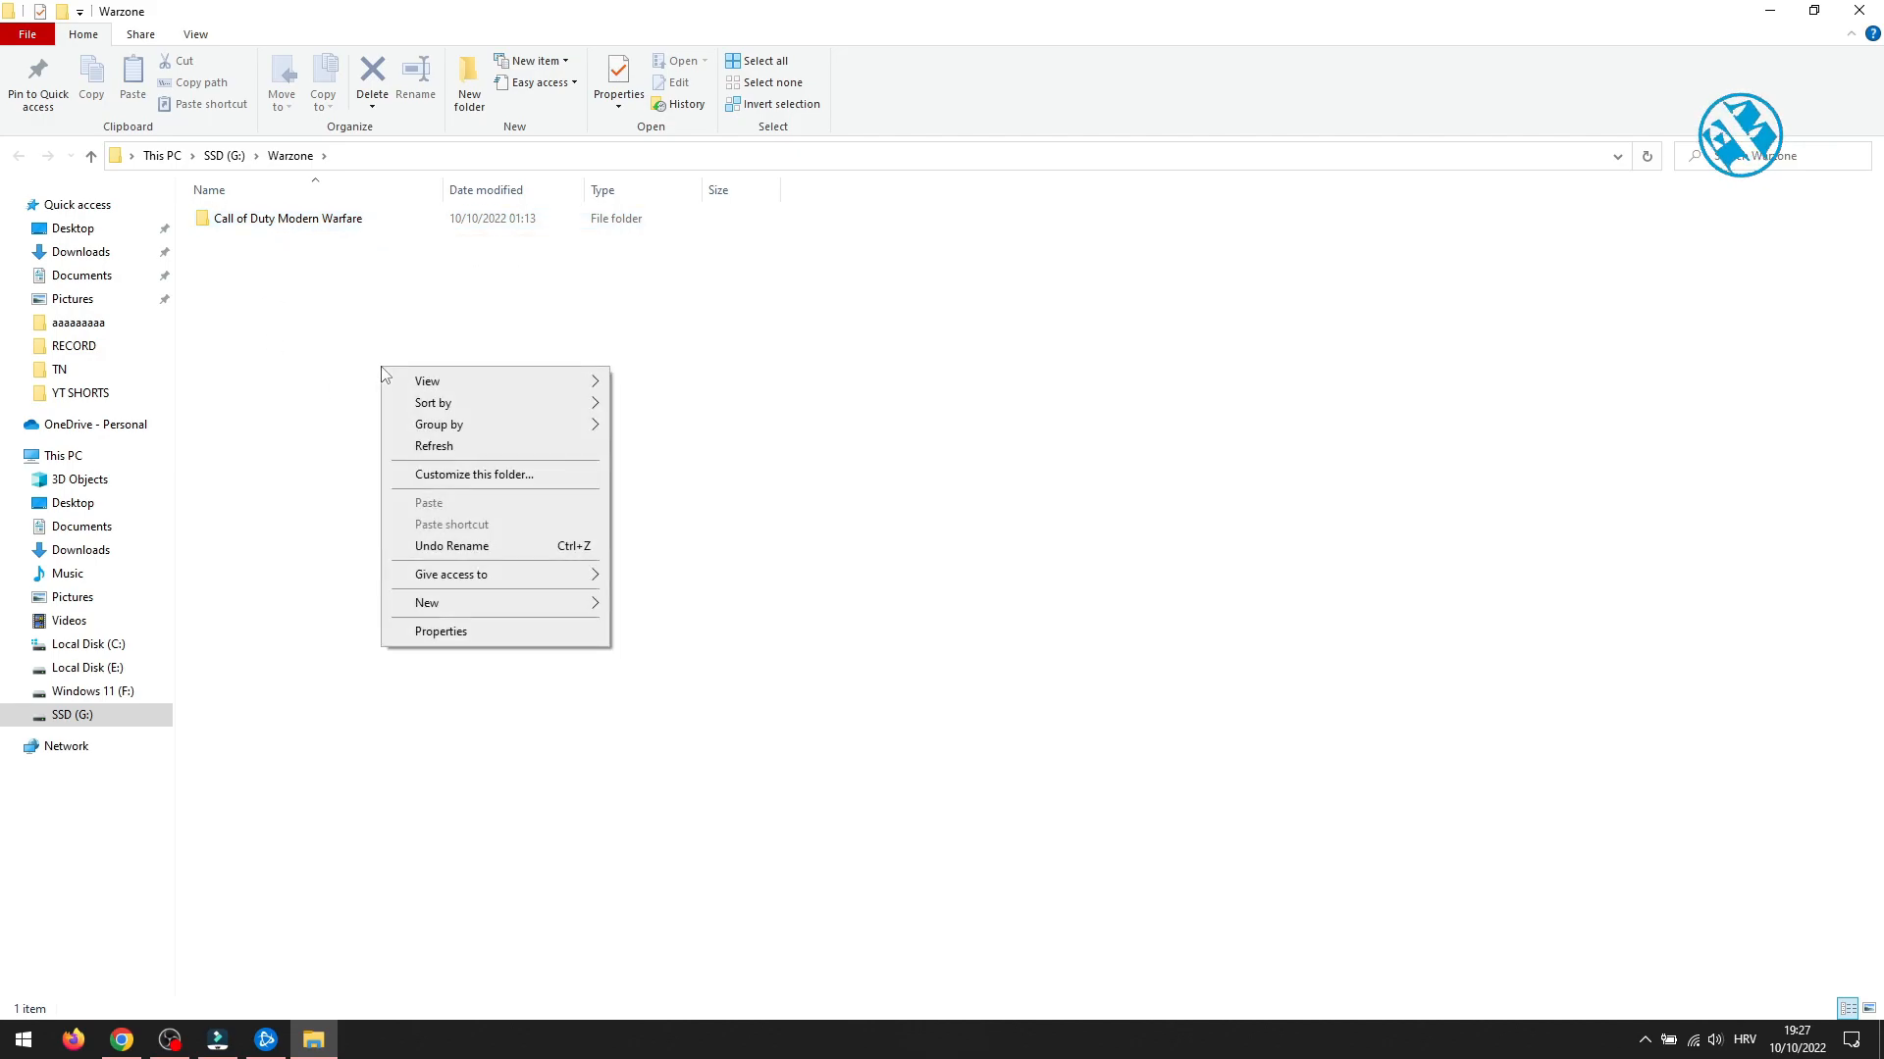
left_click(427, 604)
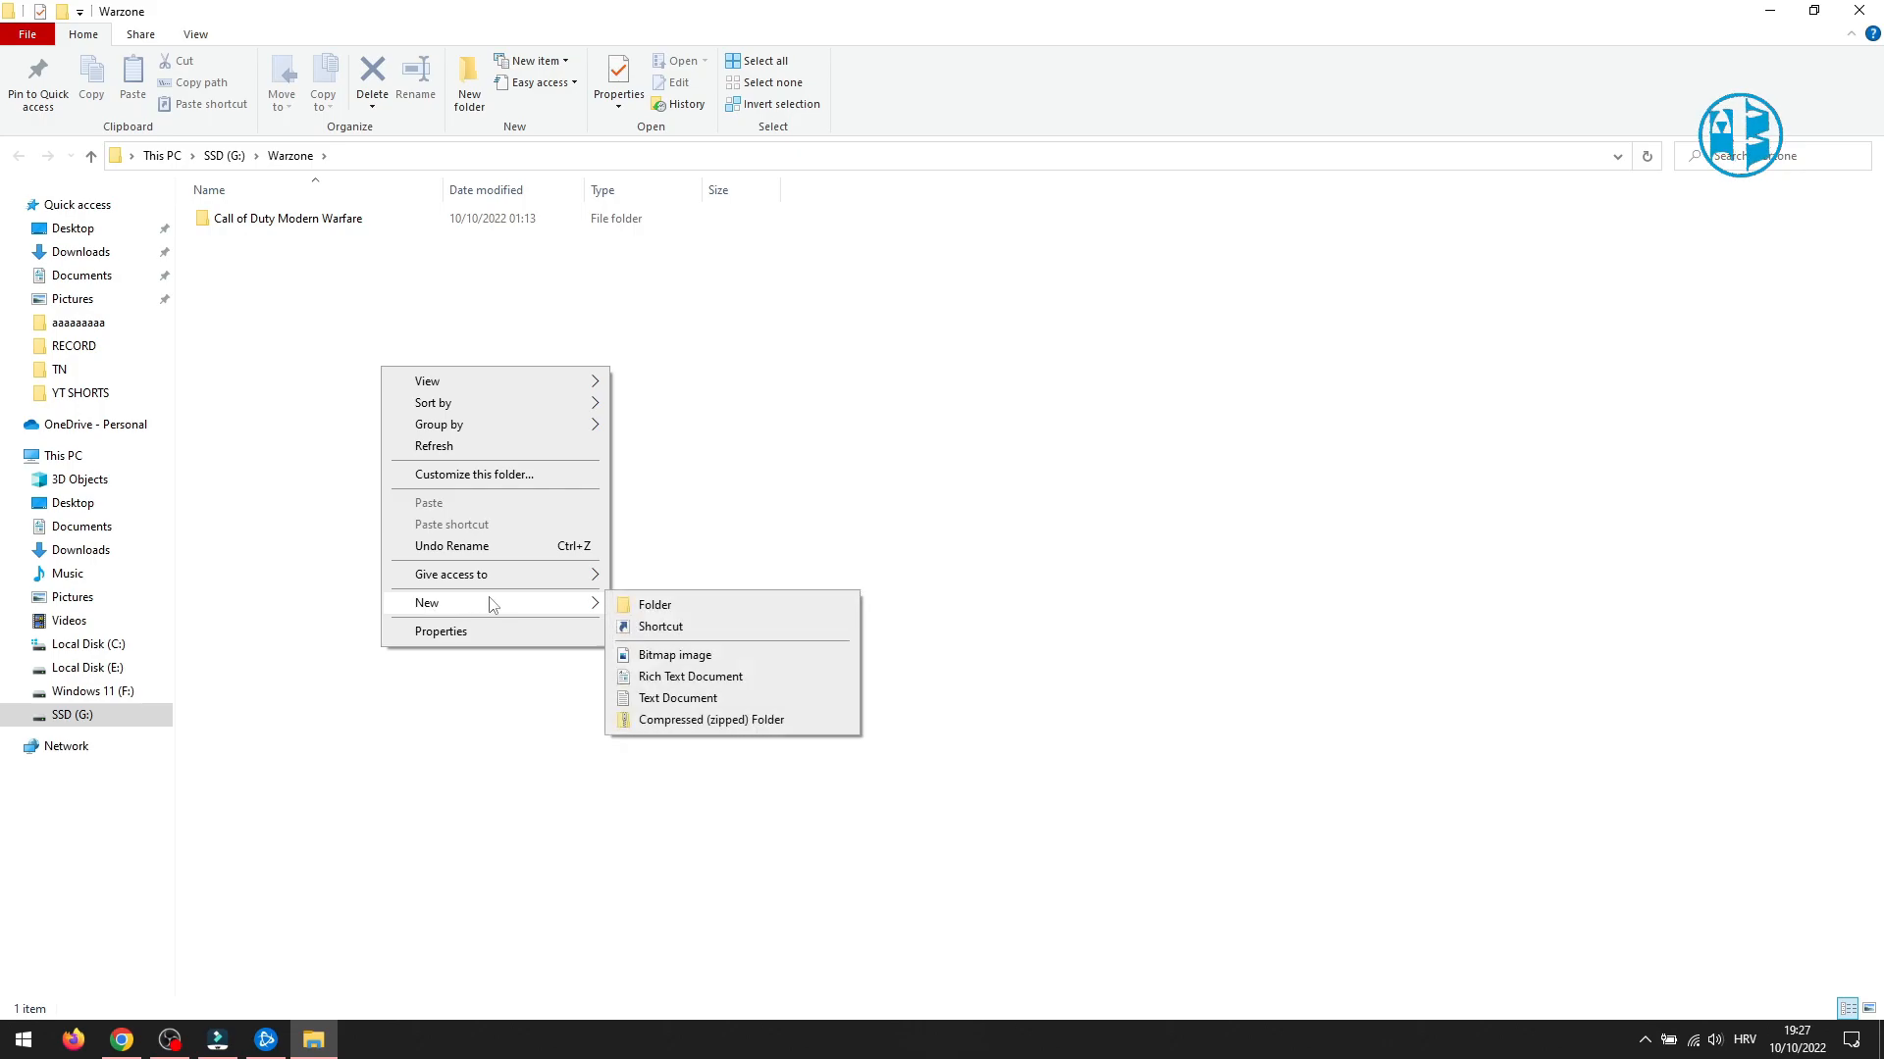
mouse_move(673, 607)
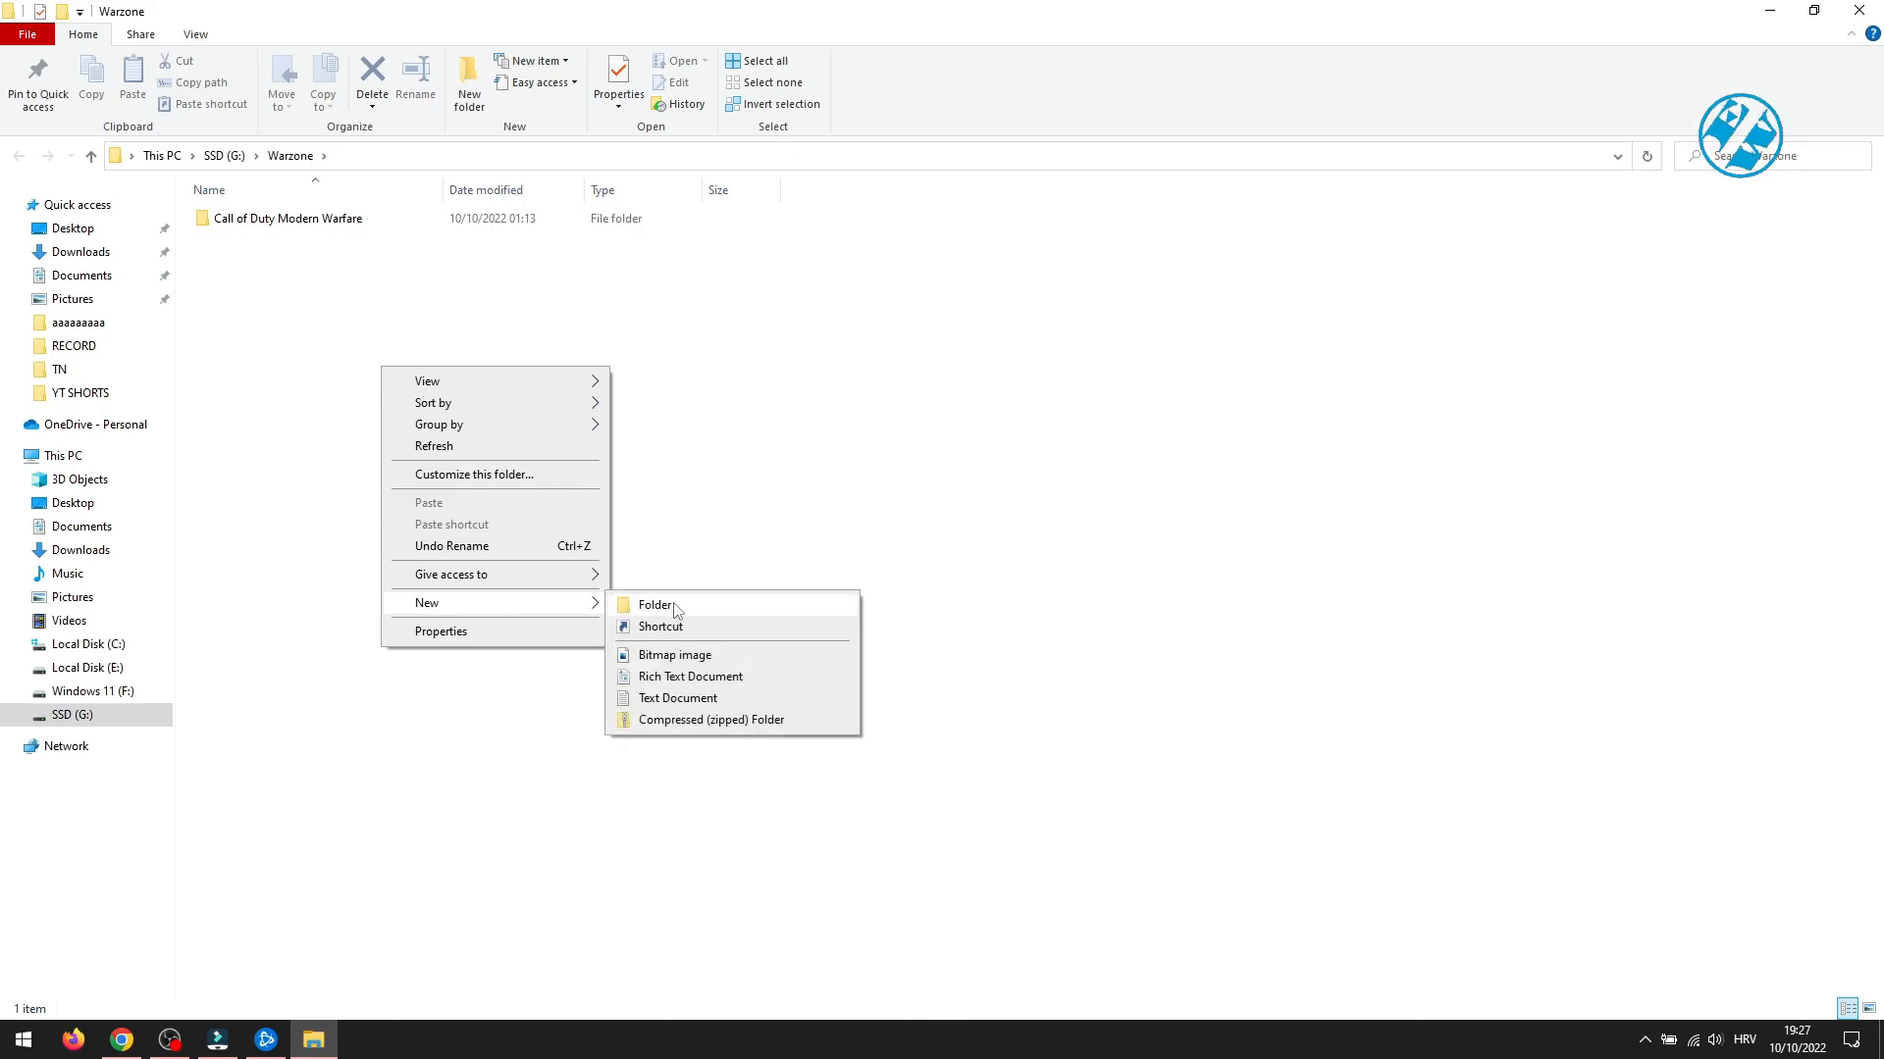
left_click(656, 603)
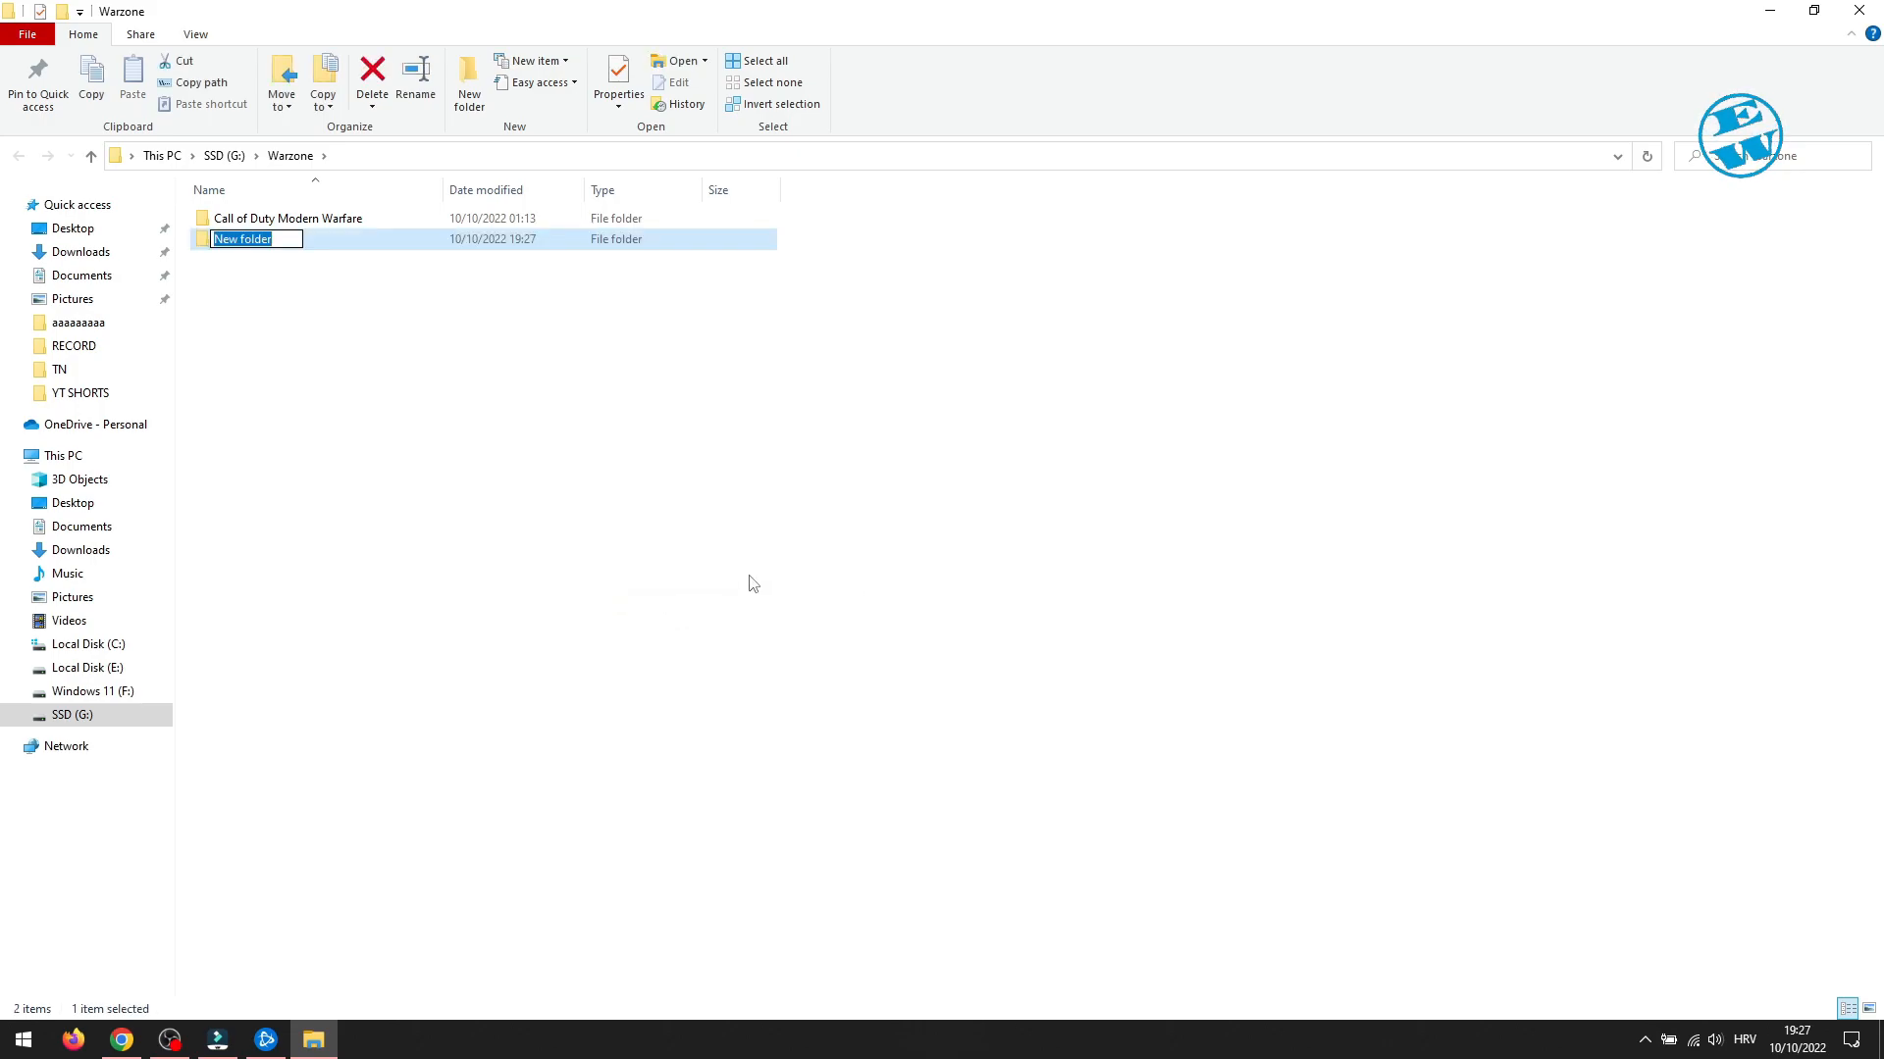
type("fix")
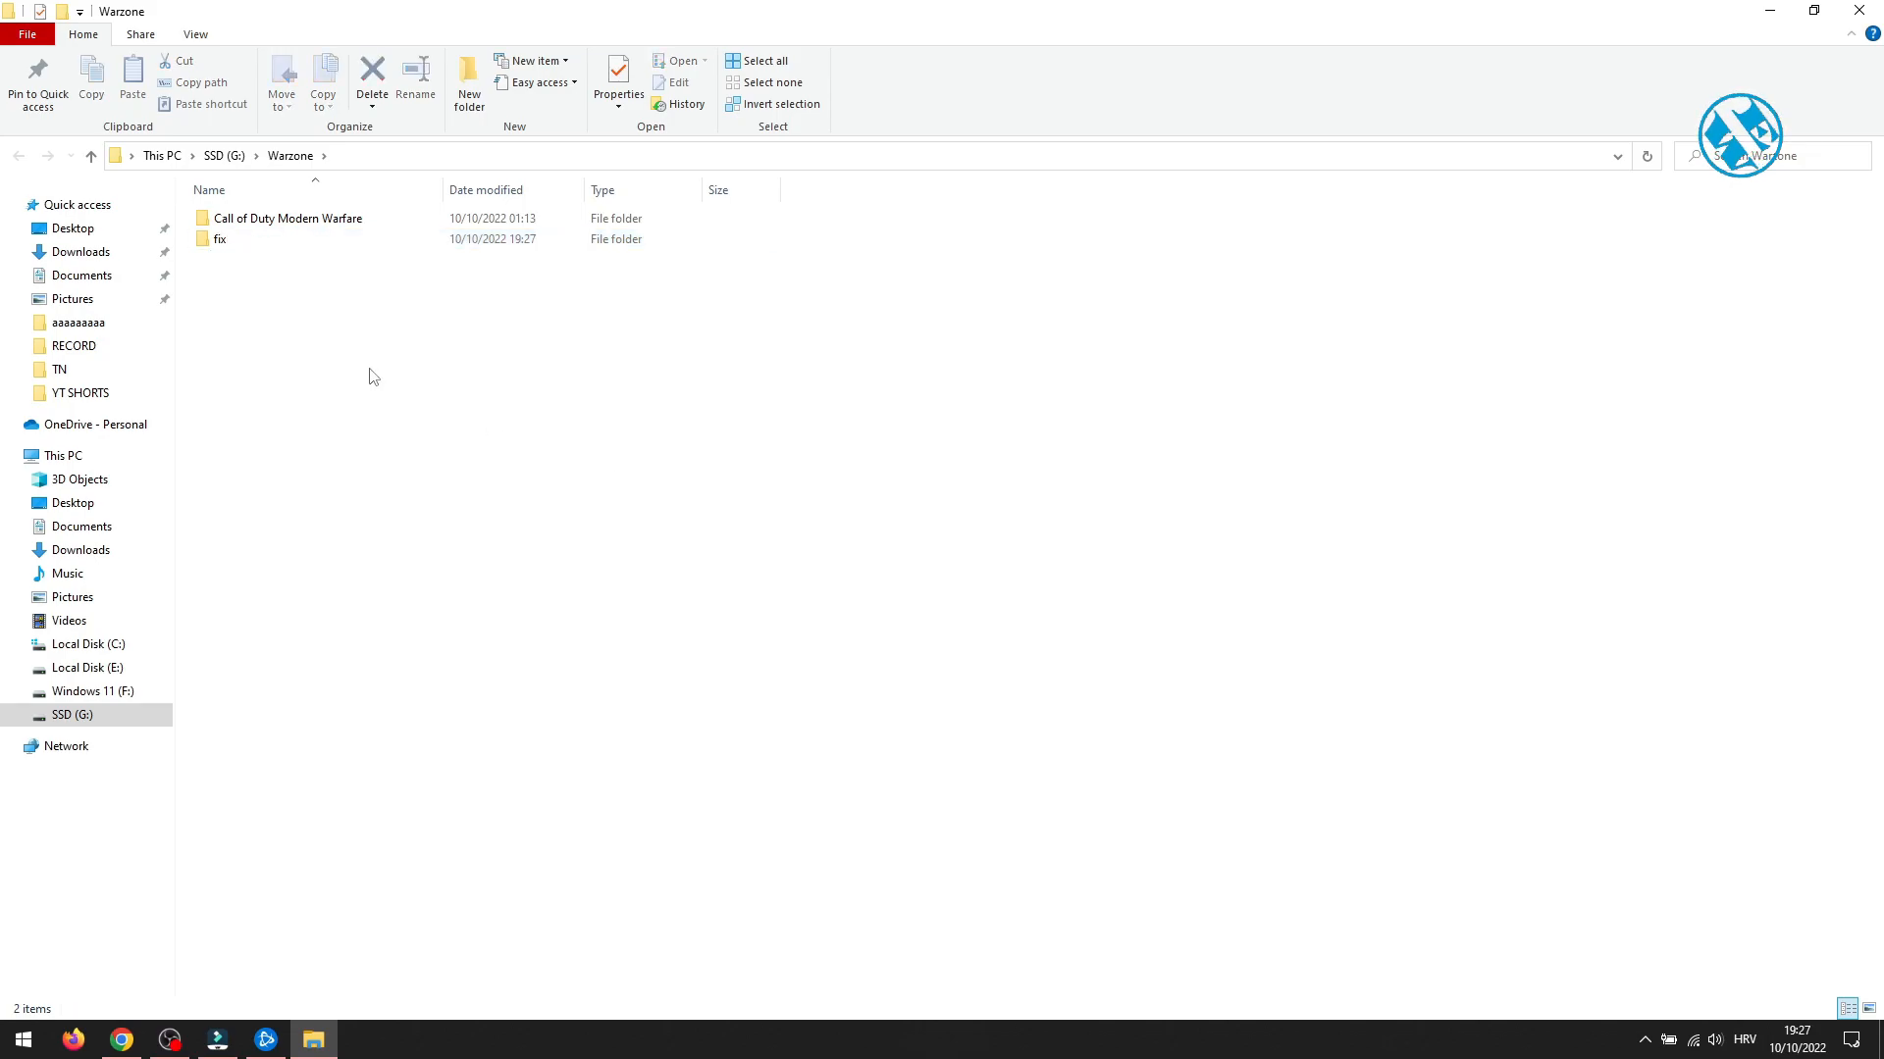
left_click(288, 218)
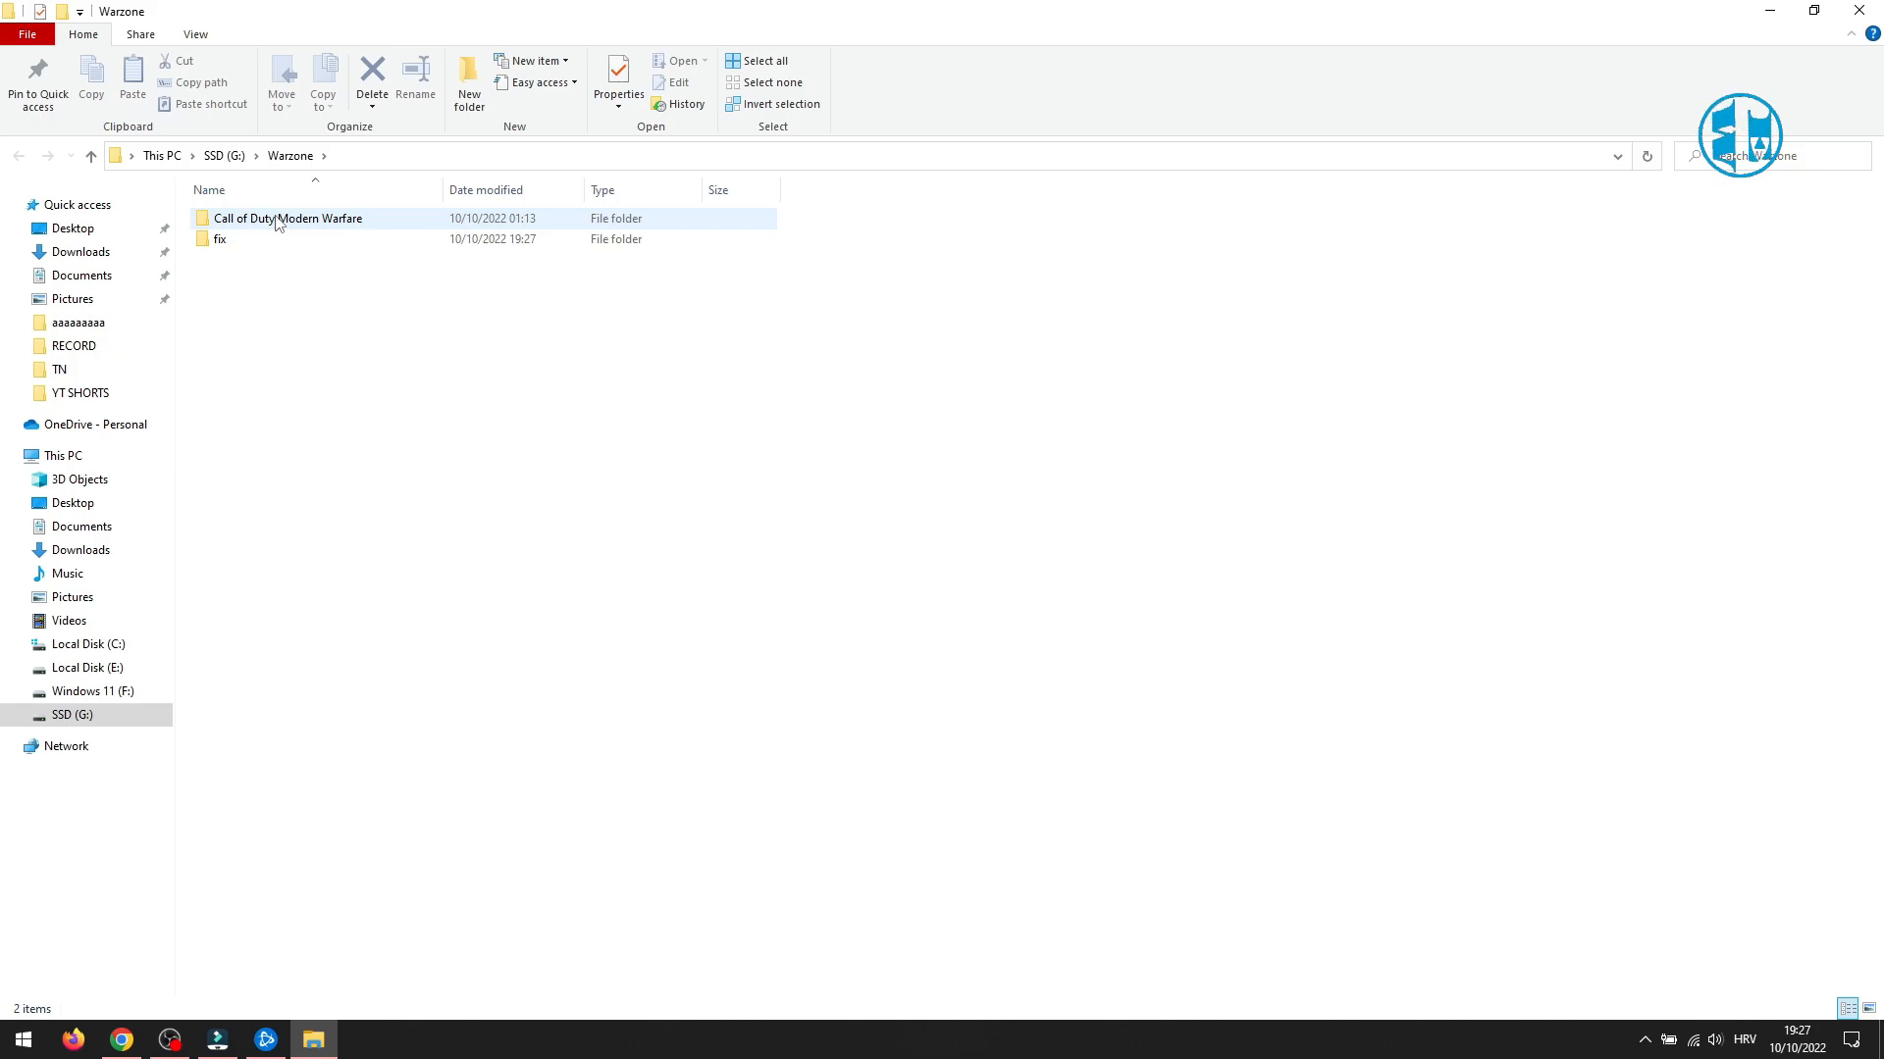
Drag Call of Duty Modern Warfare into 'fix', confirm it arrived, then return to Warzone.
left_click(289, 219)
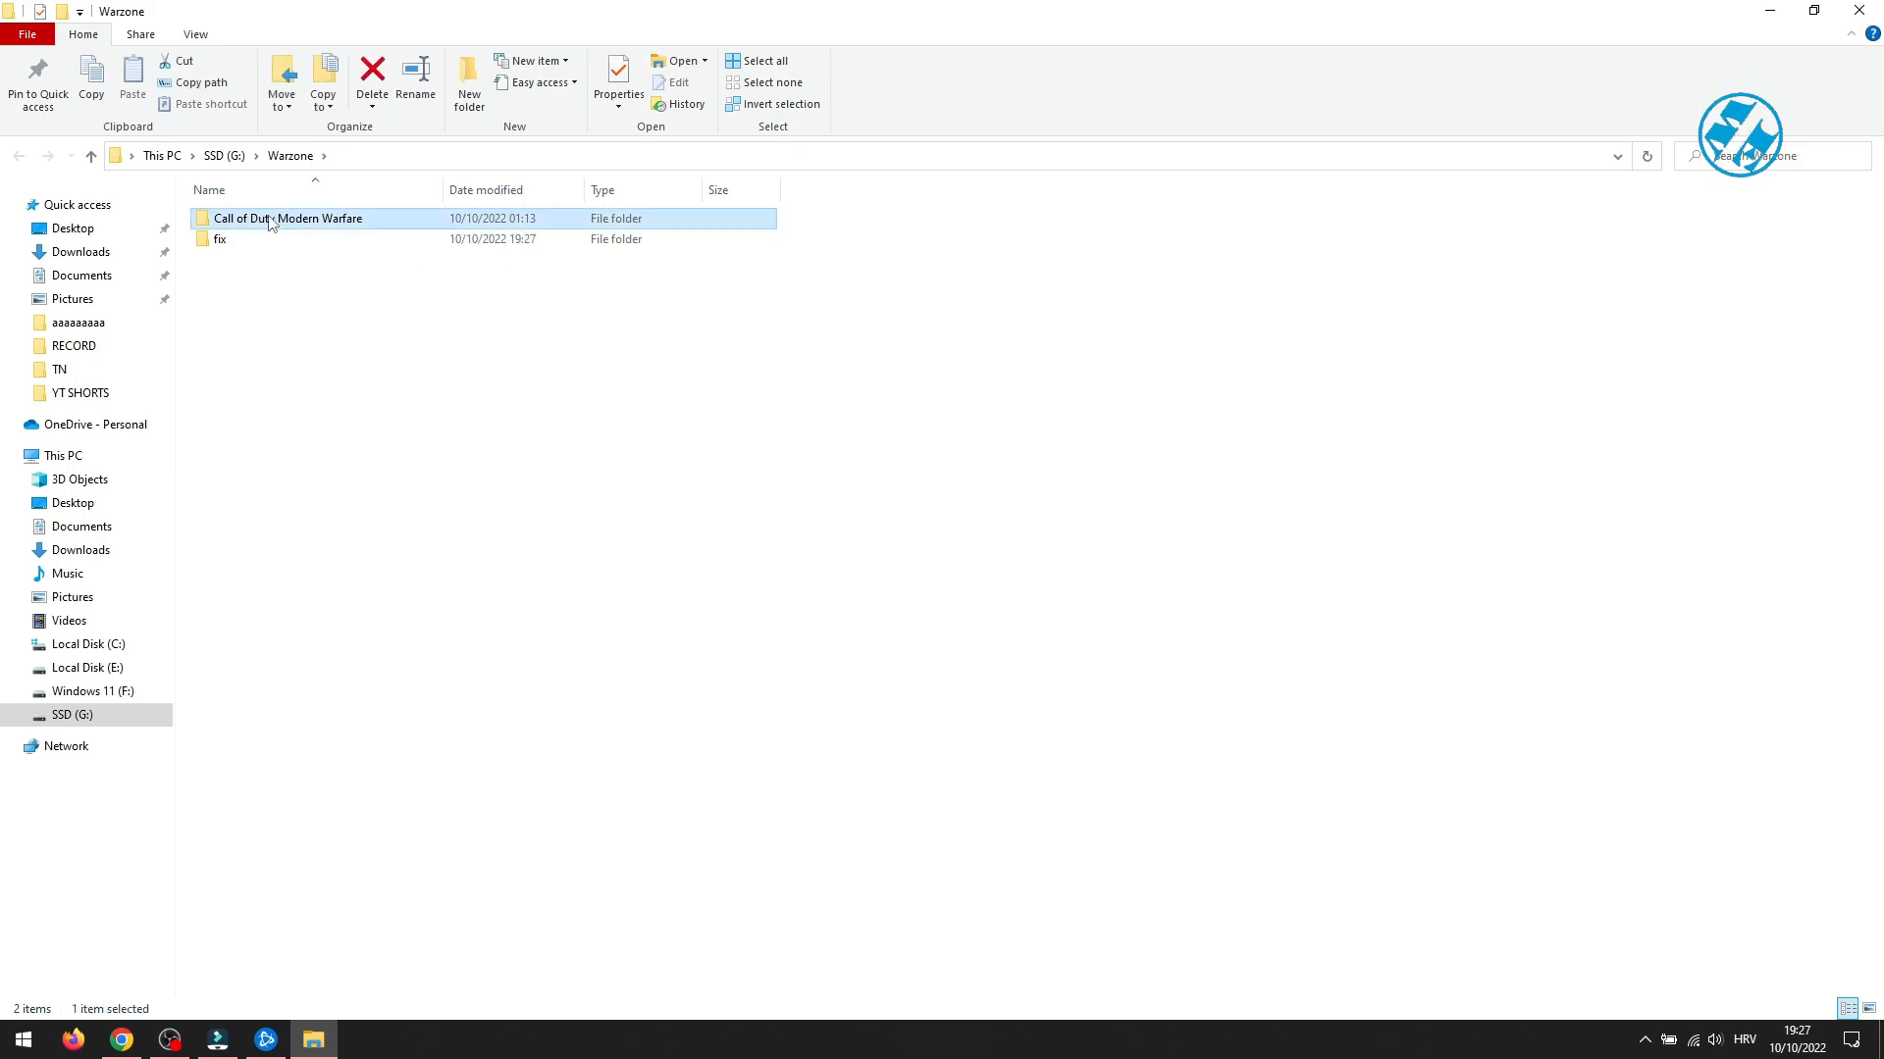
left_click_drag(289, 217, 220, 240)
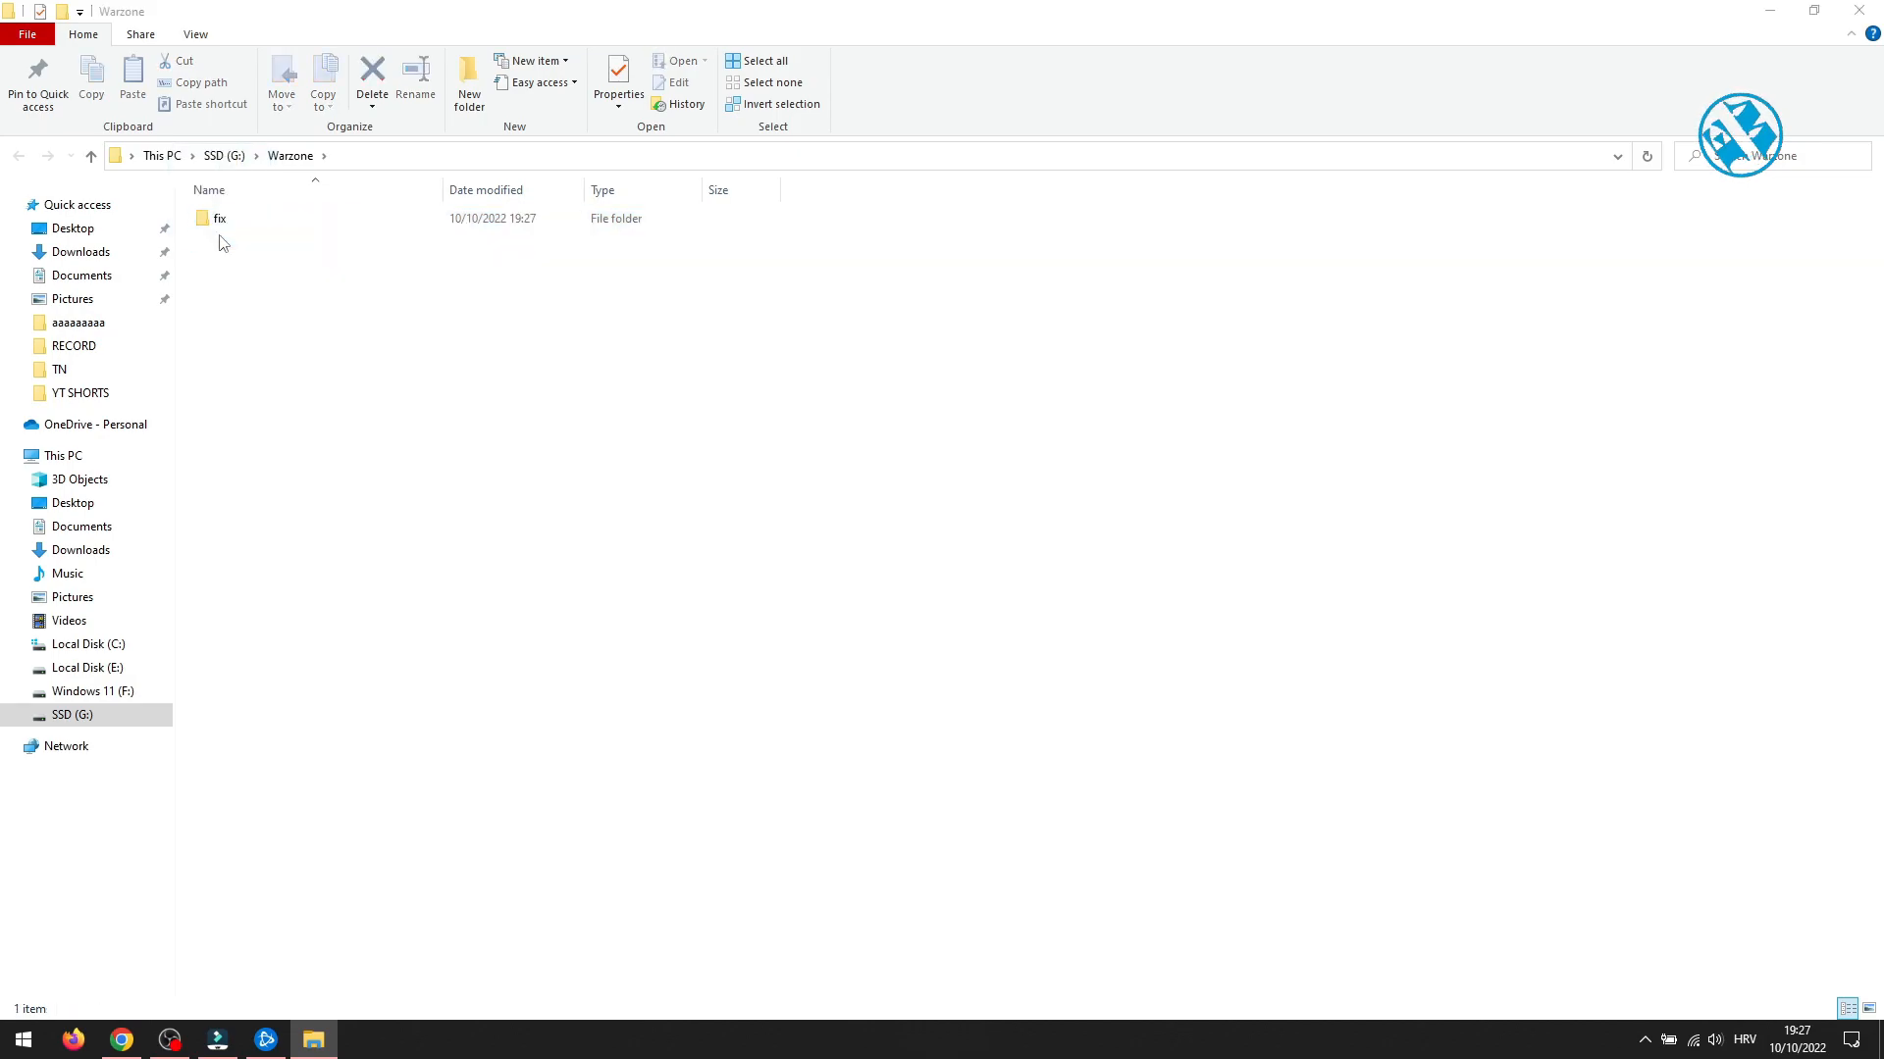
left_click(220, 218)
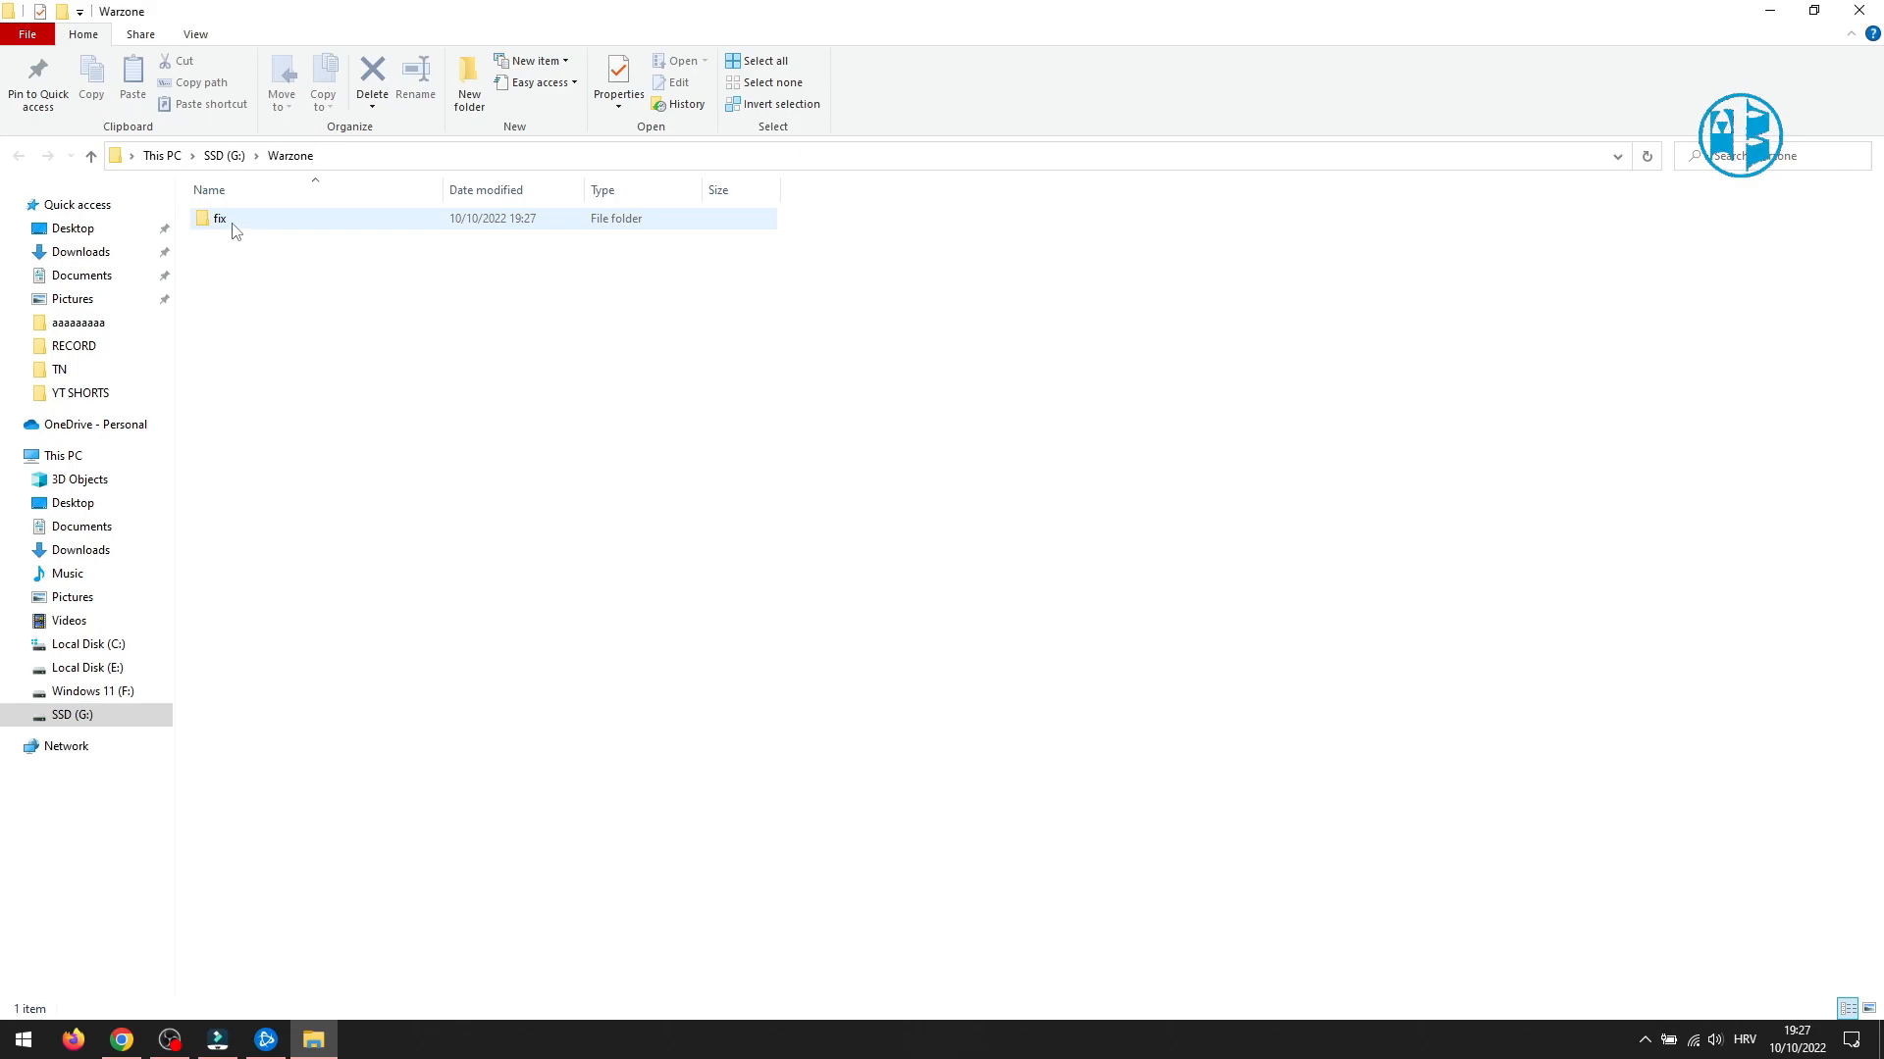
double_click(219, 218)
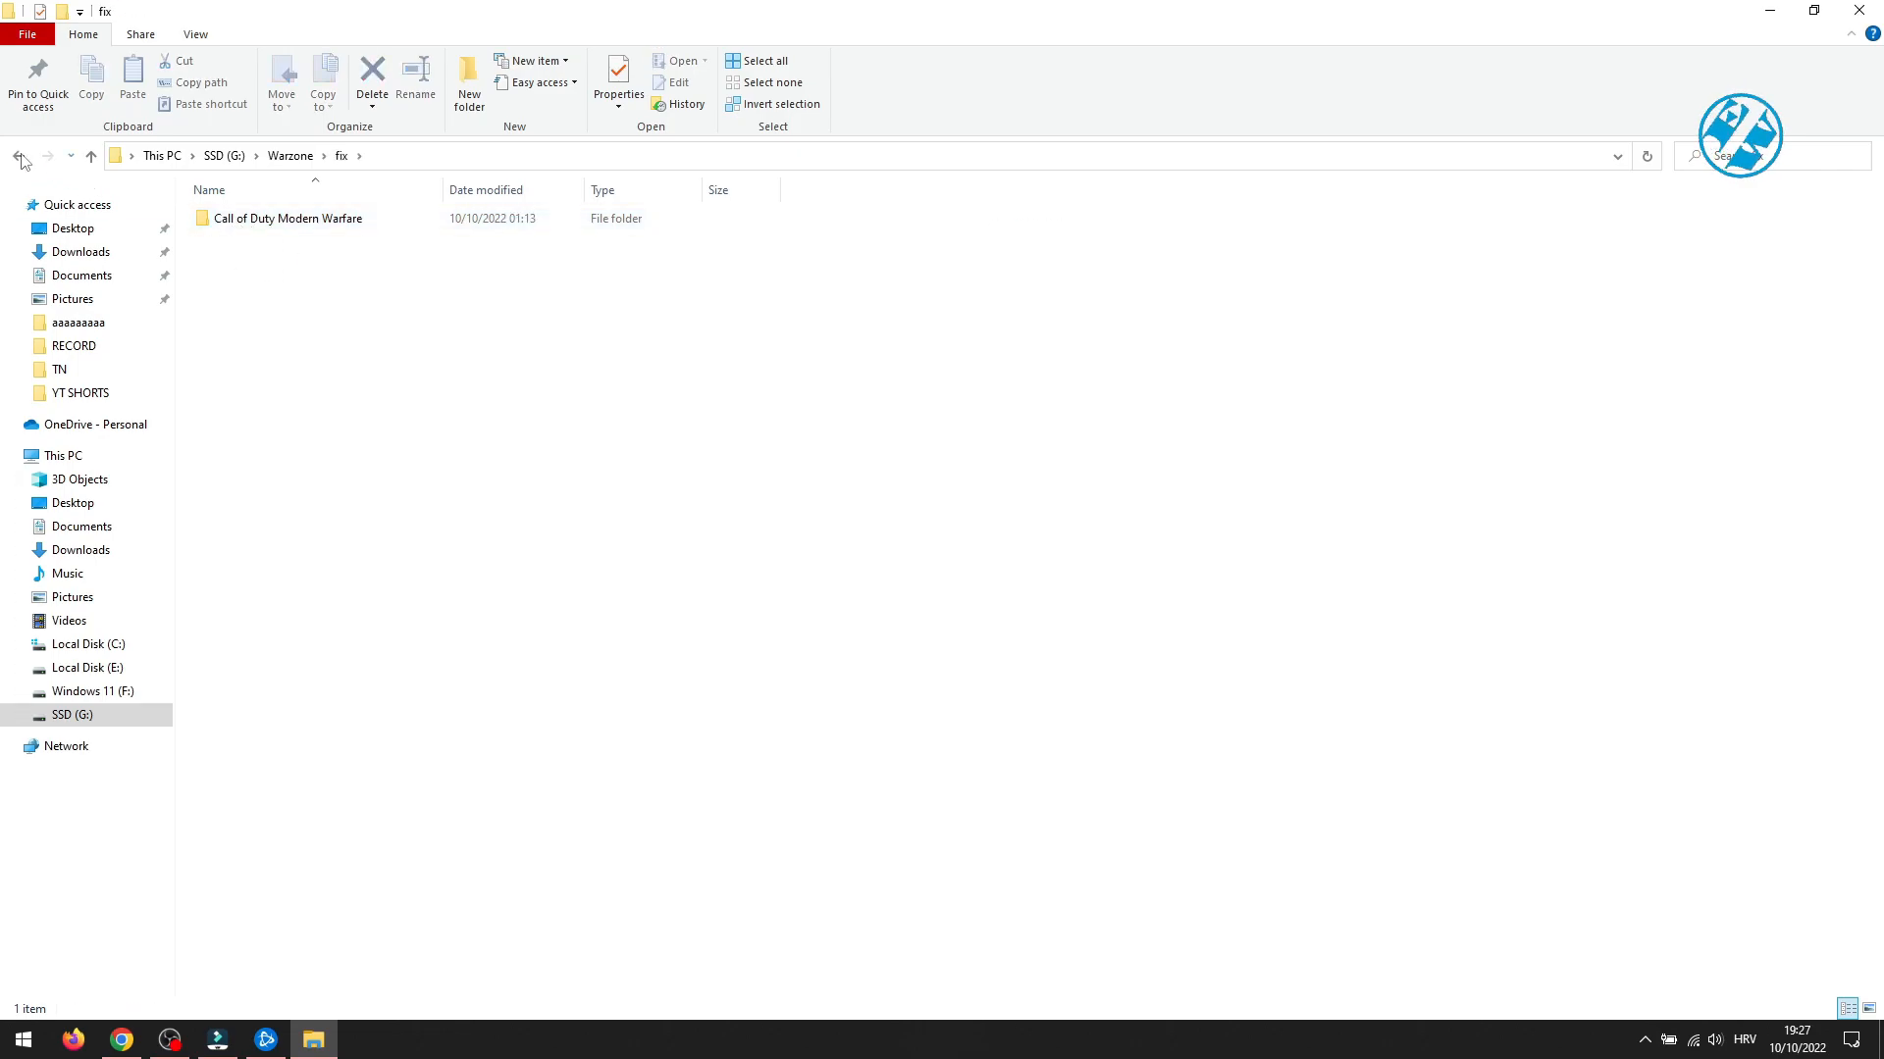
left_click(18, 156)
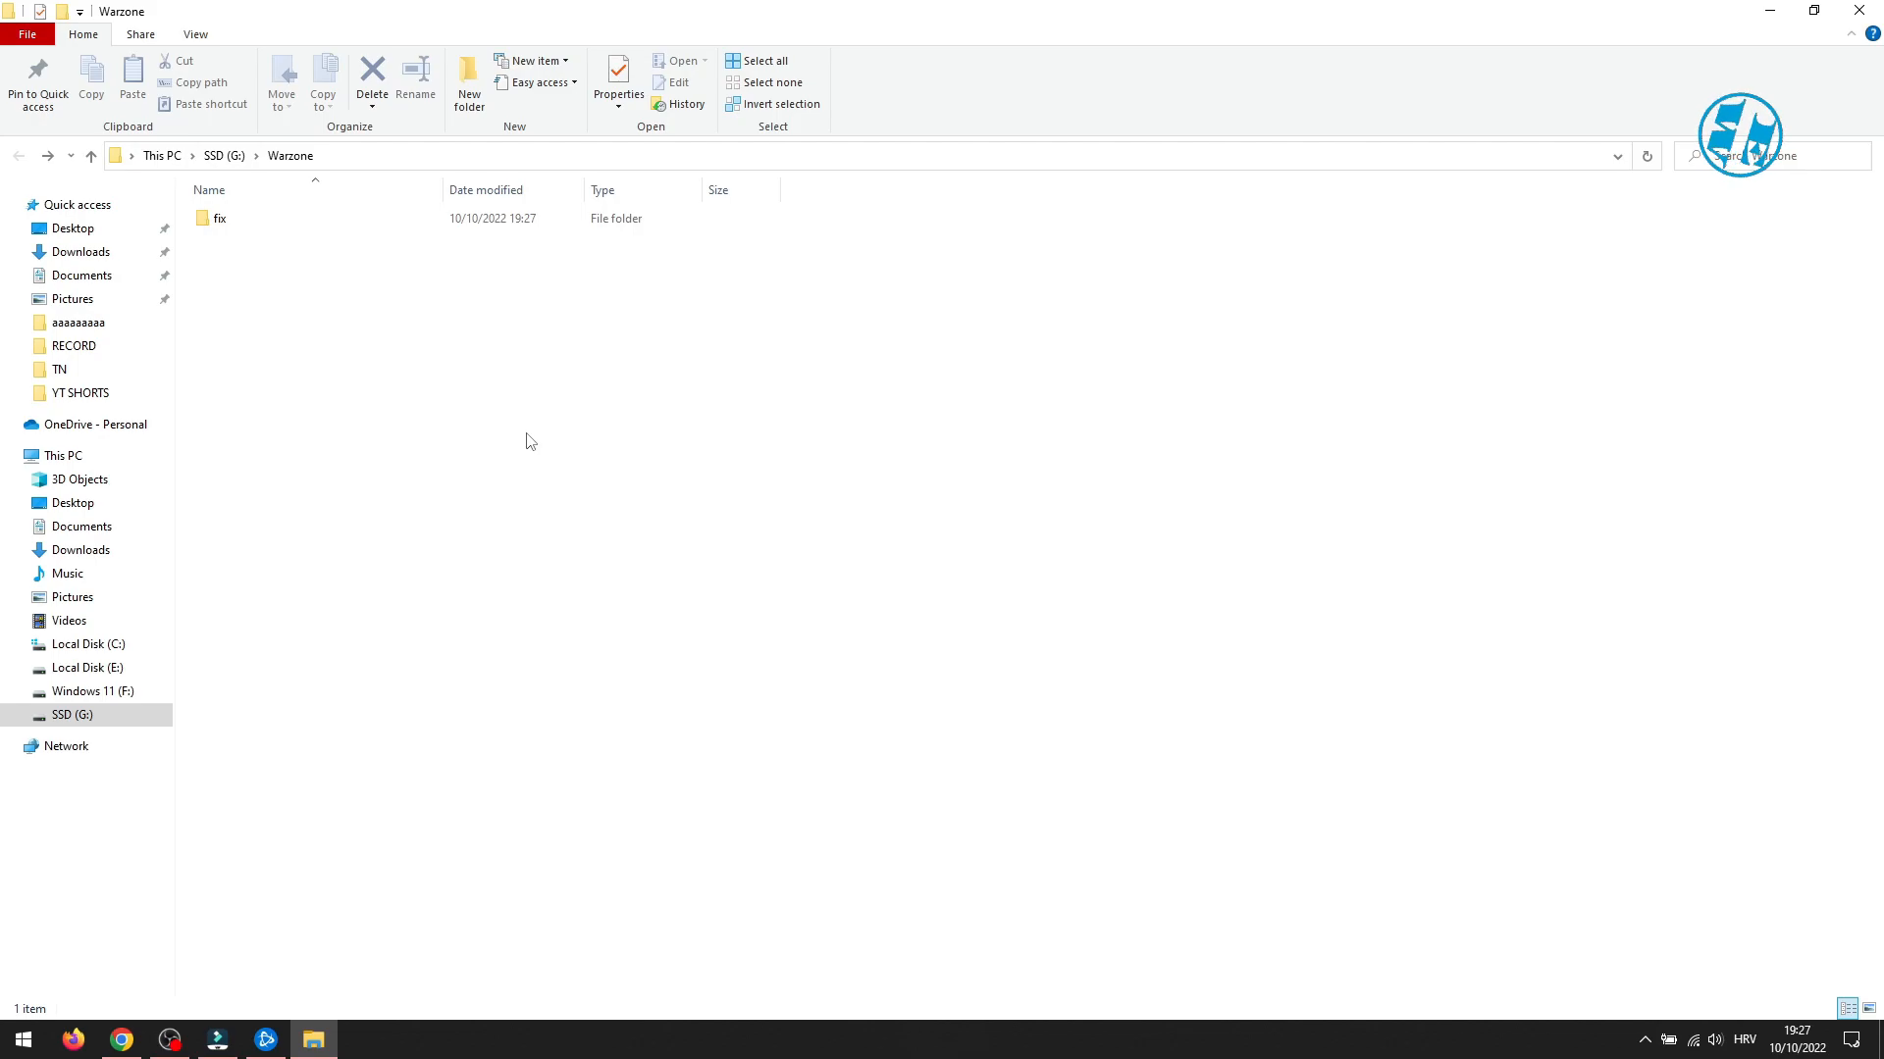
Switch to Battle.net's Warzone page, now offering Install or Locate the game.
left_click(262, 1039)
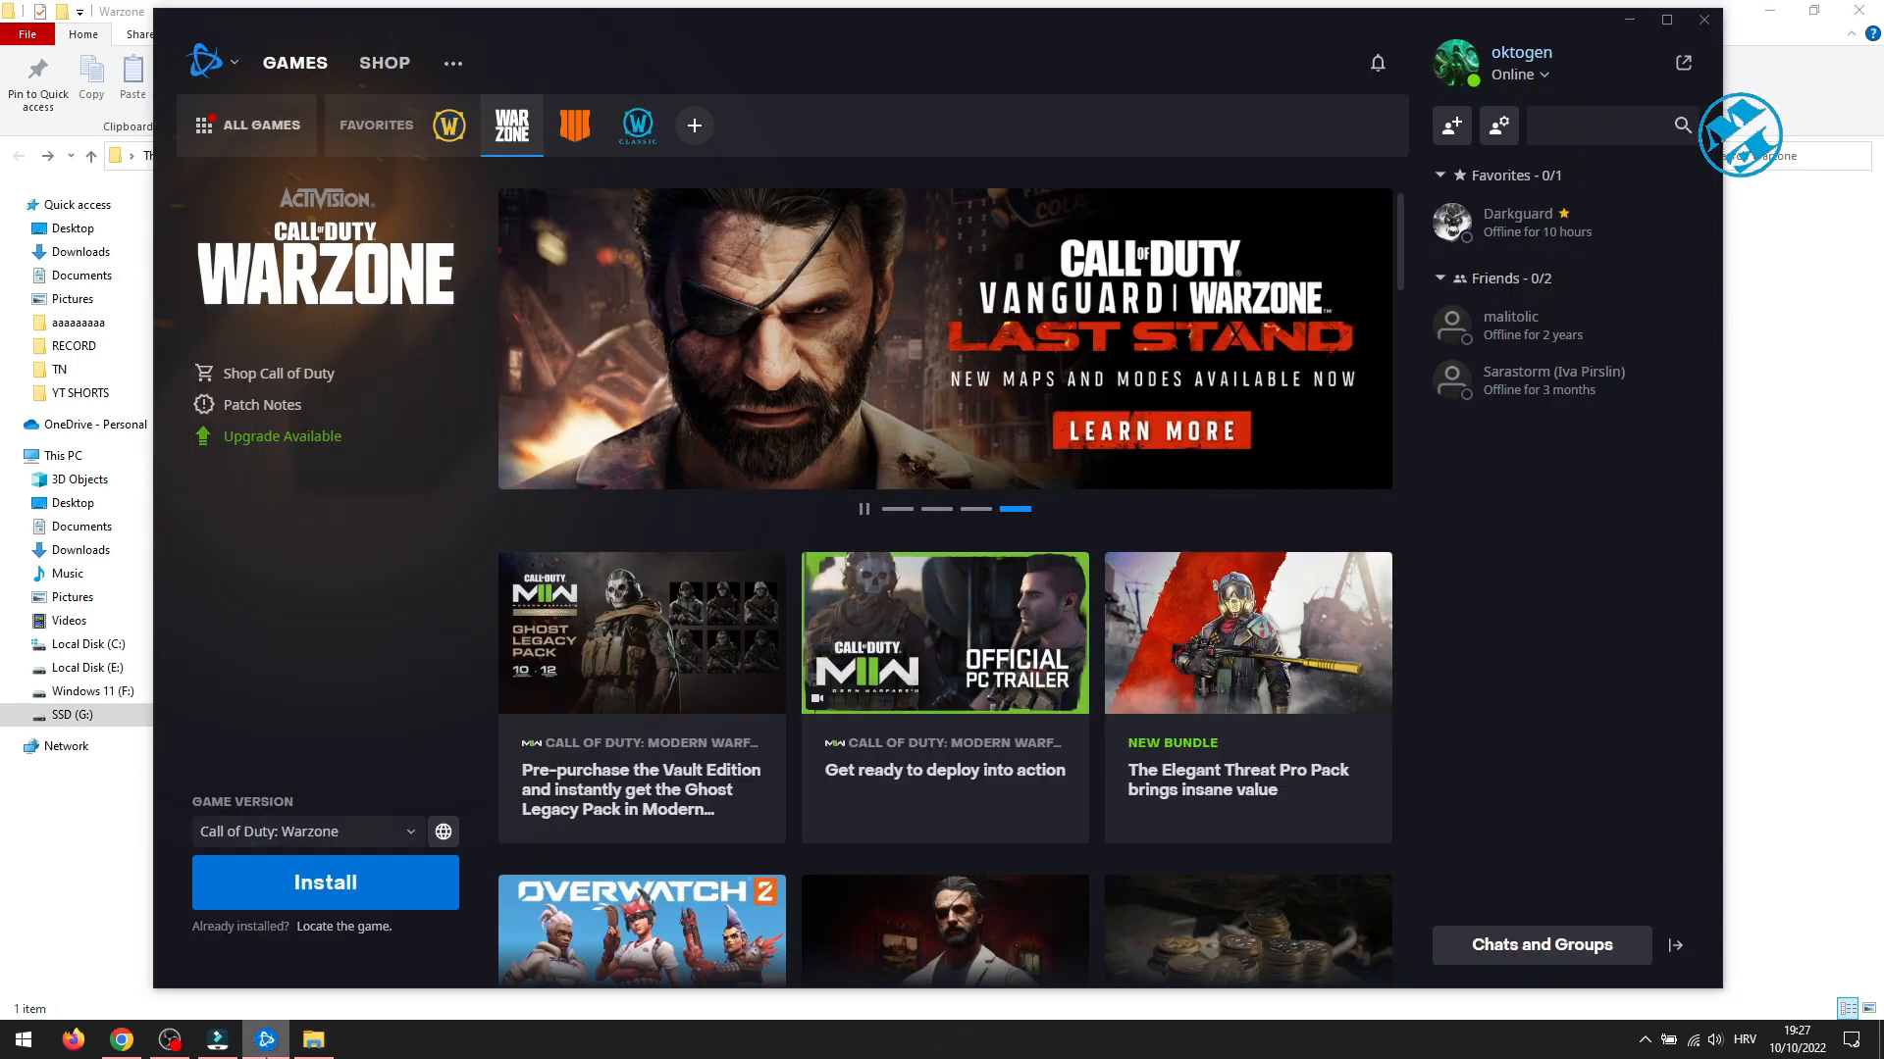
mouse_move(342, 668)
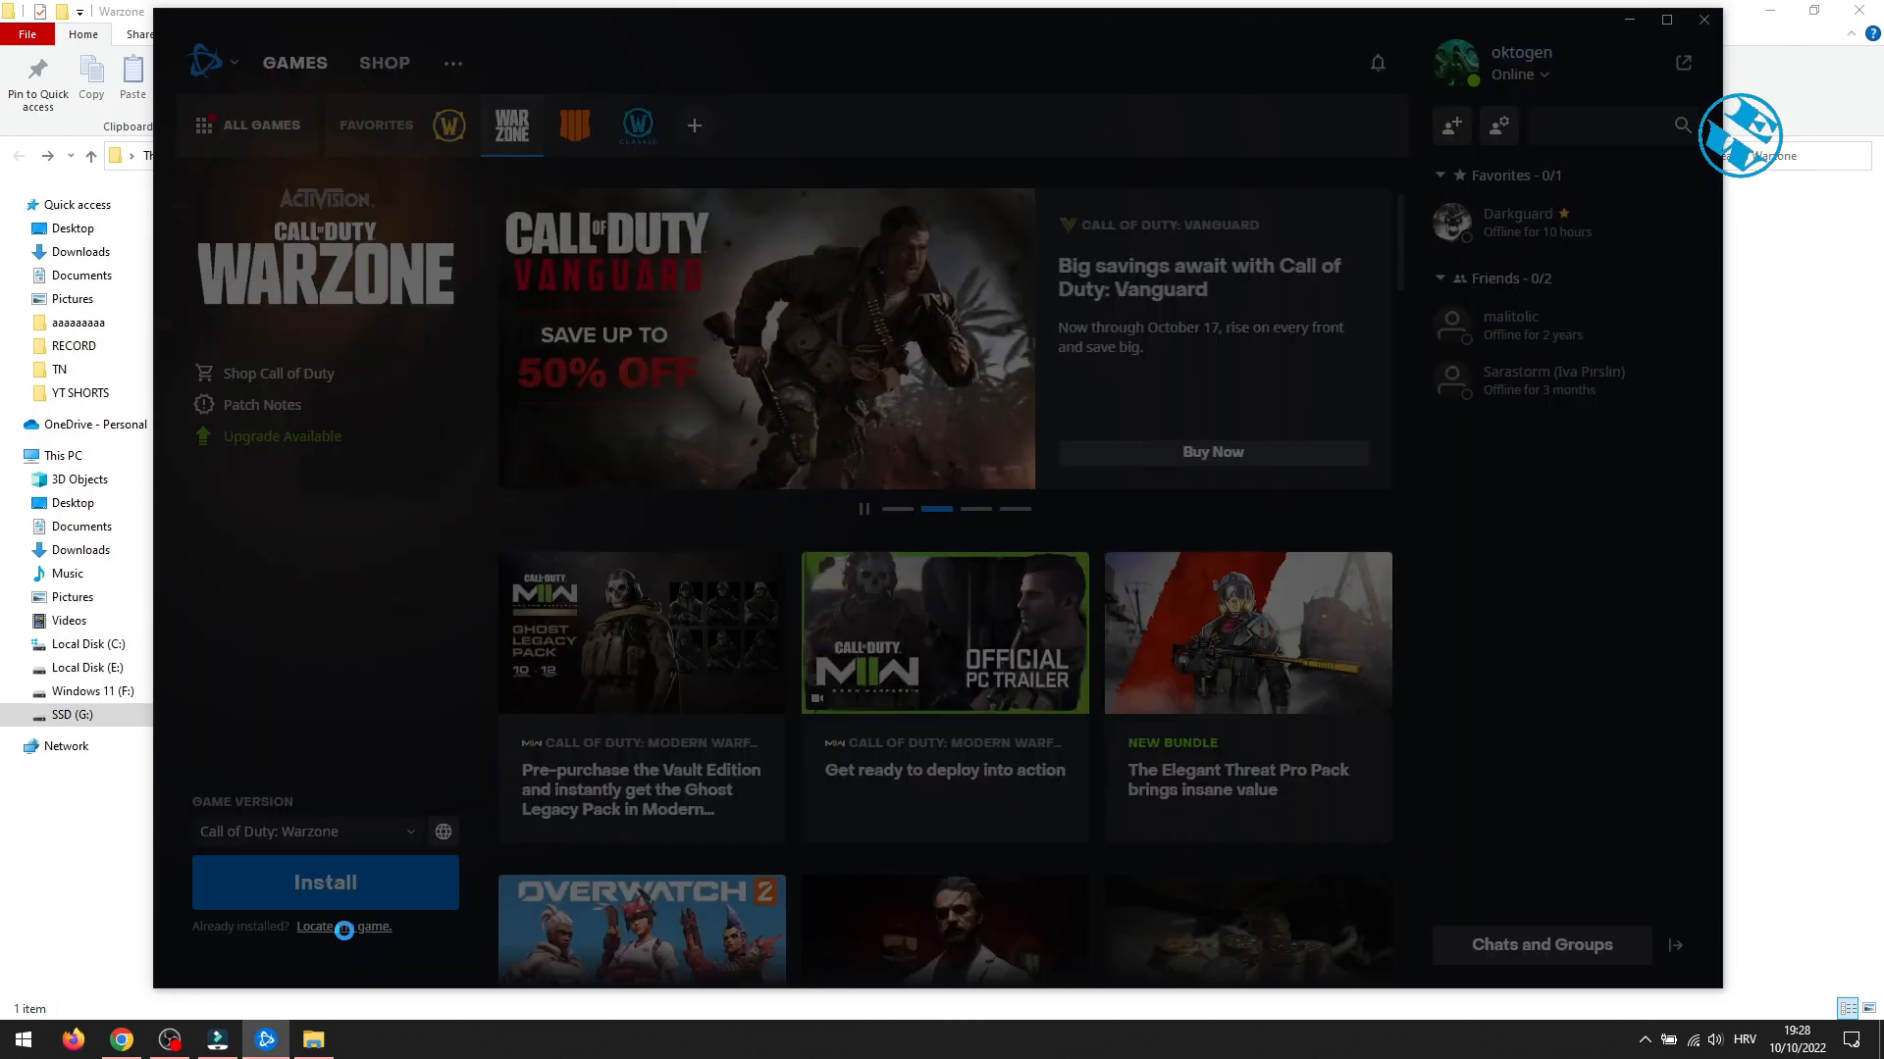
Select the 'Call of Duty Modern Warfare' folder inside 'fix' as Warzone's install location.
left_click(343, 926)
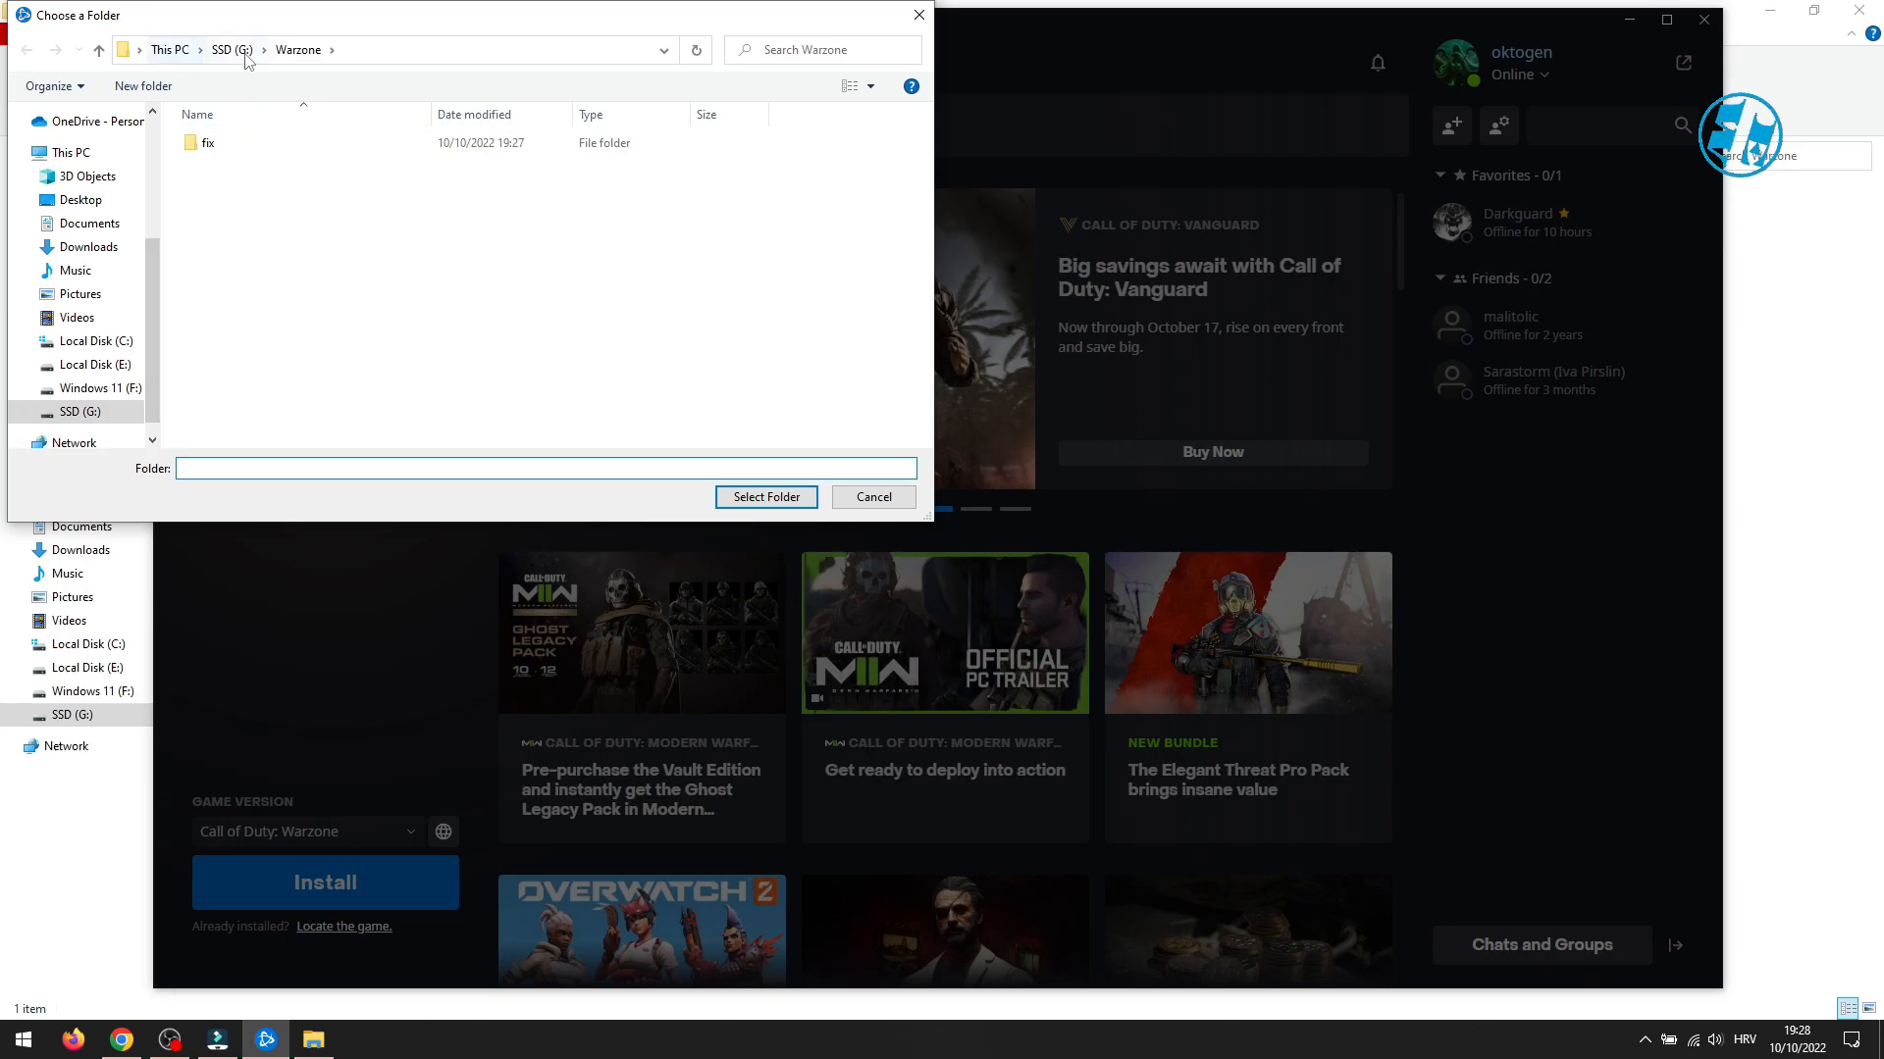
left_click(207, 144)
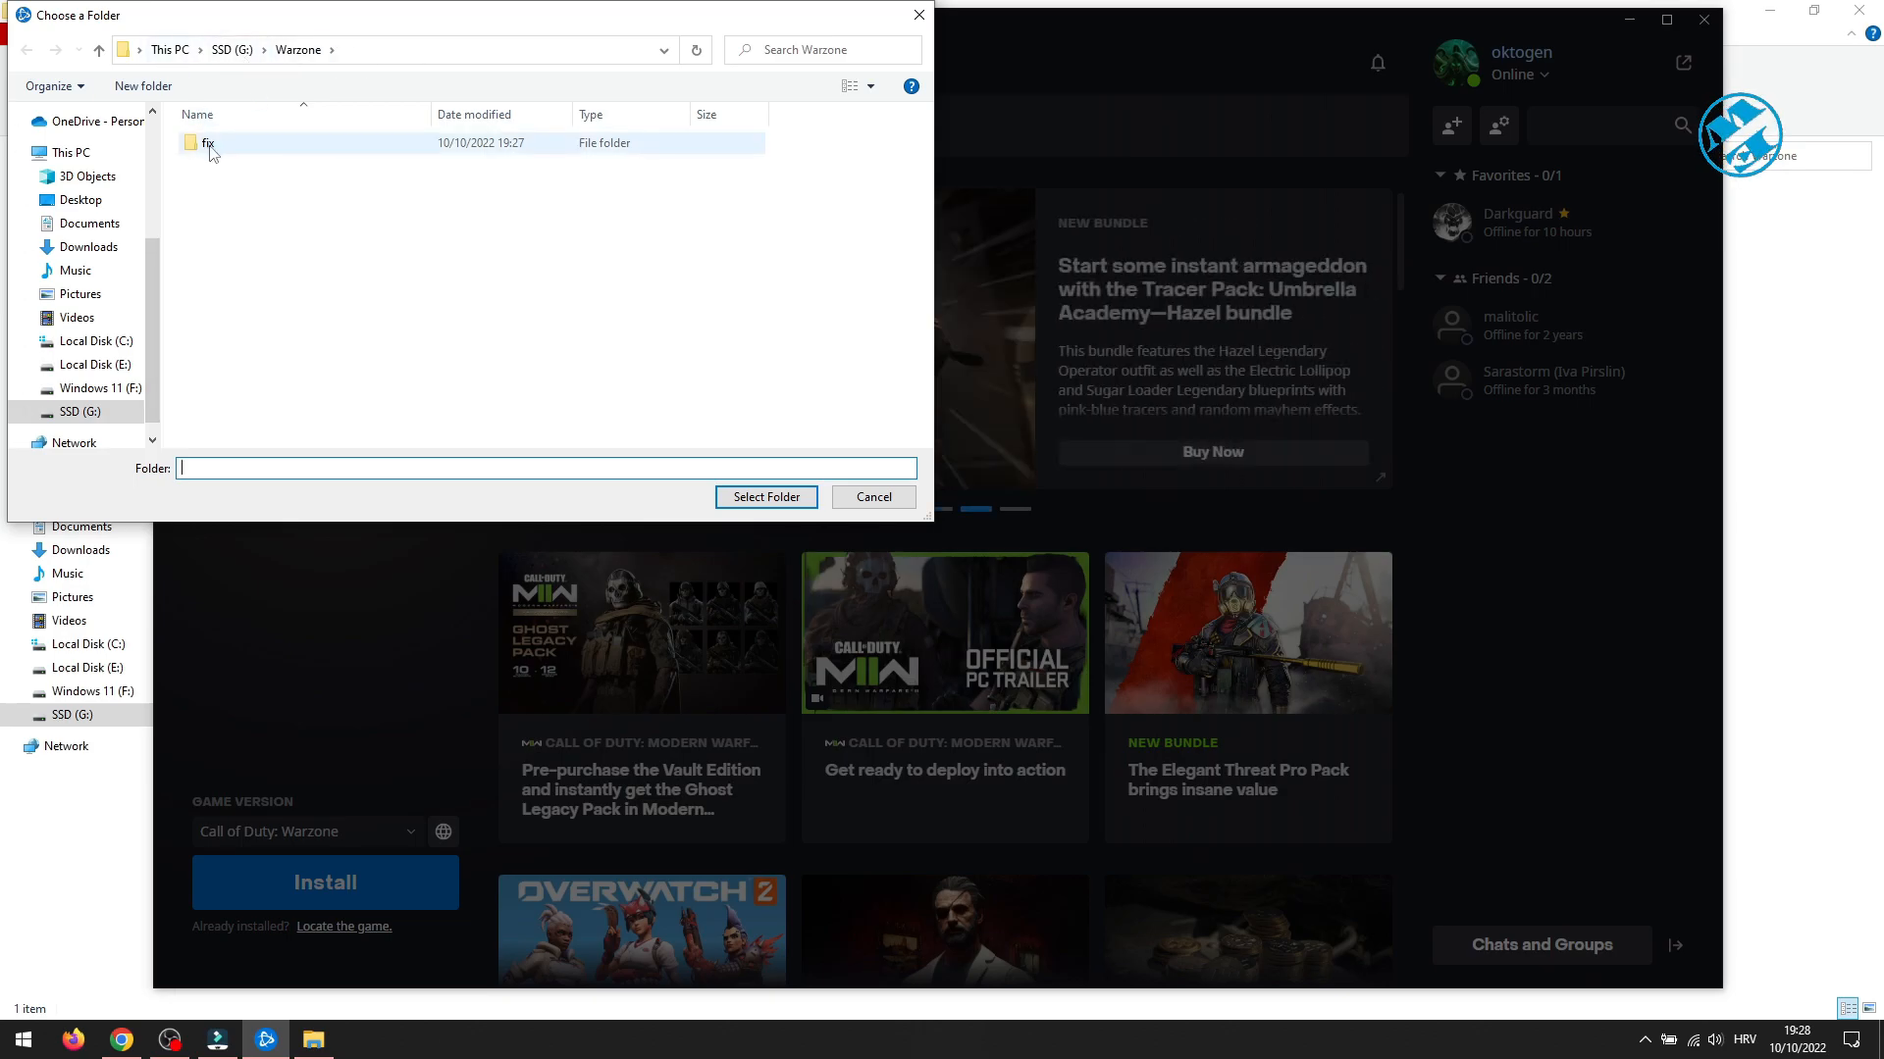
double_click(207, 141)
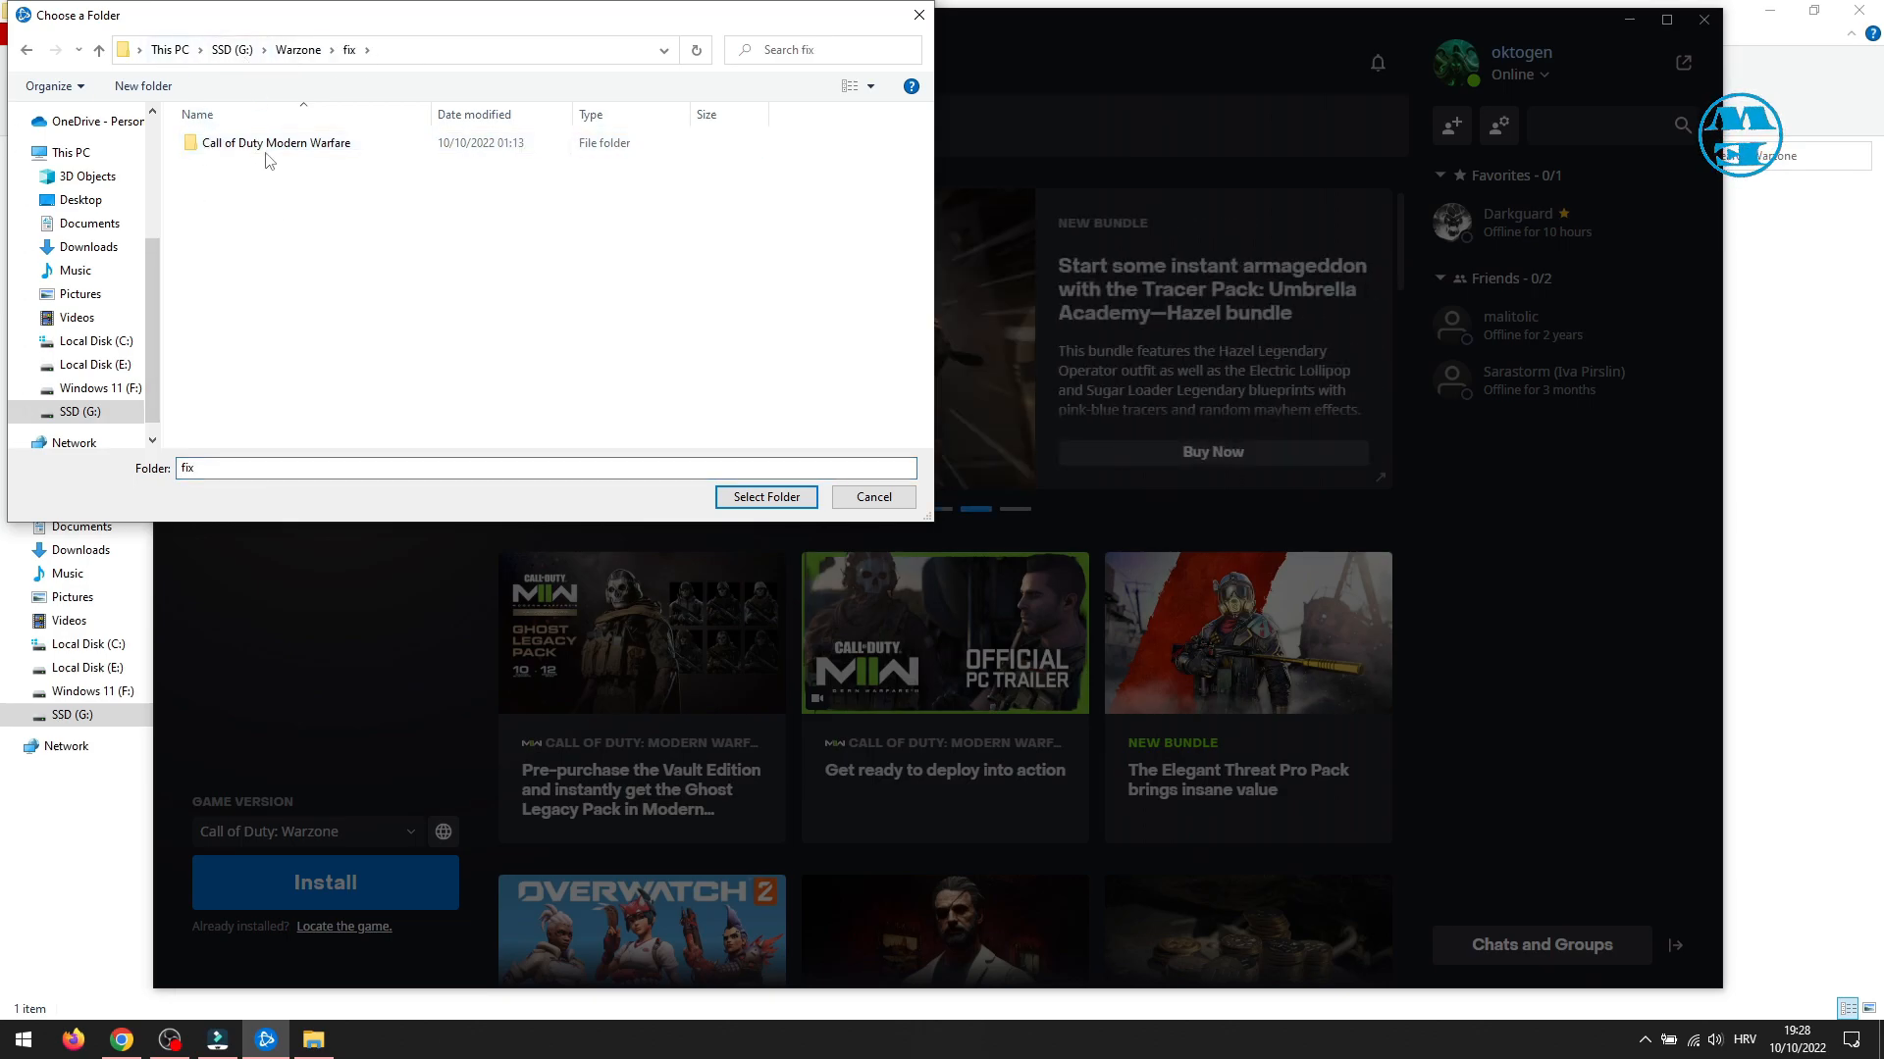
left_click(275, 143)
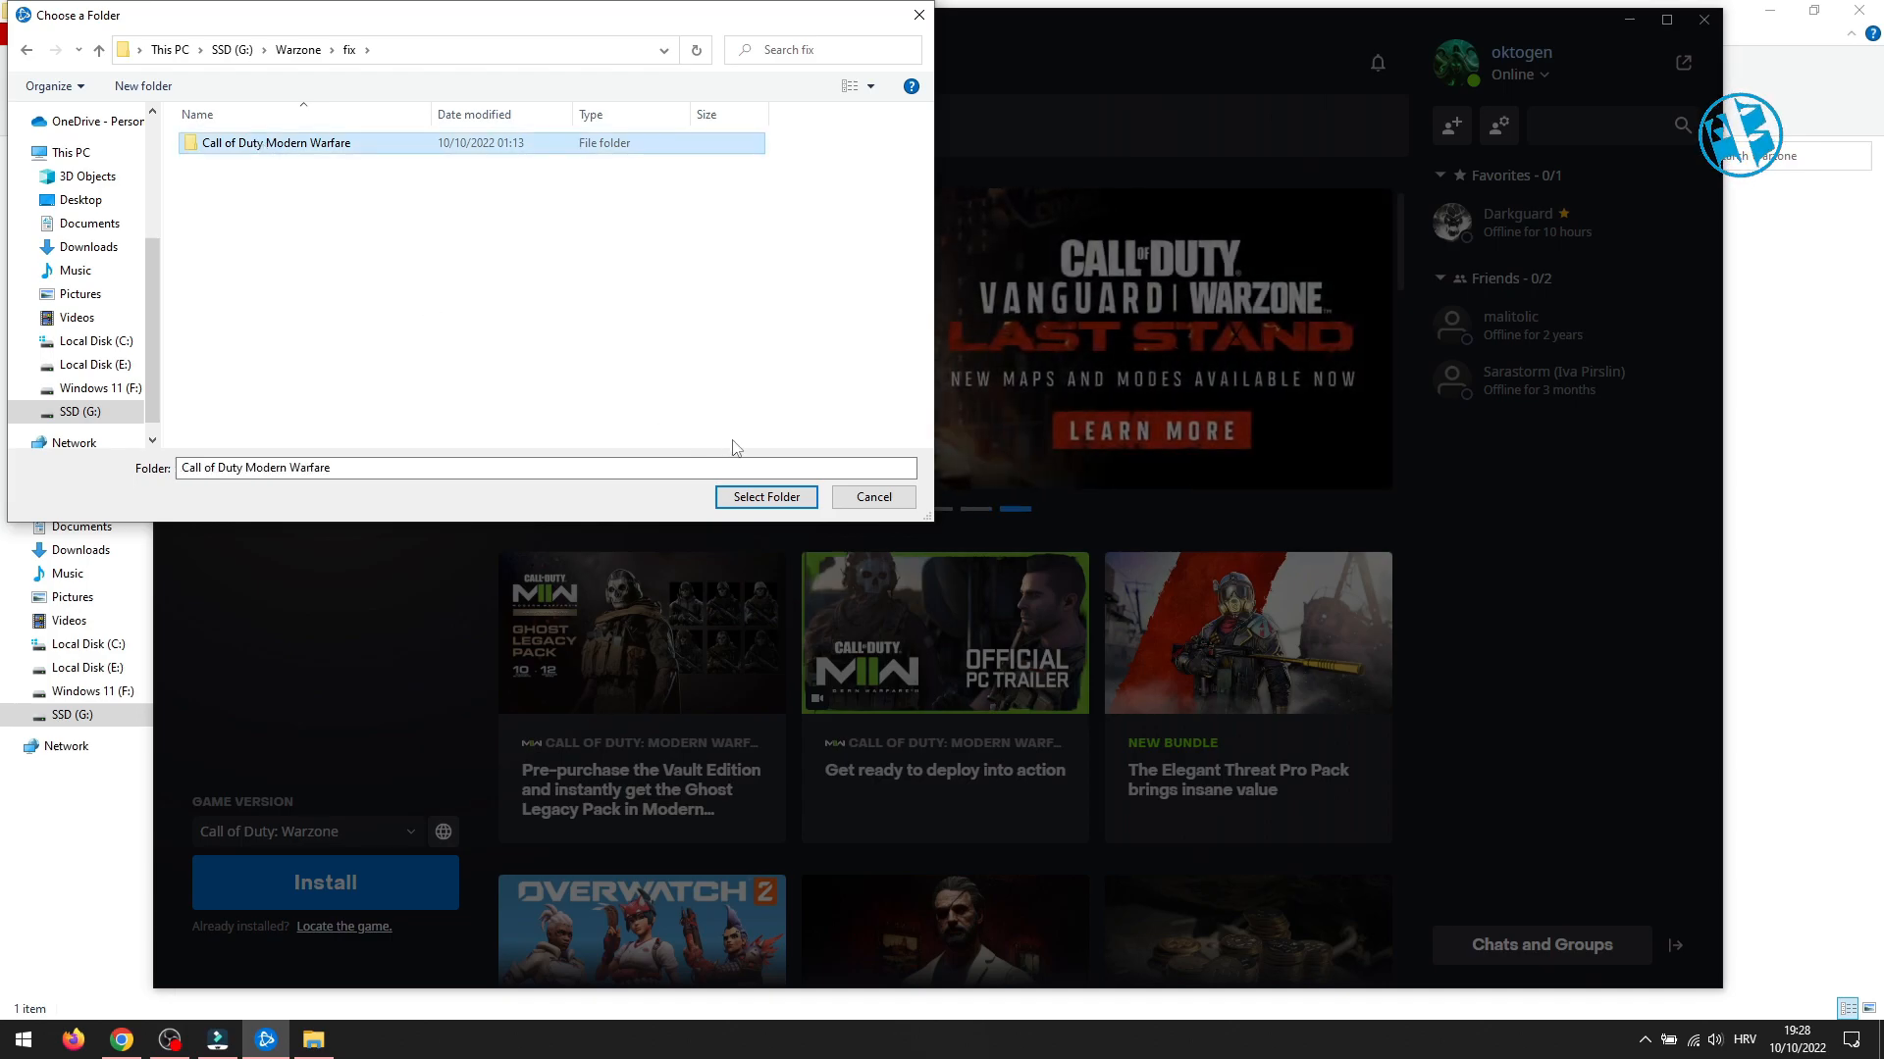
left_click(765, 496)
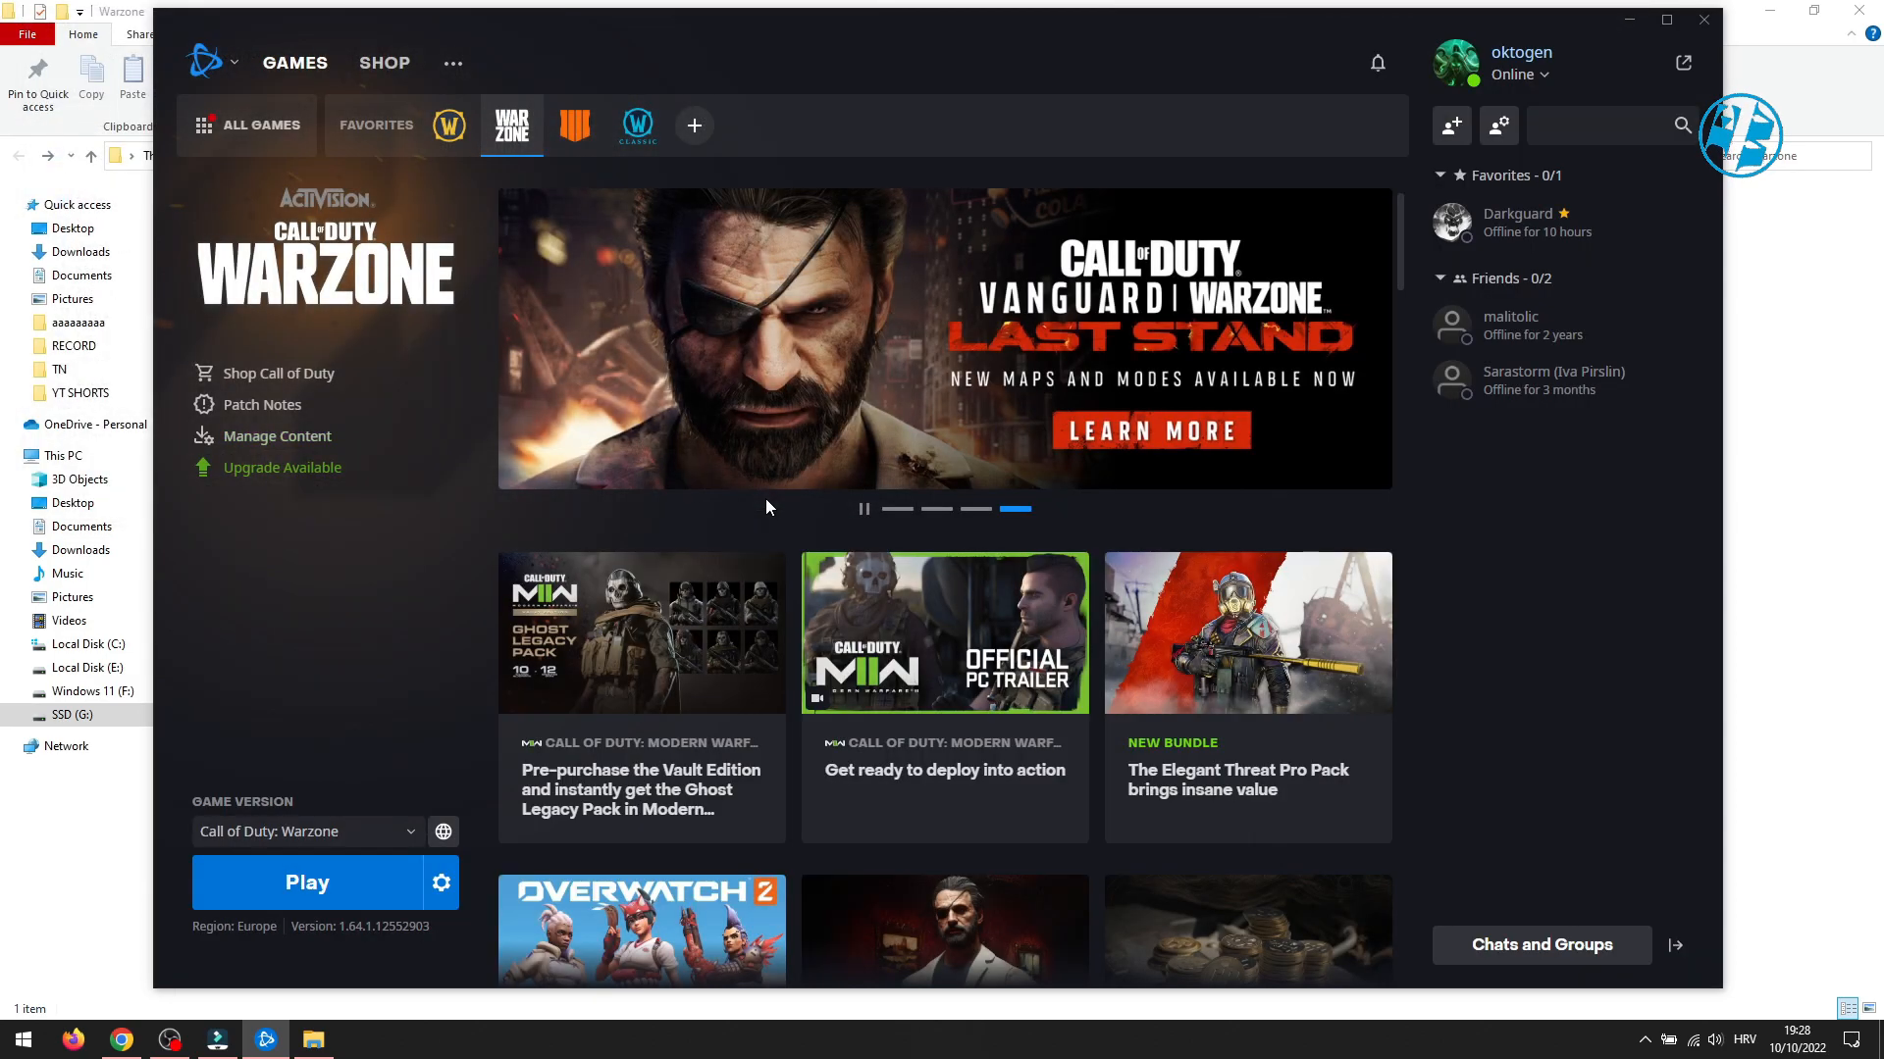
Minimize the Battle.net window to reveal the desktop.
left_click(307, 882)
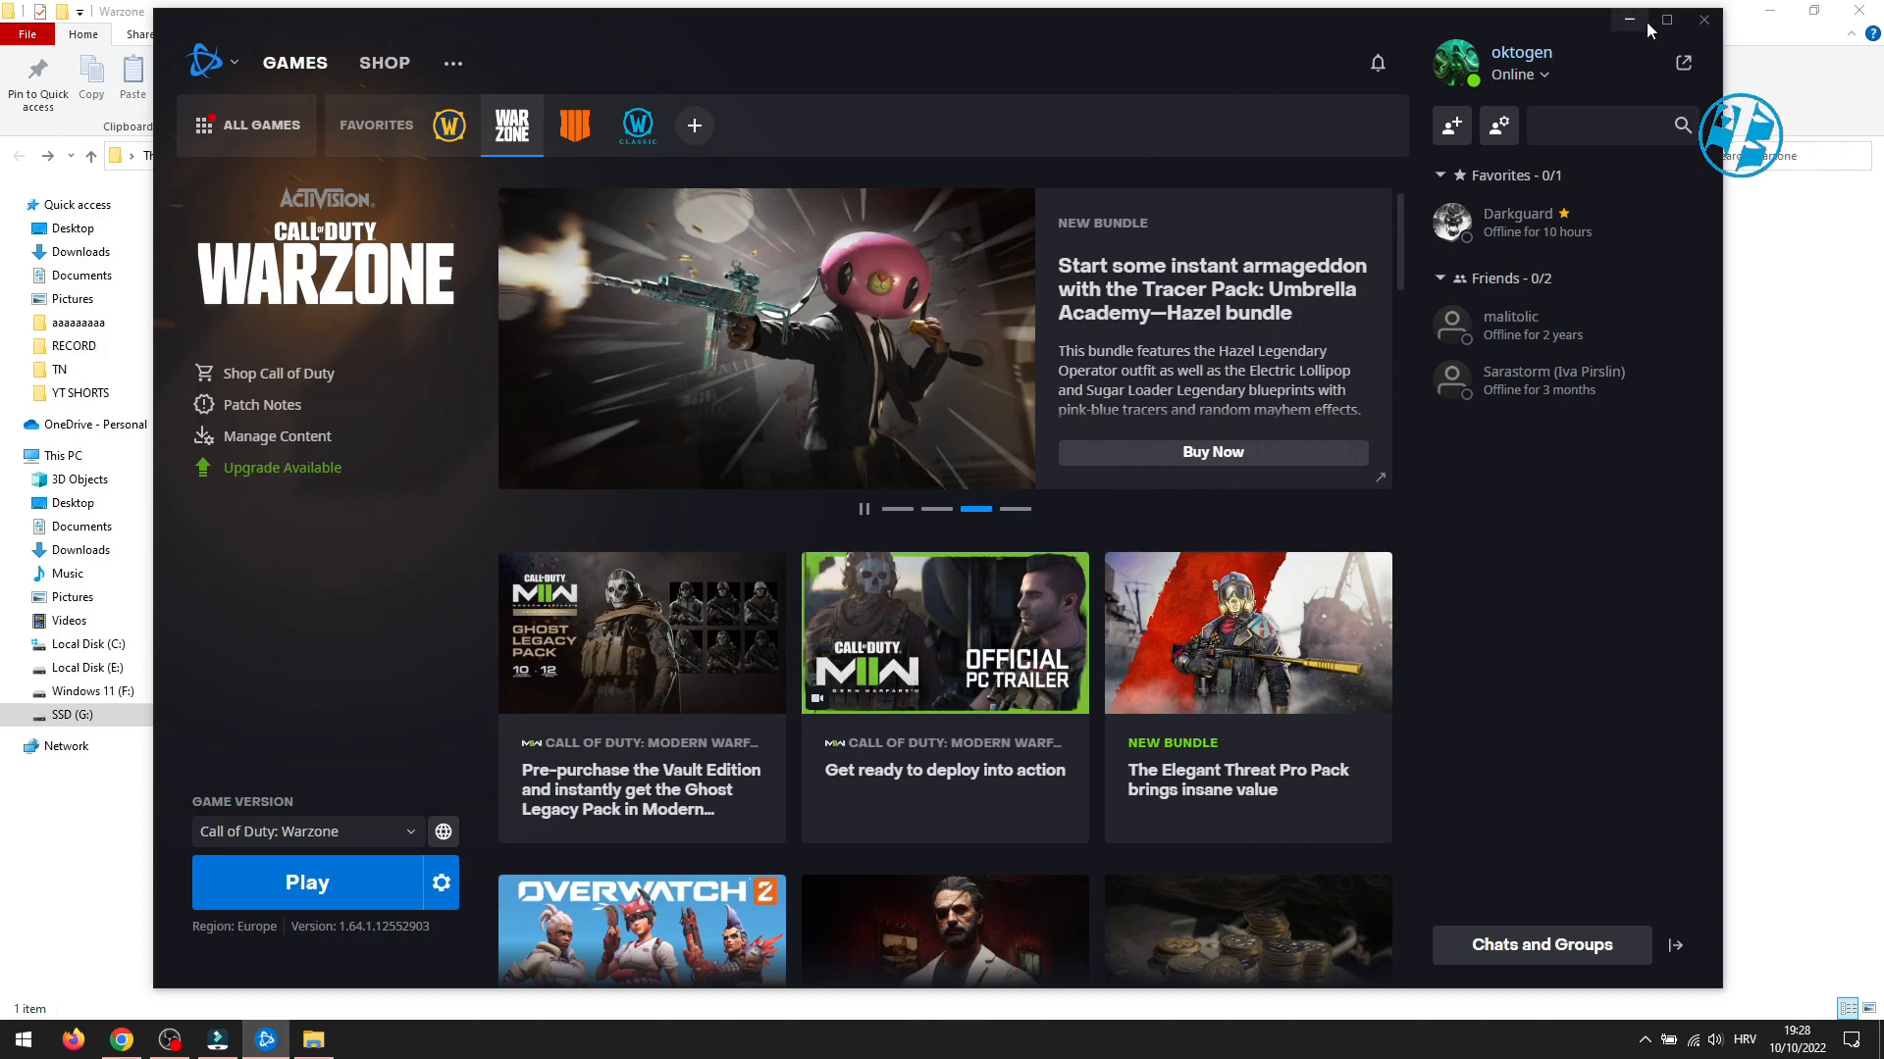
left_click(1627, 20)
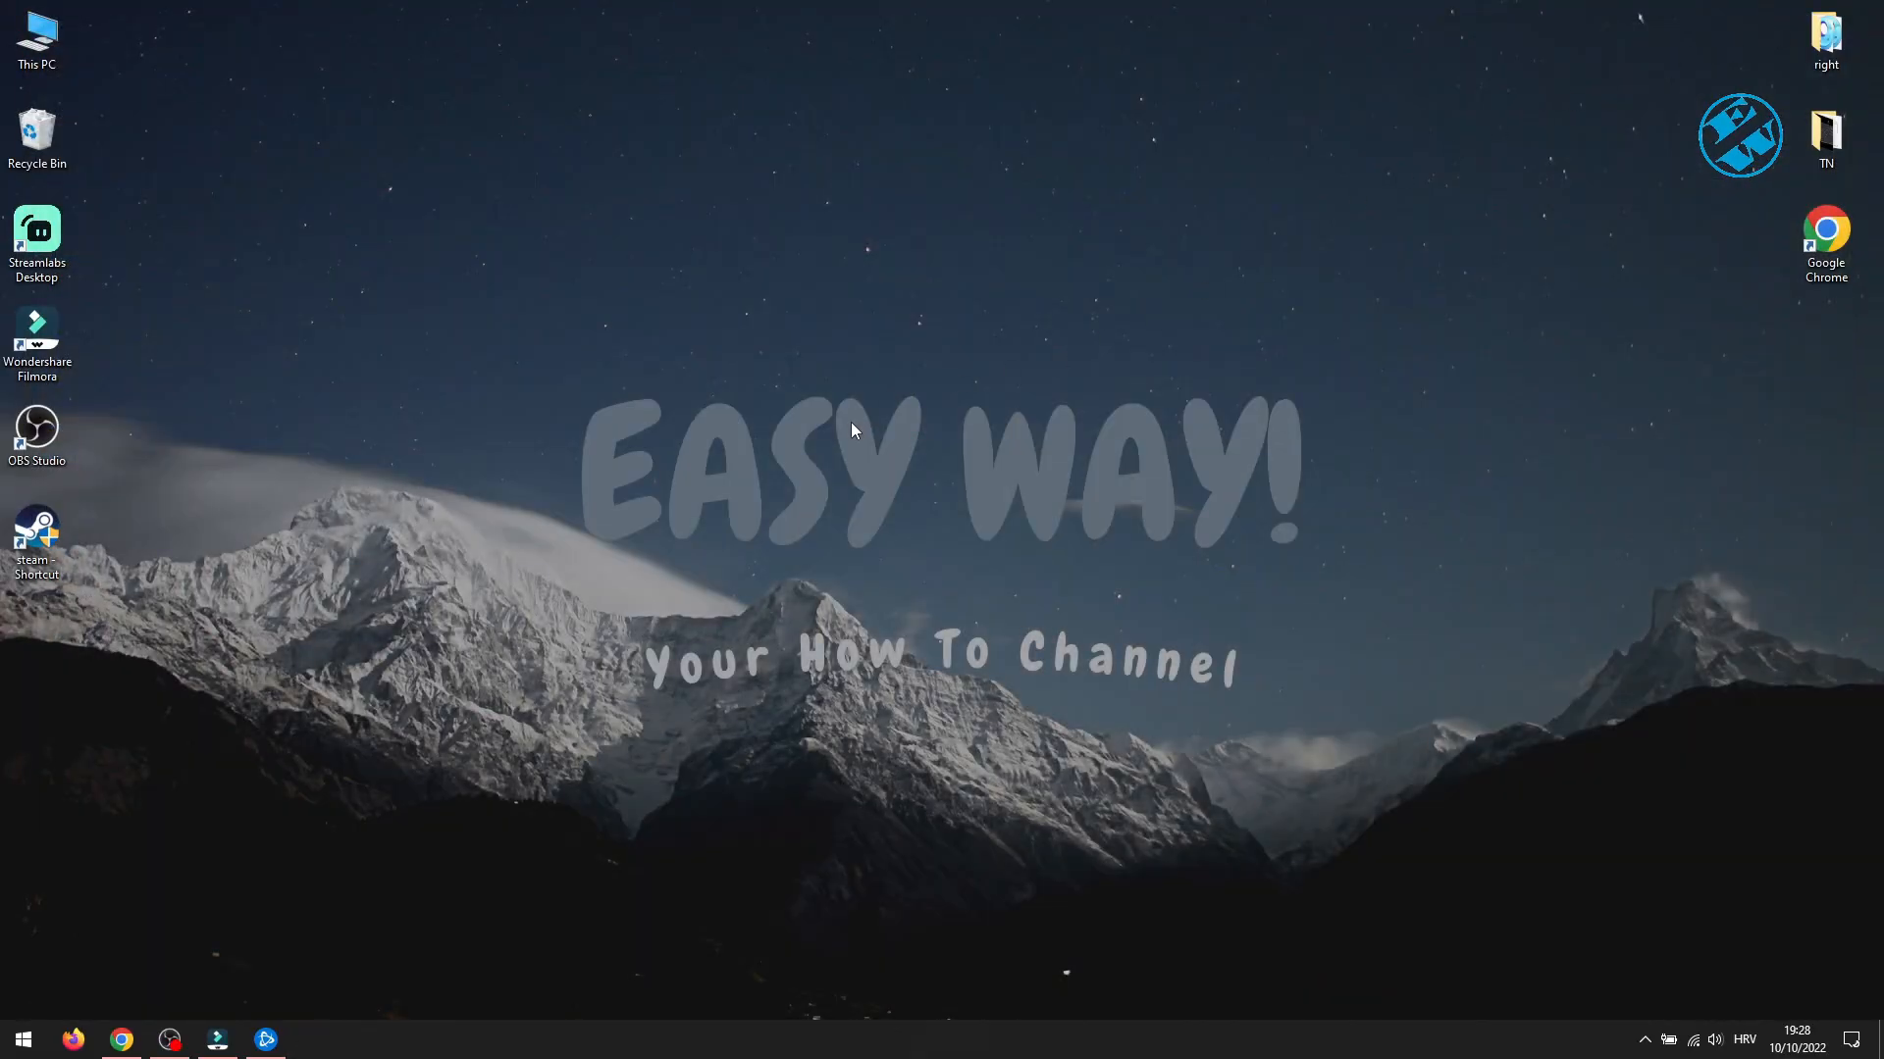